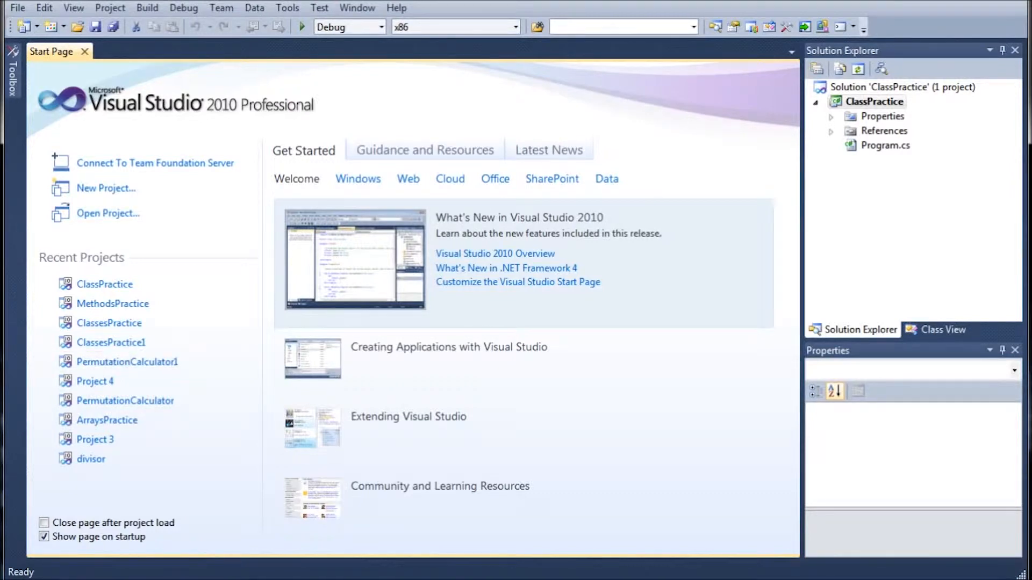
{"action": "mouse_move", "coordinate": [105, 188]}
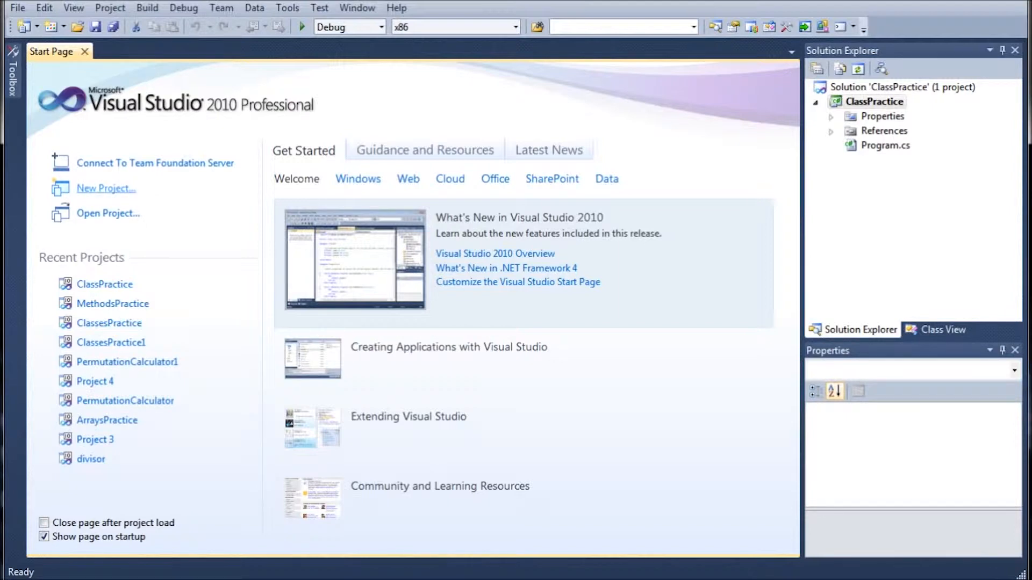
Step: Create a new Visual C# Windows Forms Application project, WindowsFormsApplication1
{"action": "left_click", "coordinate": [106, 188]}
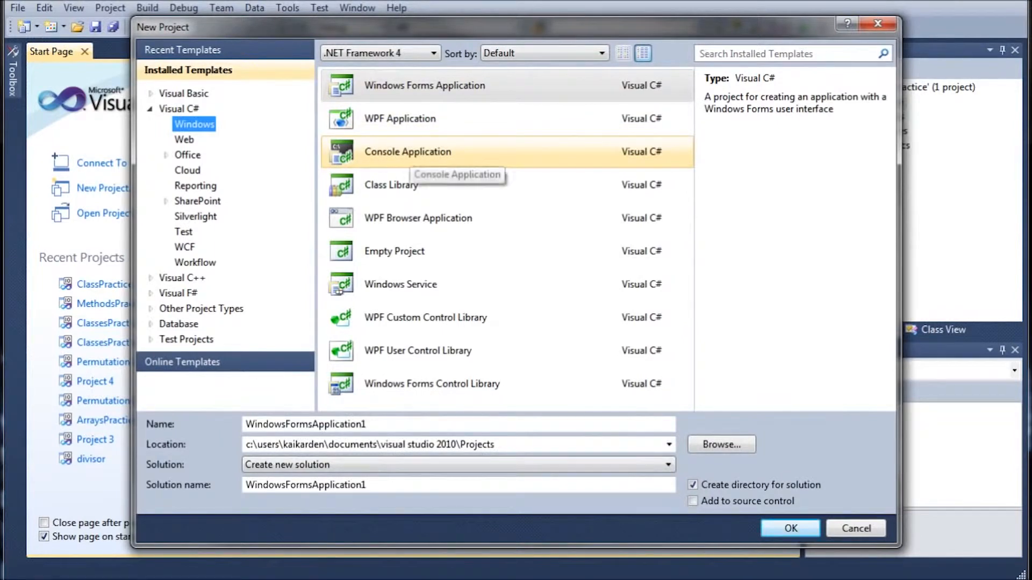
{"action": "left_click", "coordinate": [789, 528]}
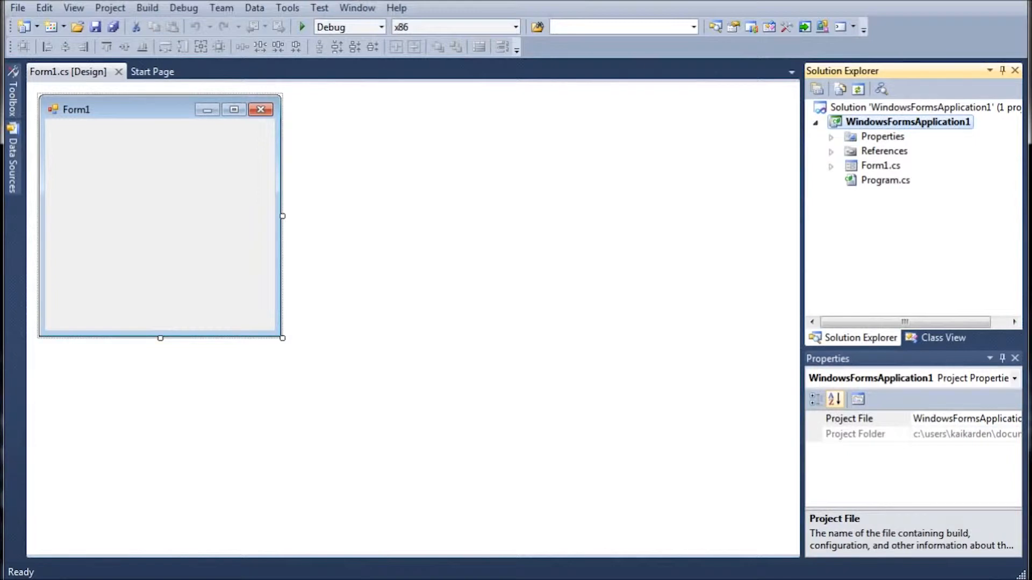
Step: Widen Form1 to 607 across and pick a TextBox from the Toolbox's Common Controls
{"action": "left_click", "coordinate": [158, 224]}
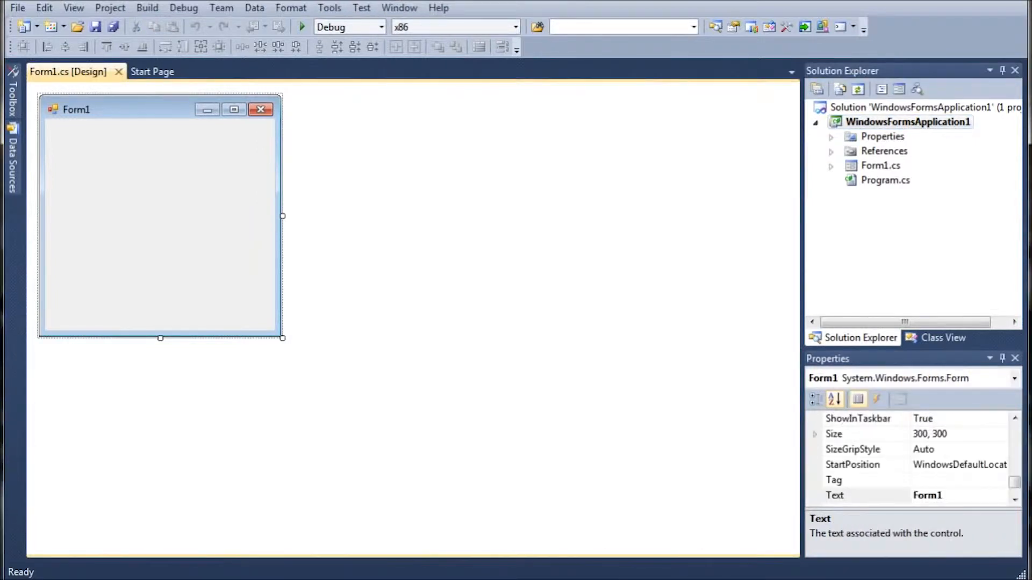
{"action": "left_click_drag", "start_coordinate": [282, 216], "coordinate": [531, 217]}
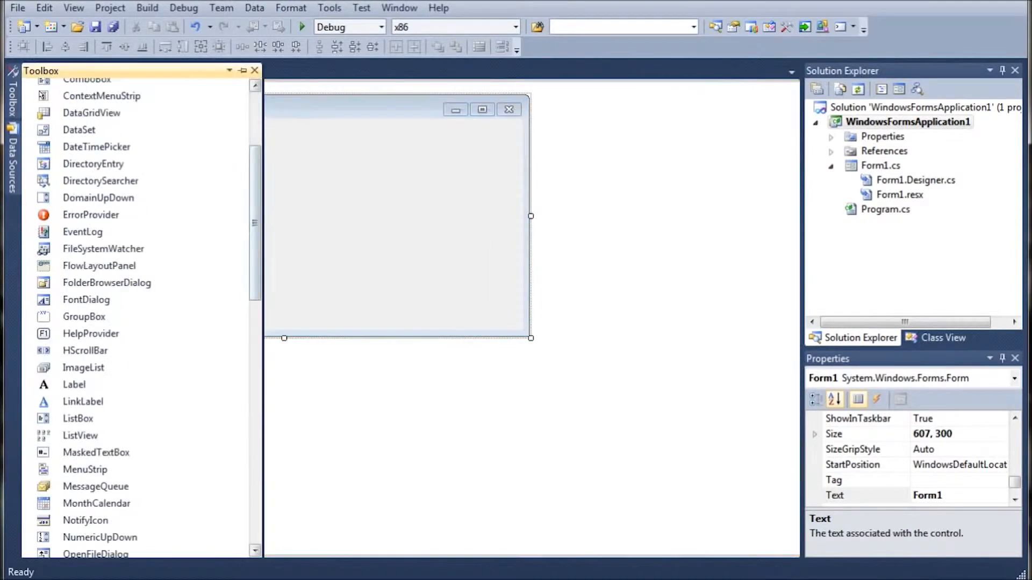
{"action": "scroll", "scroll_direction": "down", "scroll_amount": 3}
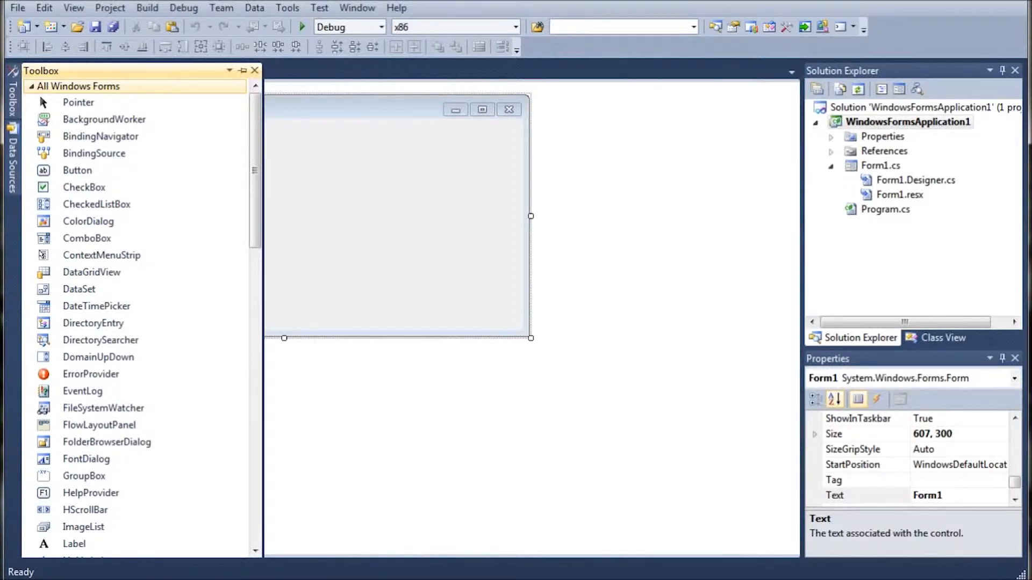
{"action": "scroll", "scroll_direction": "down", "scroll_amount": 3}
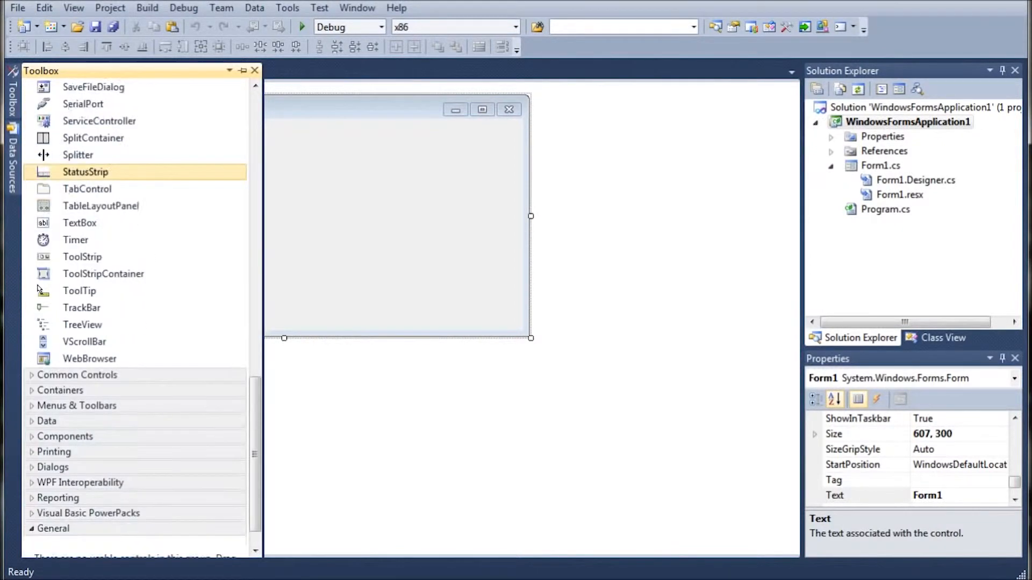
{"action": "left_click", "coordinate": [76, 375]}
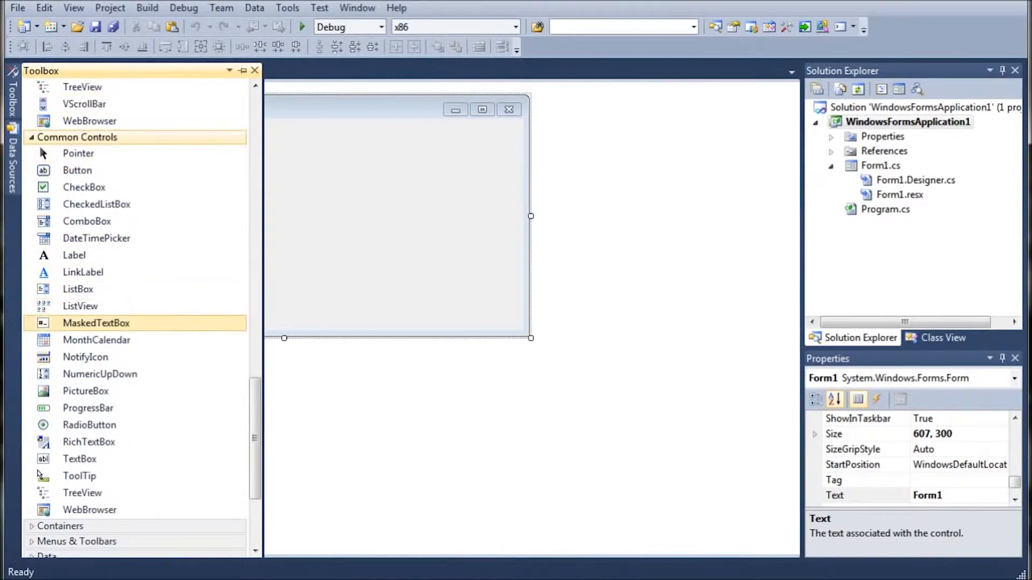
{"action": "left_click", "coordinate": [79, 459]}
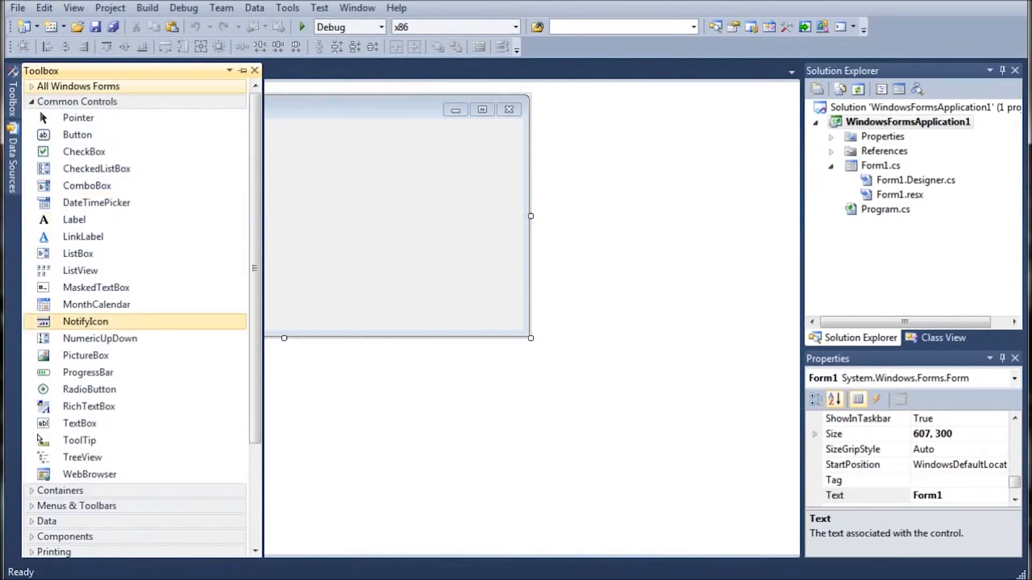
{"action": "left_click", "coordinate": [85, 355]}
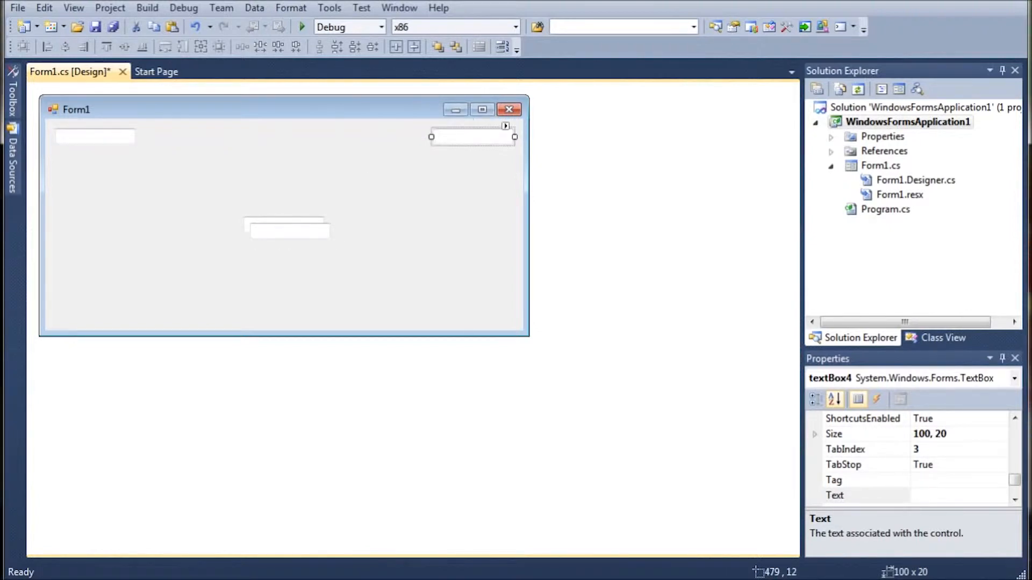
Step: Back out of the middle text box's accidentally opened change handler to the Form1 designer
{"action": "double_click", "coordinate": [288, 228]}
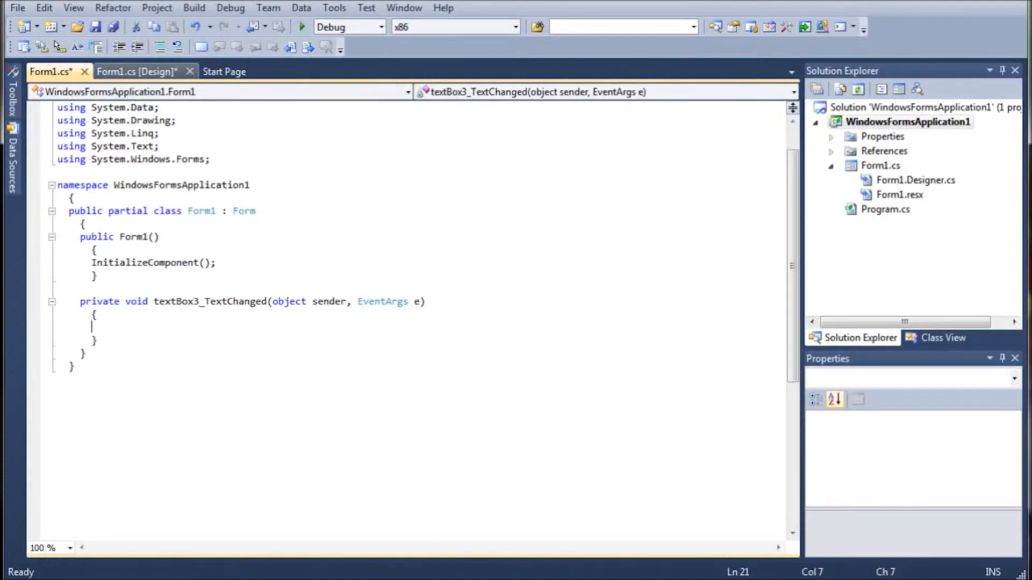
{"action": "left_click", "coordinate": [138, 71]}
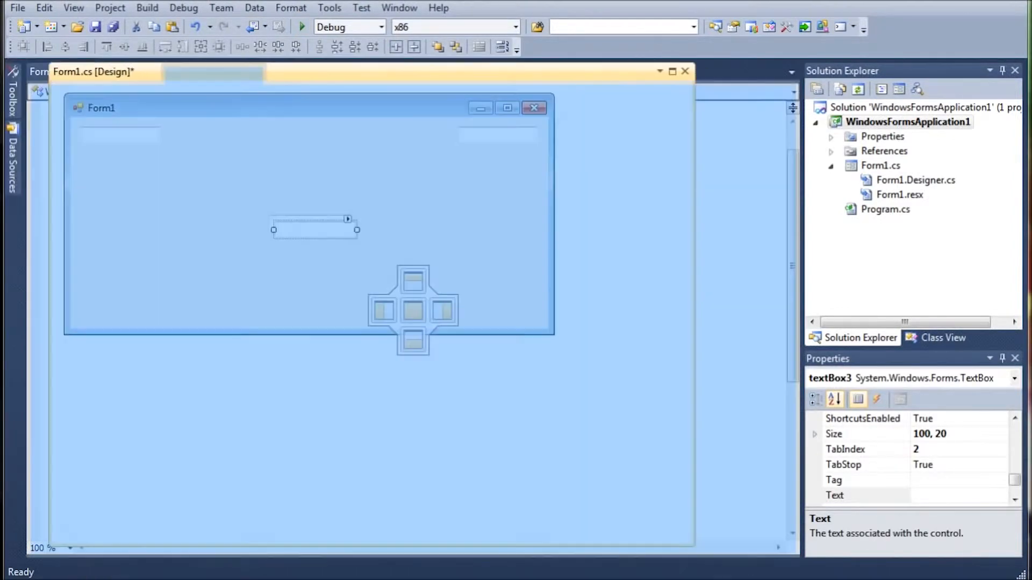
{"action": "double_click", "coordinate": [314, 229]}
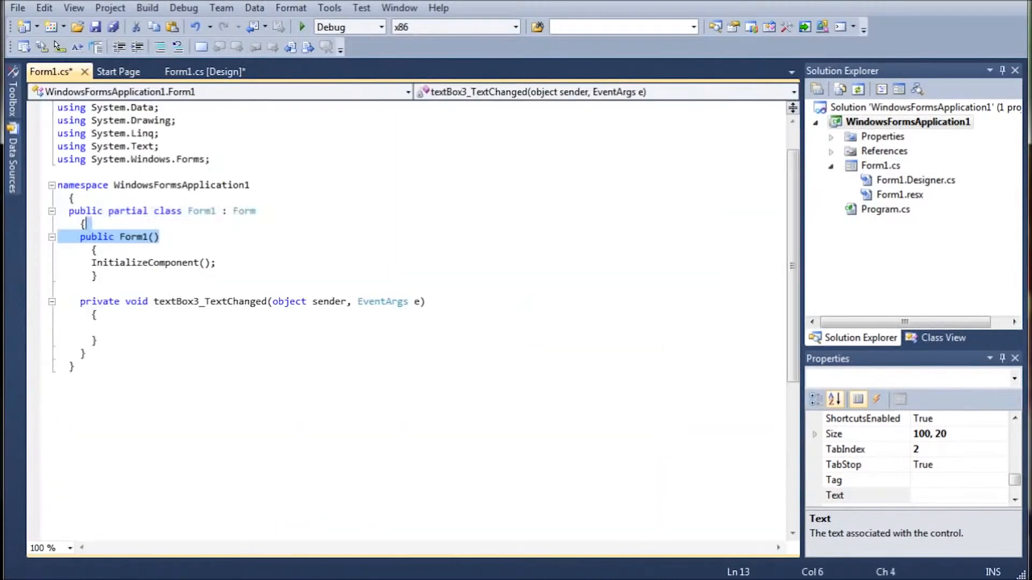
{"action": "left_click", "coordinate": [206, 71]}
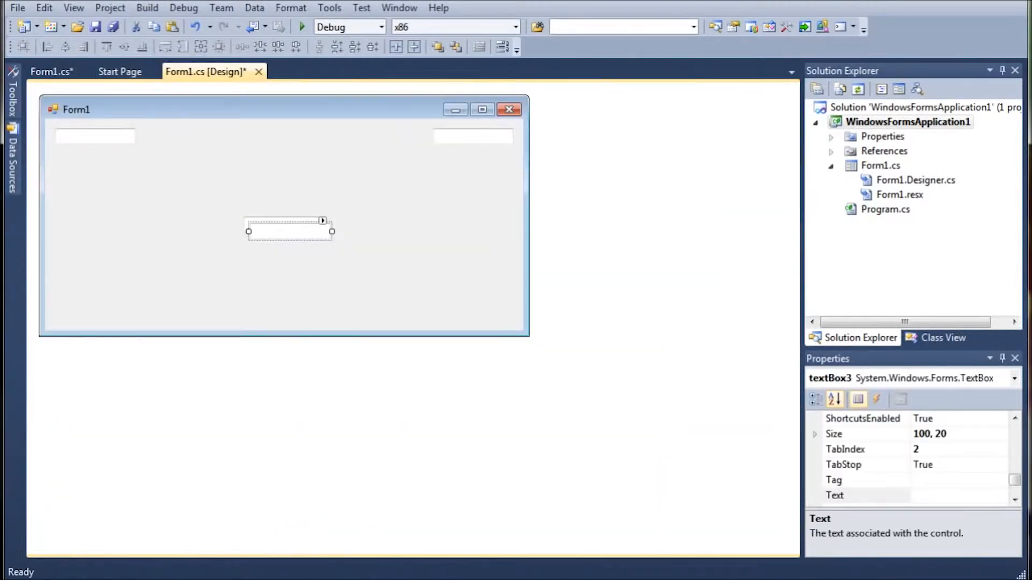
Step: Arrange the four text boxes side by side in one row along the top
{"action": "left_click_drag", "start_coordinate": [290, 226], "coordinate": [402, 145]}
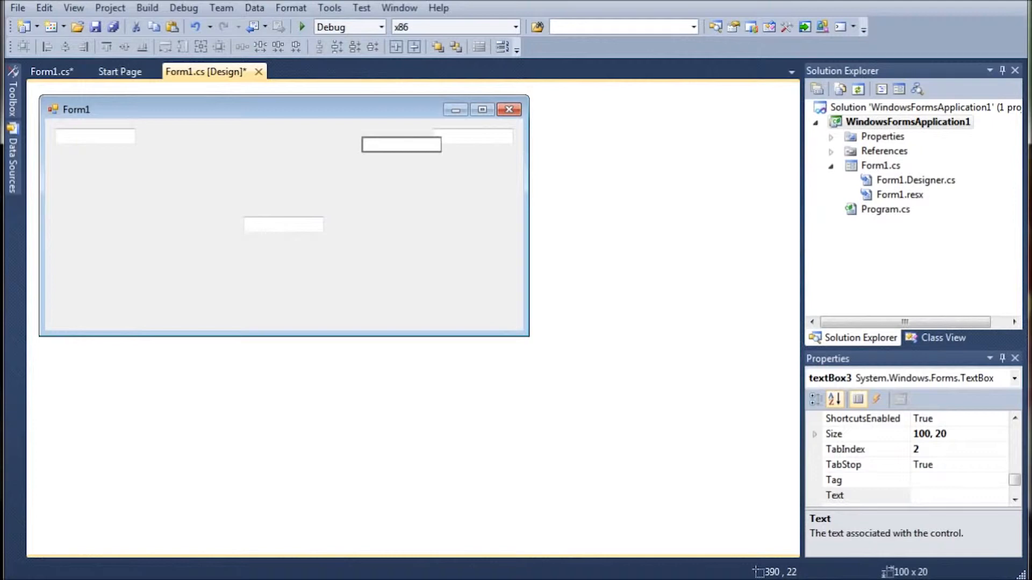
{"action": "left_click_drag", "start_coordinate": [402, 144], "coordinate": [340, 136]}
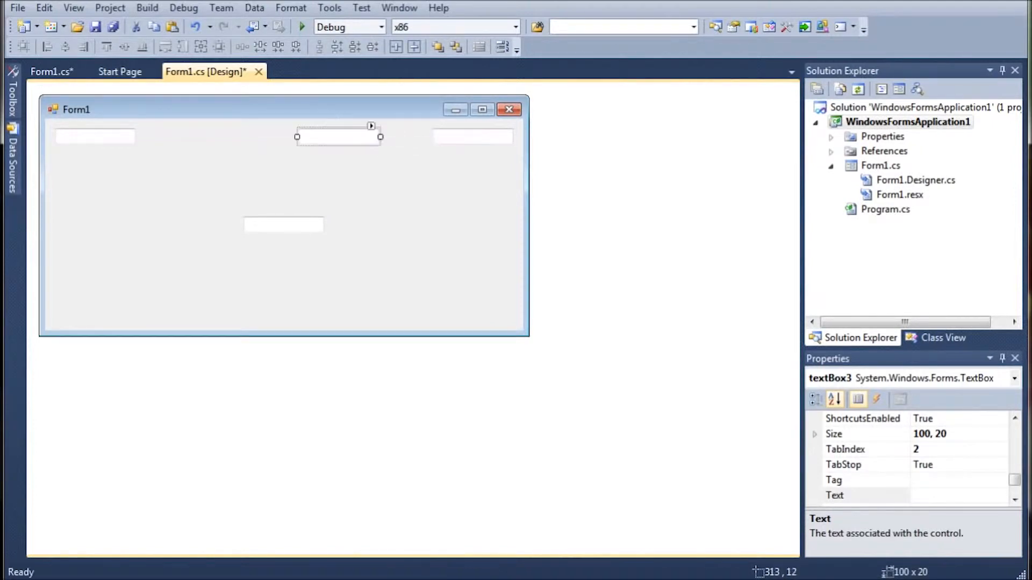
{"action": "left_click", "coordinate": [219, 136]}
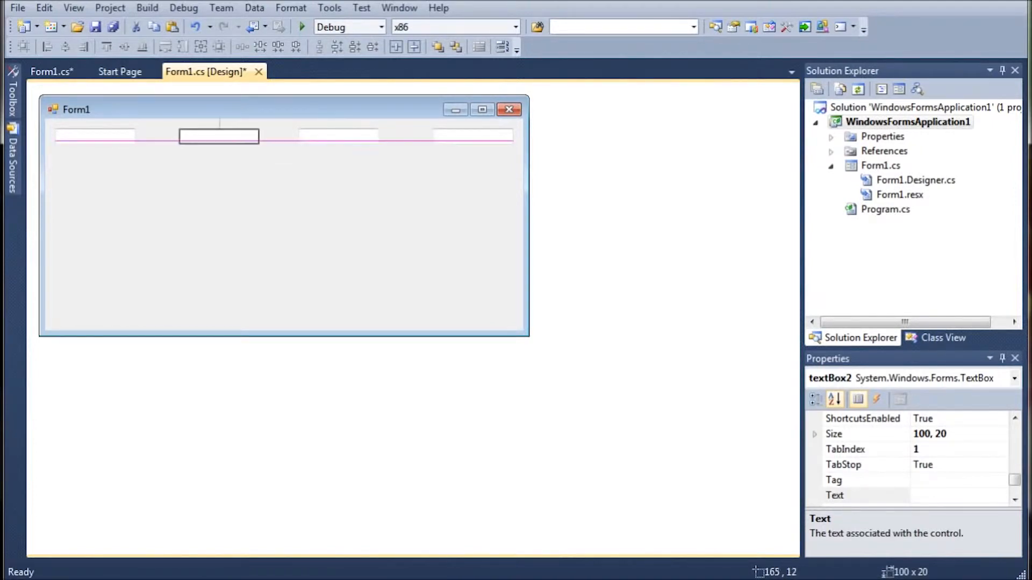
{"action": "left_click_drag", "start_coordinate": [217, 135], "coordinate": [207, 136]}
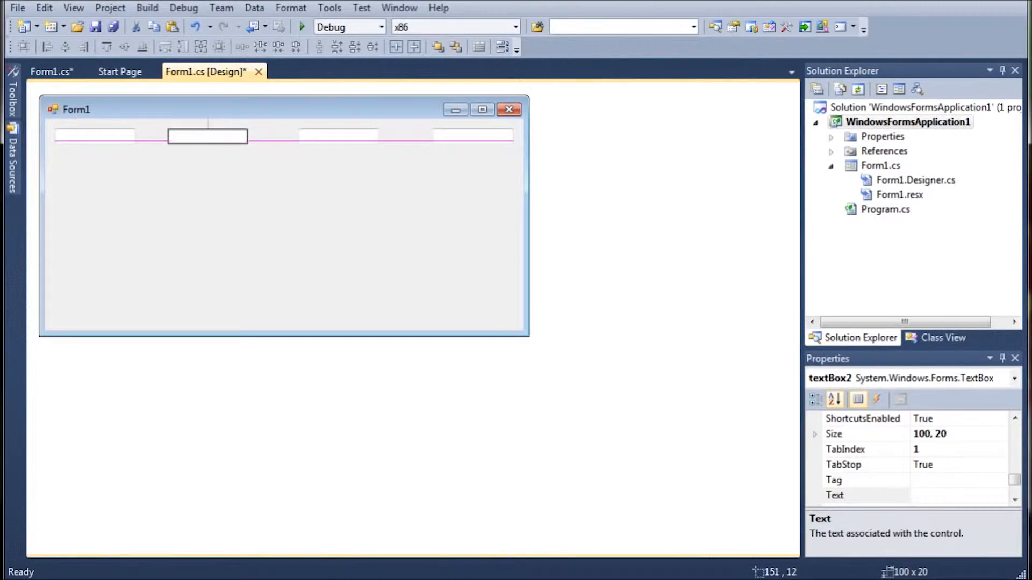
{"action": "left_click_drag", "start_coordinate": [207, 136], "coordinate": [181, 136]}
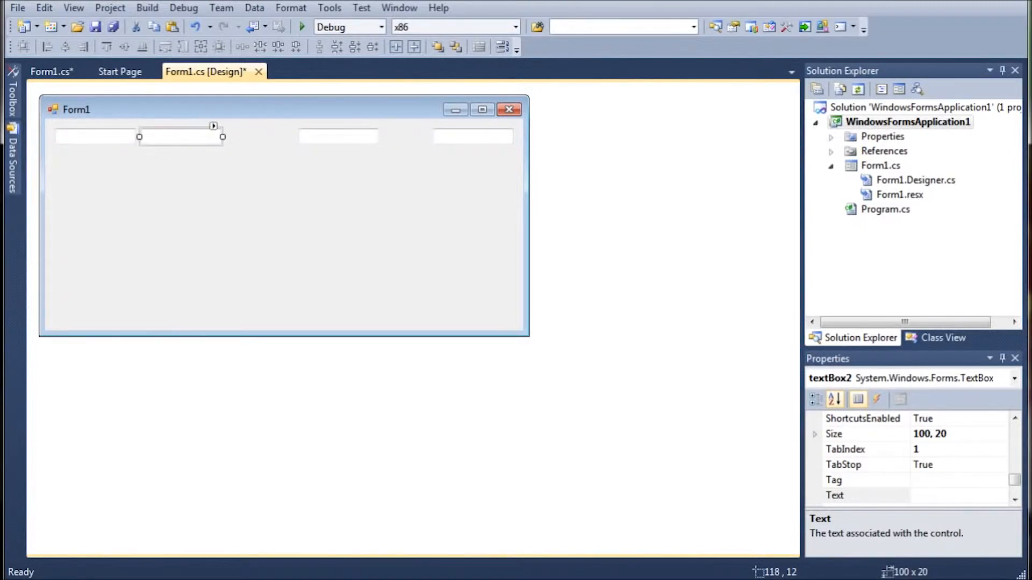
{"action": "left_click", "coordinate": [337, 136]}
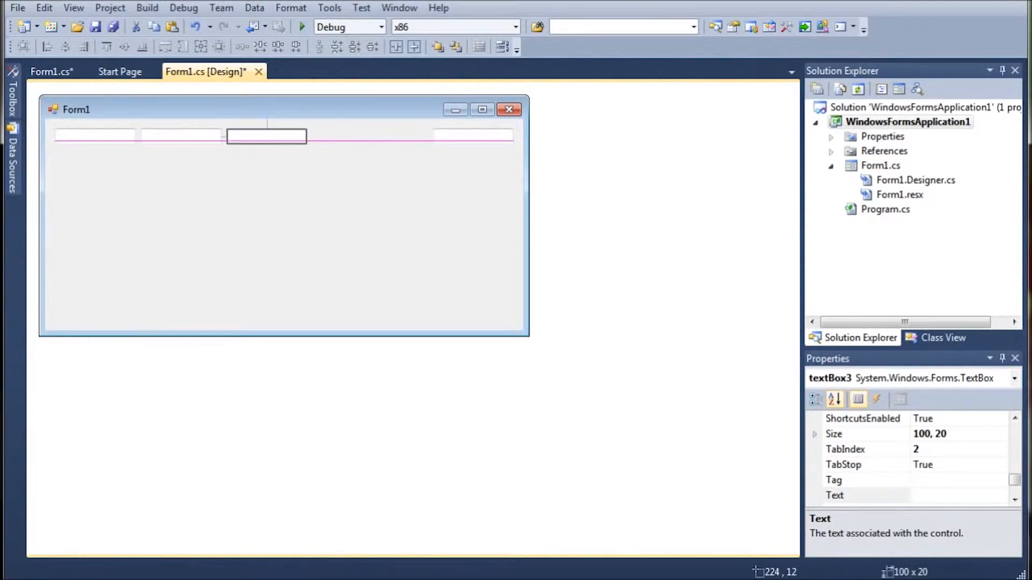
{"action": "left_click", "coordinate": [353, 136]}
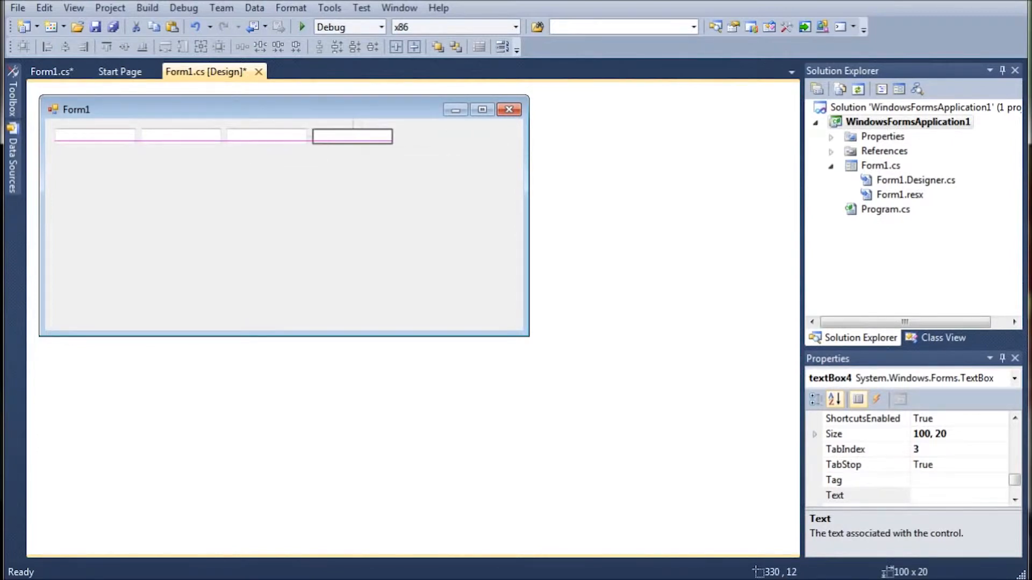
{"action": "left_click", "coordinate": [352, 136]}
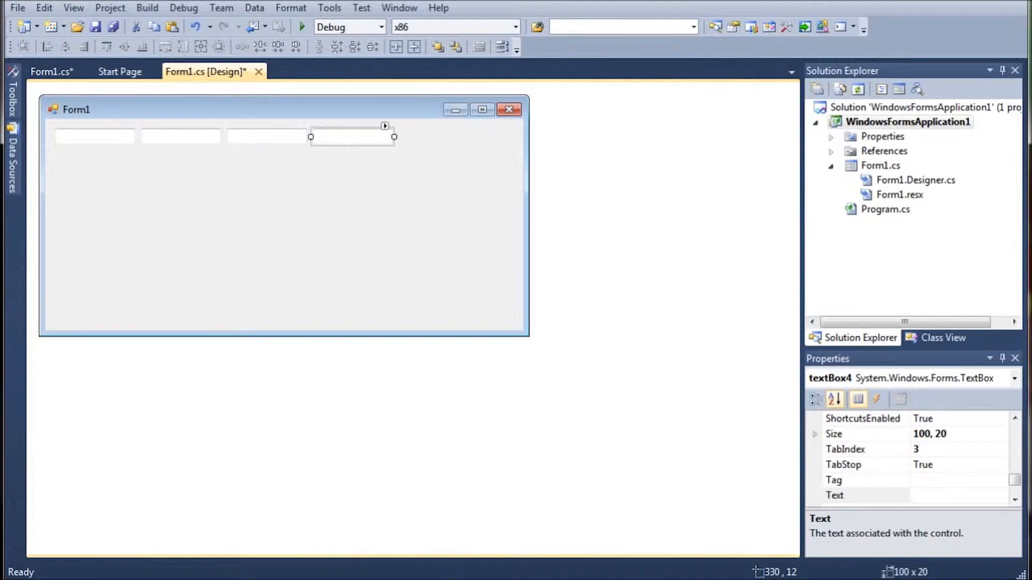
{"action": "left_click", "coordinate": [179, 136]}
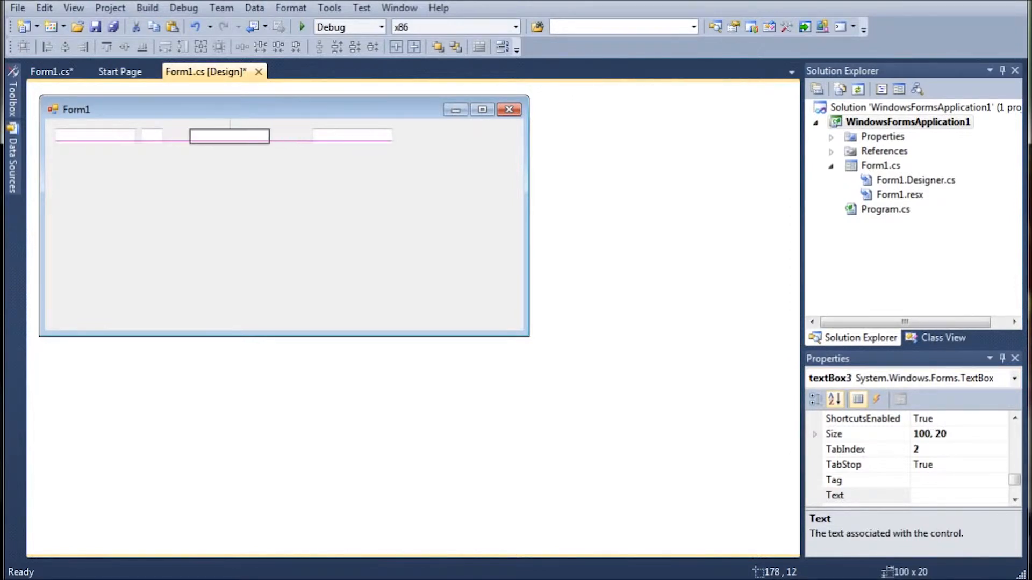
Step: Add an '=' label after the third text box and move textBox4 beside it
{"action": "left_click_drag", "start_coordinate": [229, 136], "coordinate": [208, 136]}
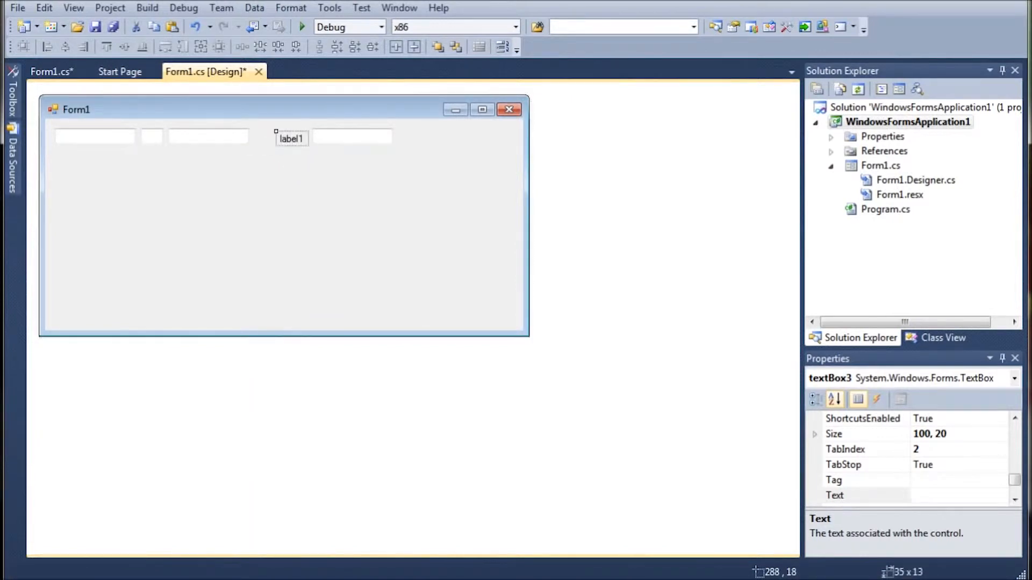
{"action": "left_click", "coordinate": [290, 138]}
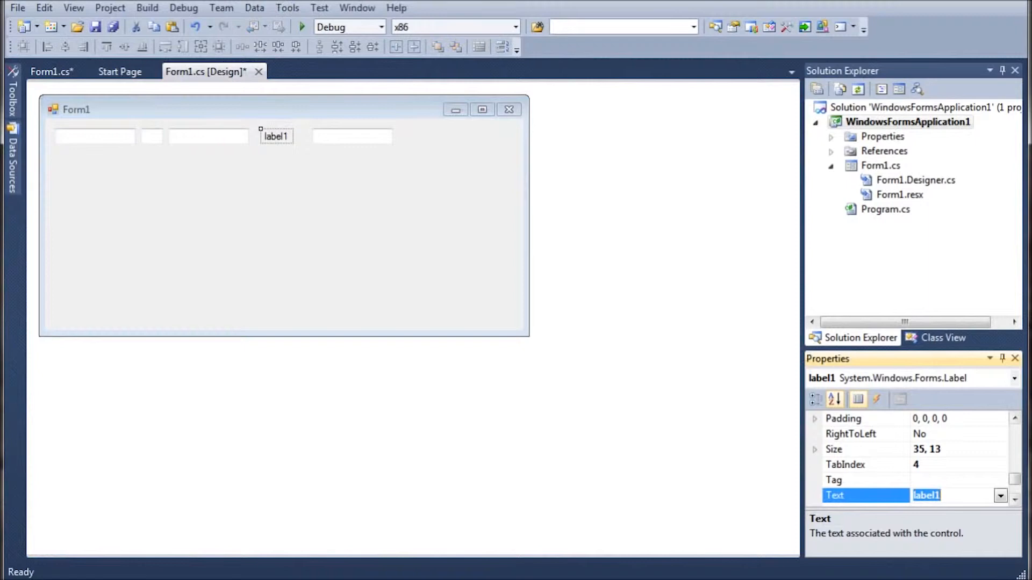
{"action": "type", "text": "="}
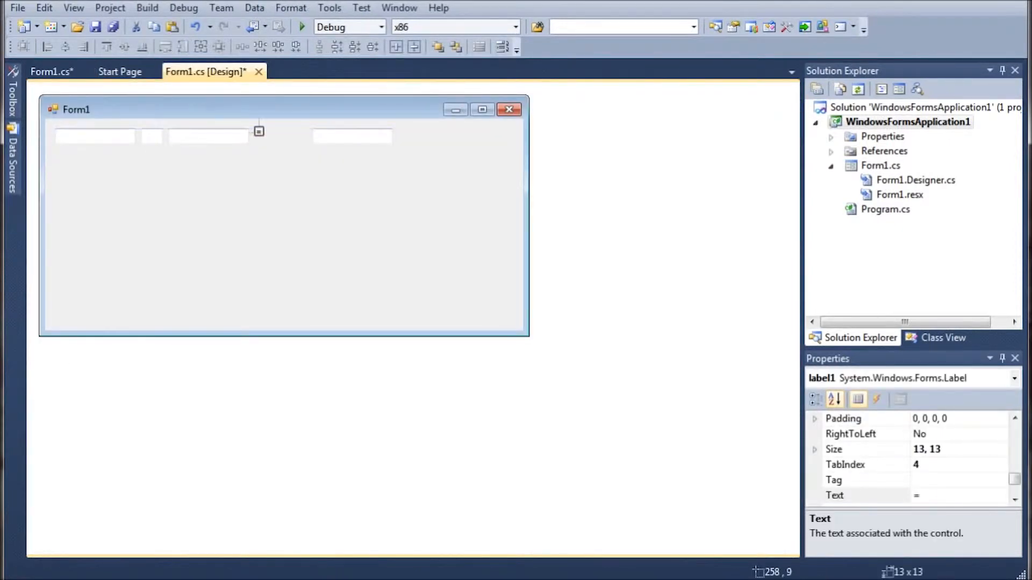
{"action": "left_click", "coordinate": [352, 138]}
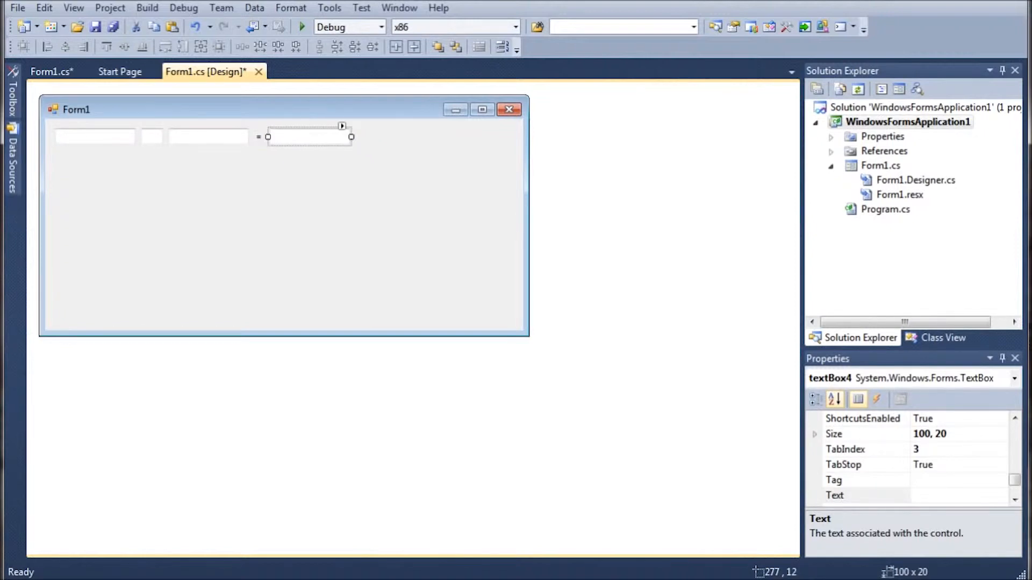
Step: Place two level buttons beneath the text box row and shrink Form1 to fit
{"action": "left_click", "coordinate": [11, 111]}
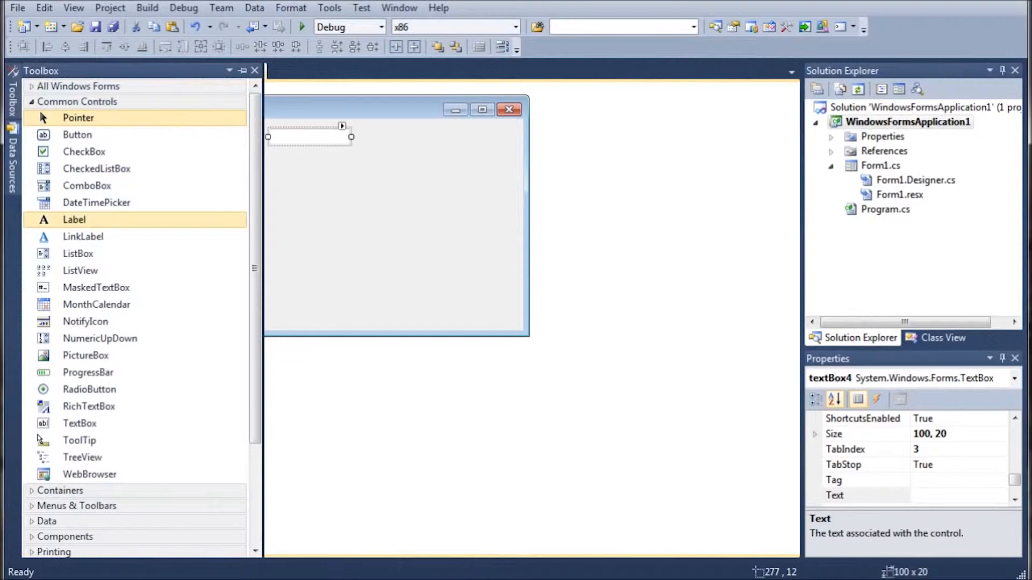
{"action": "left_click", "coordinate": [77, 134]}
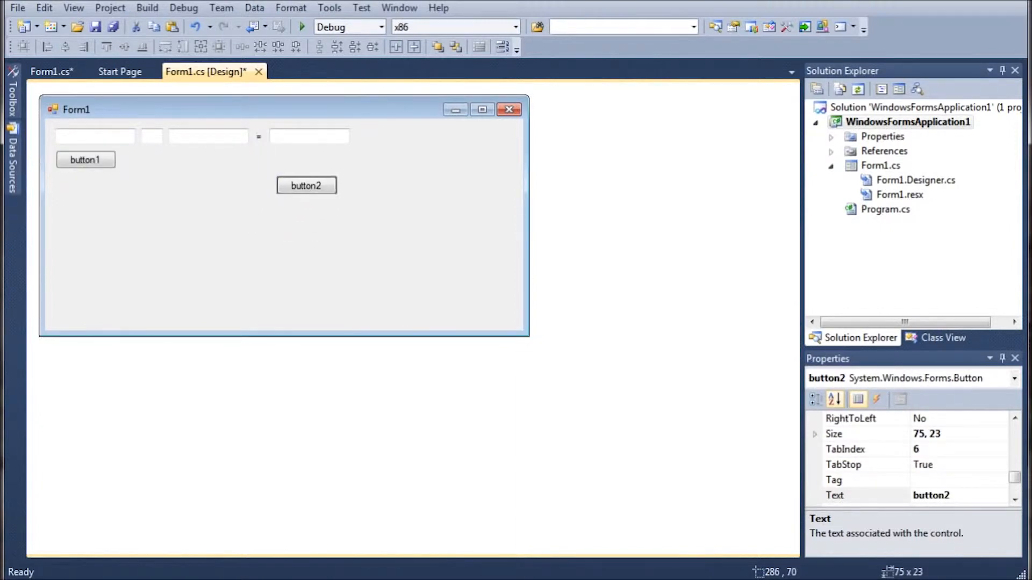
{"action": "left_click_drag", "start_coordinate": [305, 185], "coordinate": [319, 159]}
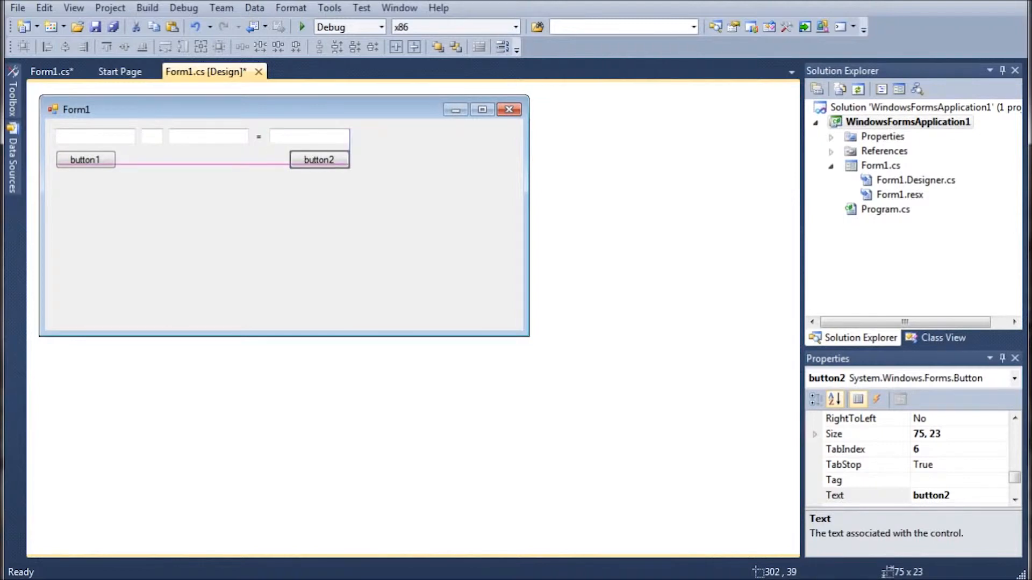
{"action": "left_click", "coordinate": [319, 159]}
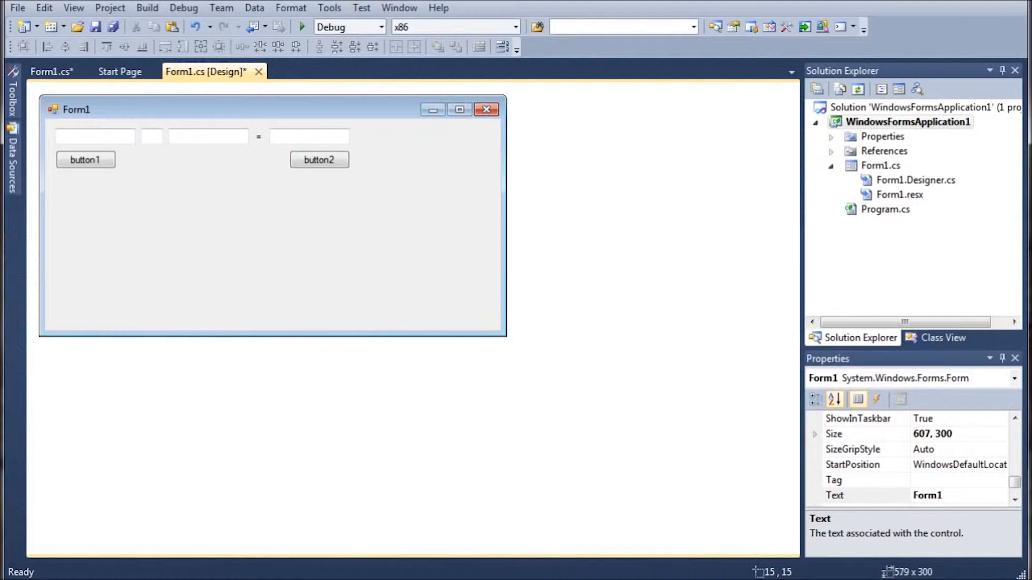
{"action": "left_click_drag", "start_coordinate": [505, 216], "coordinate": [370, 216]}
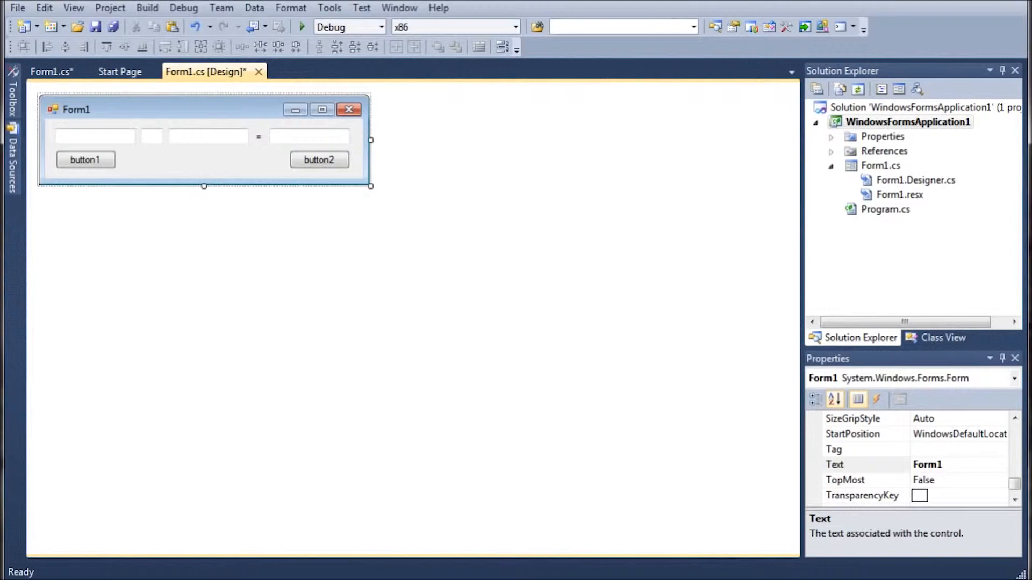
Step: Set the form's title text to 'Basic Calculator'
{"action": "left_click", "coordinate": [834, 464]}
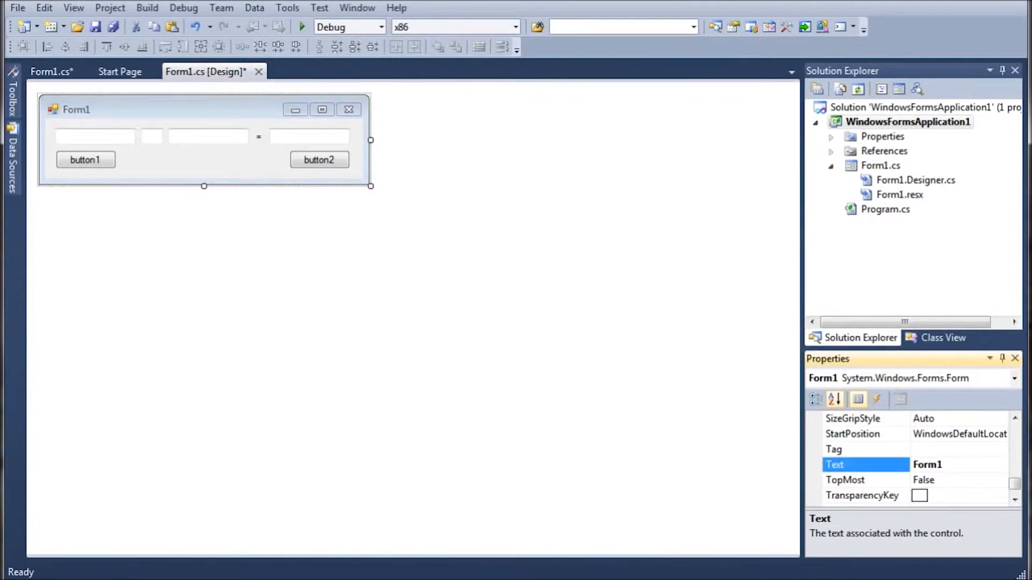
{"action": "left_click", "coordinate": [941, 464]}
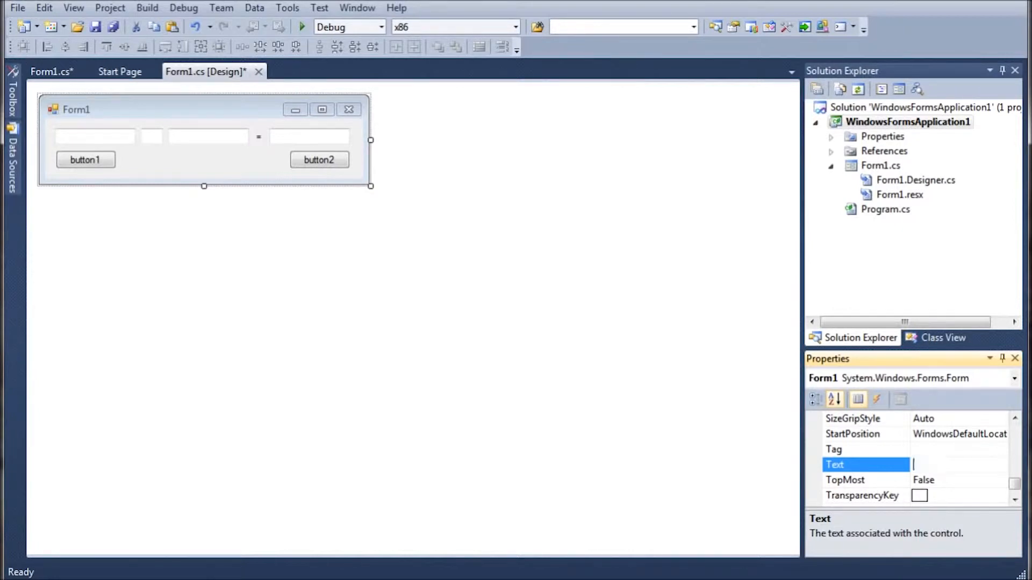
{"action": "type", "text": "Basic Calculator"}
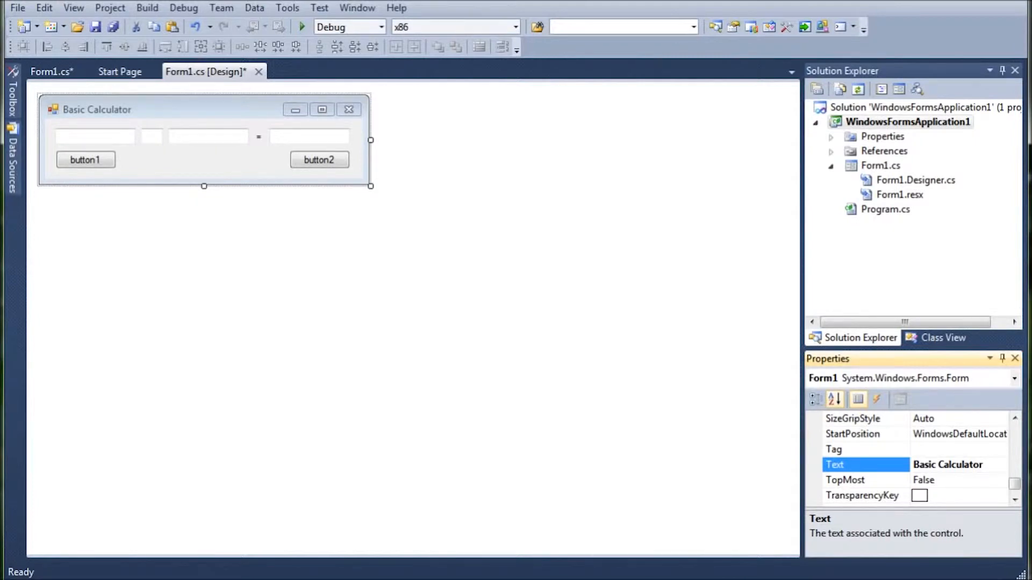
Step: Label the first button 'Calculate' and begin relabelling the second button 'Clear'
{"action": "left_click", "coordinate": [85, 159]}
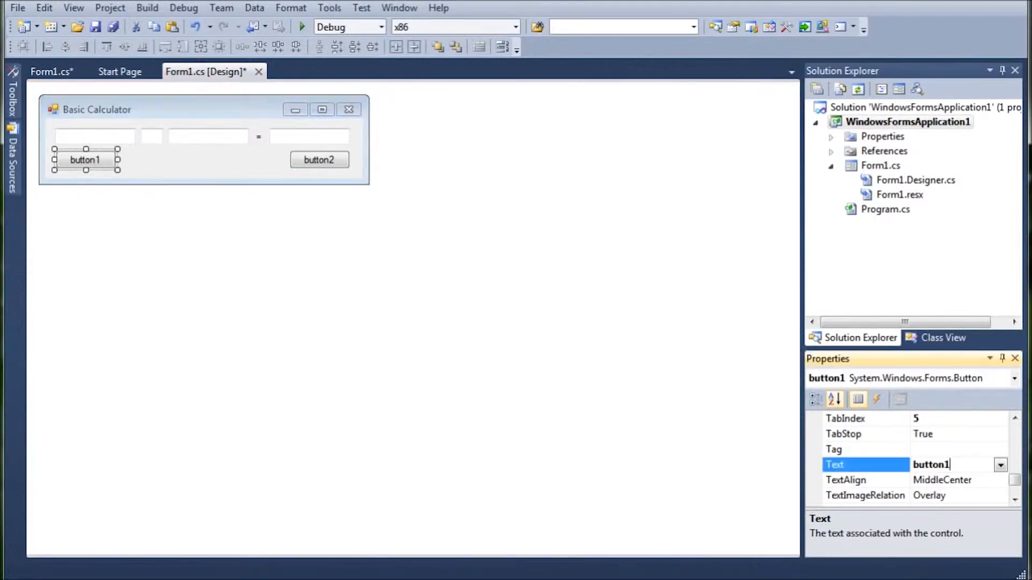
{"action": "type", "text": "c"}
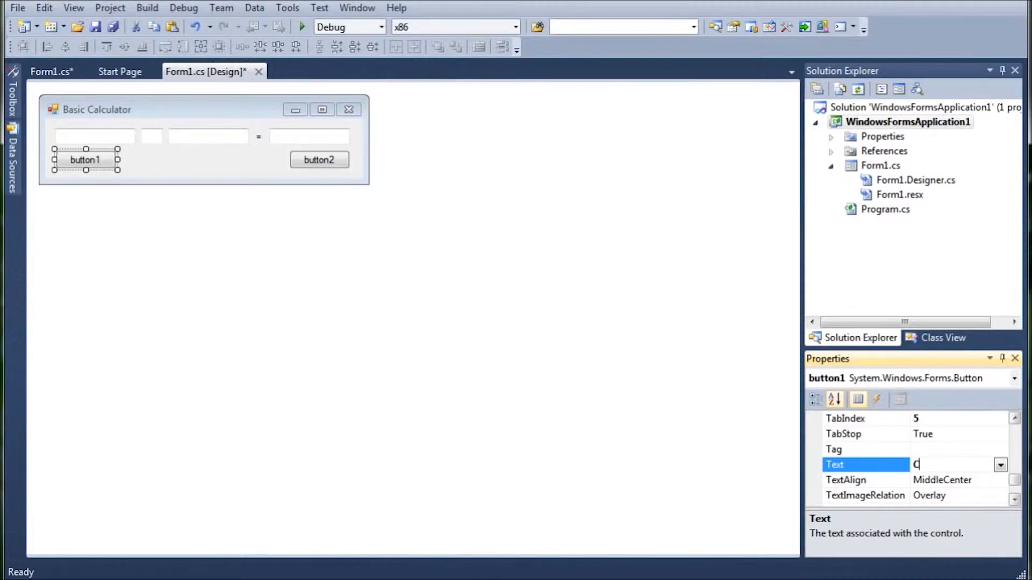
{"action": "type", "text": "Calculate"}
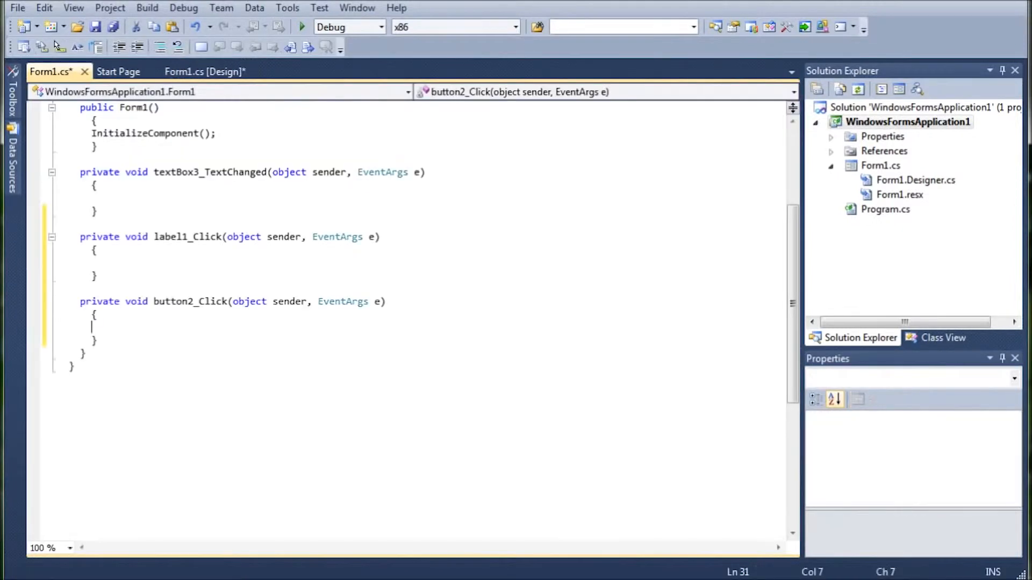
{"action": "left_click", "coordinate": [205, 71]}
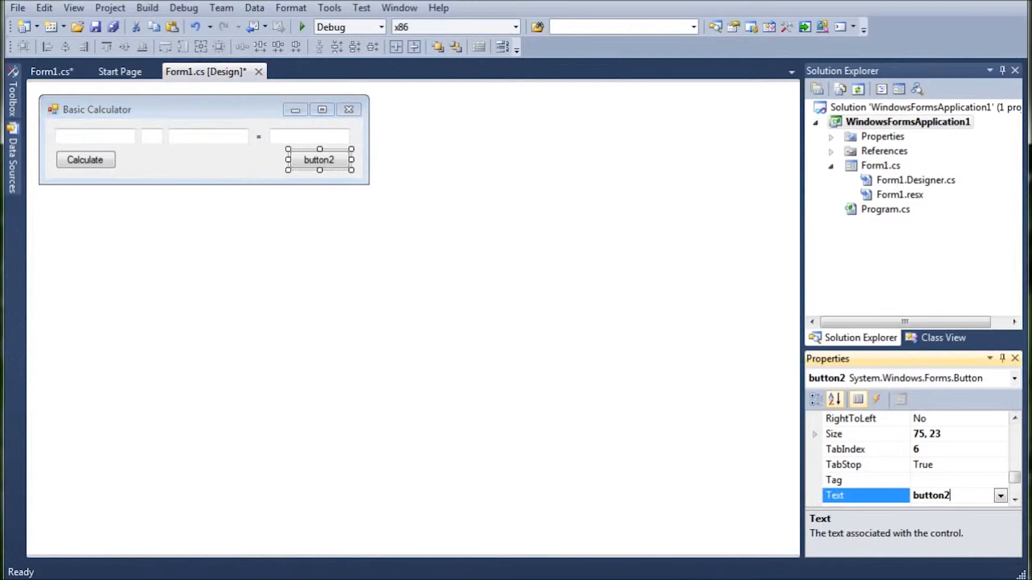
{"action": "type", "text": "Cle"}
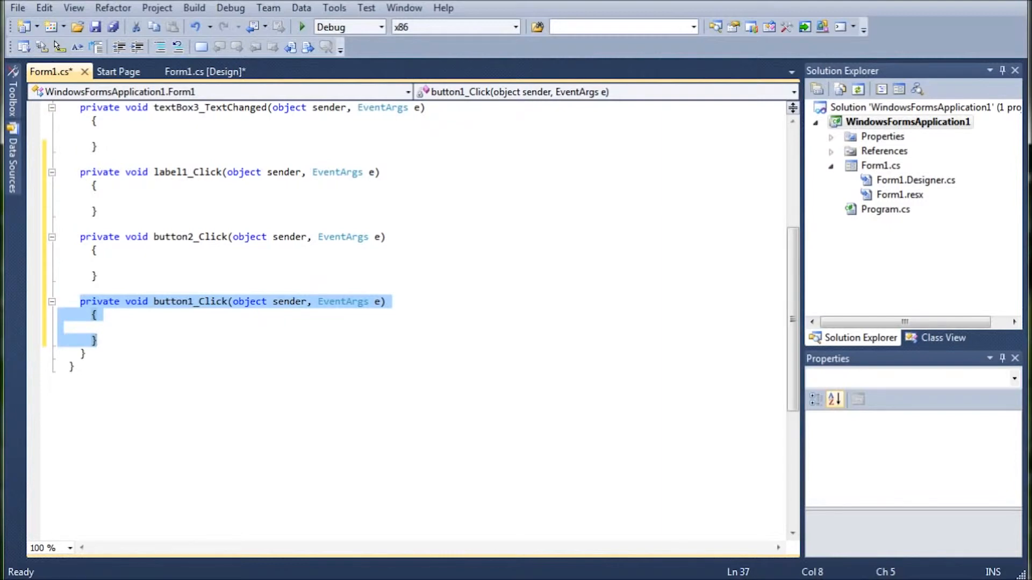
Step: Declare float num1, num2 and char oper inside the Calculate button's click handler
{"action": "left_click", "coordinate": [96, 327]}
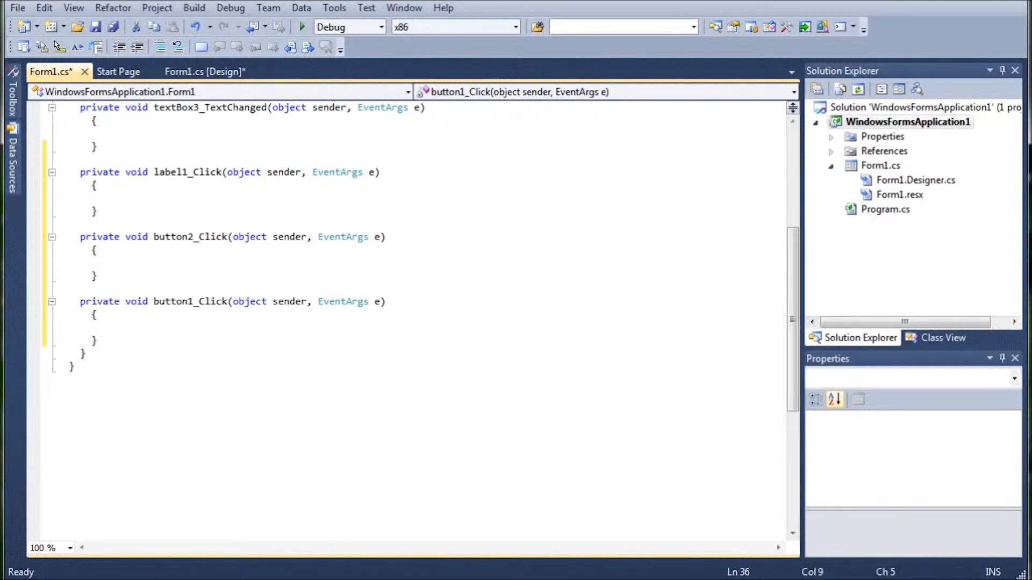
{"action": "left_click", "coordinate": [103, 327]}
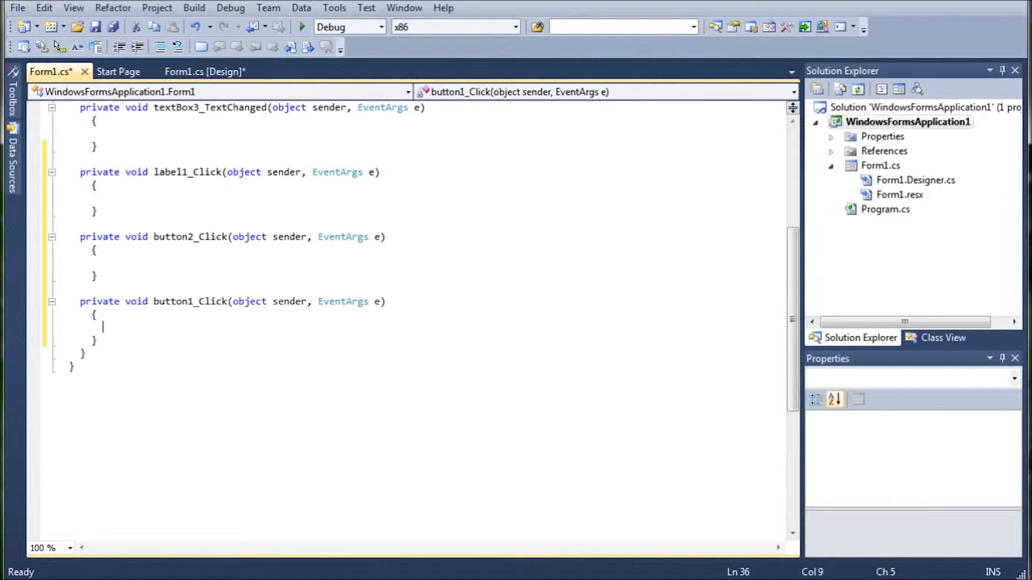
{"action": "type", "text": "f"}
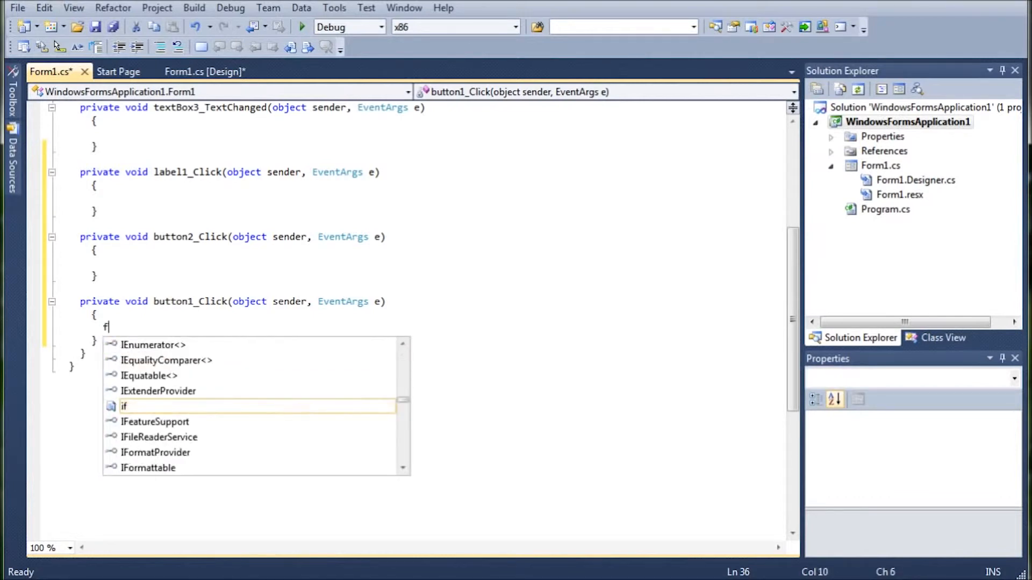
{"action": "type", "text": "loat"}
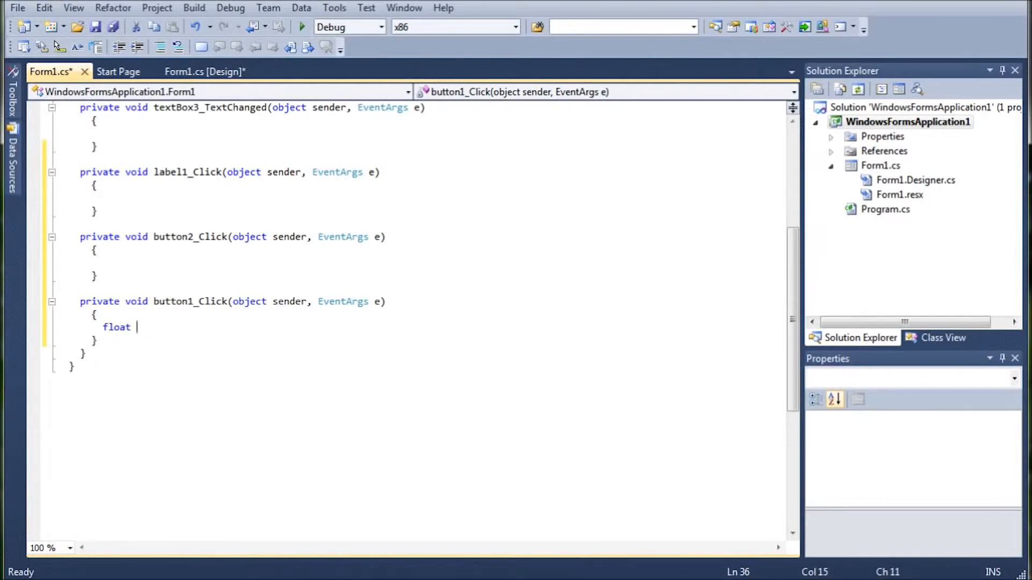
{"action": "type", "text": "num"}
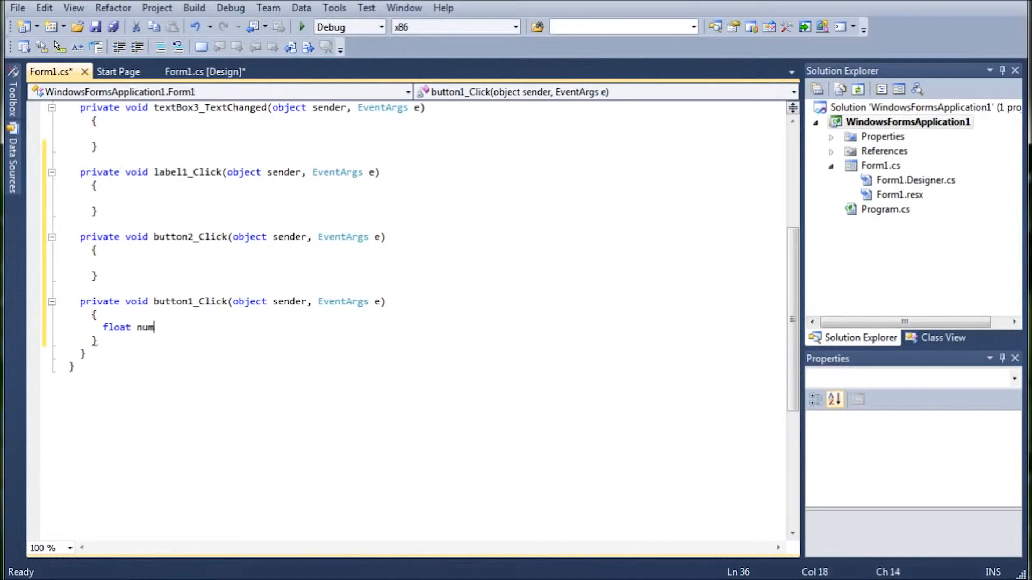
{"action": "type", "text": "1, num2;"}
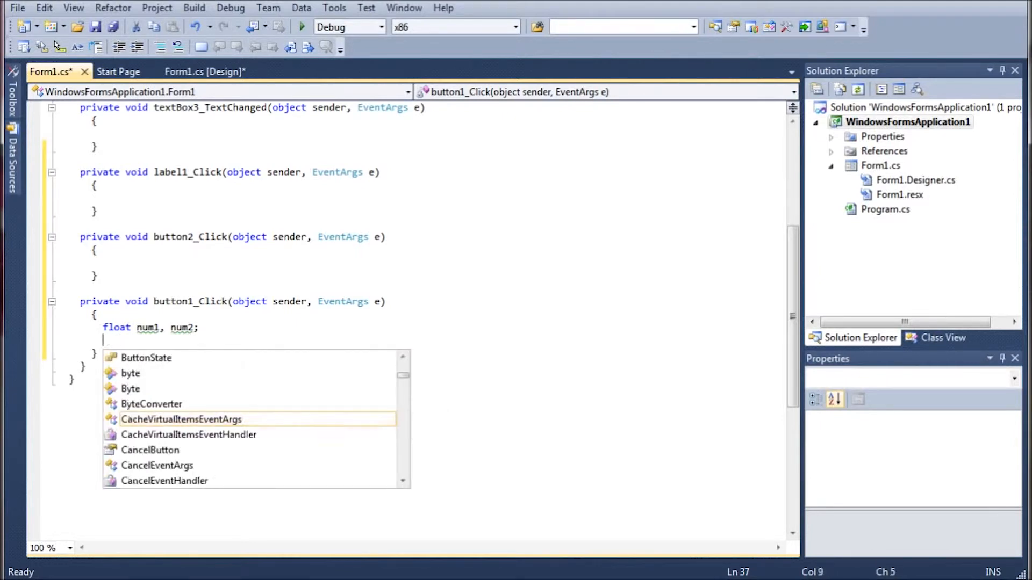
{"action": "type", "text": "char oper;"}
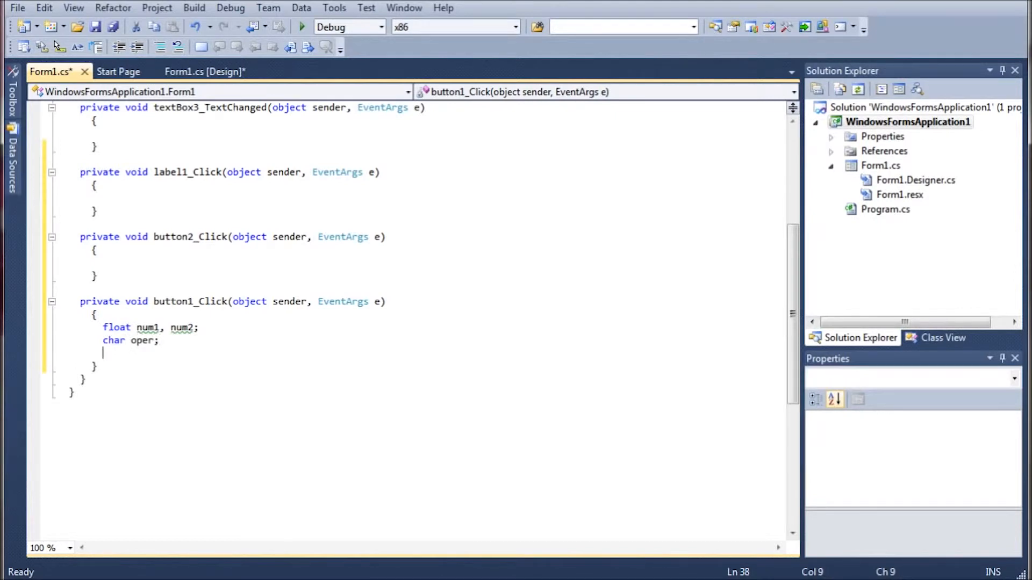
{"action": "key", "text": "enter"}
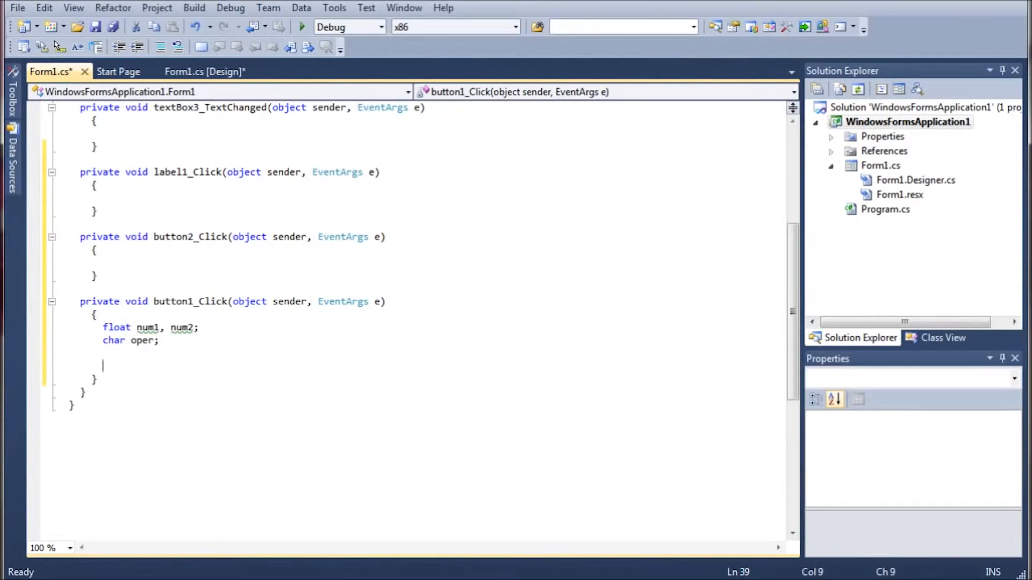
Step: Begin a Convert line, view the form design, then return to the Calculate handler
{"action": "type", "text": "Co"}
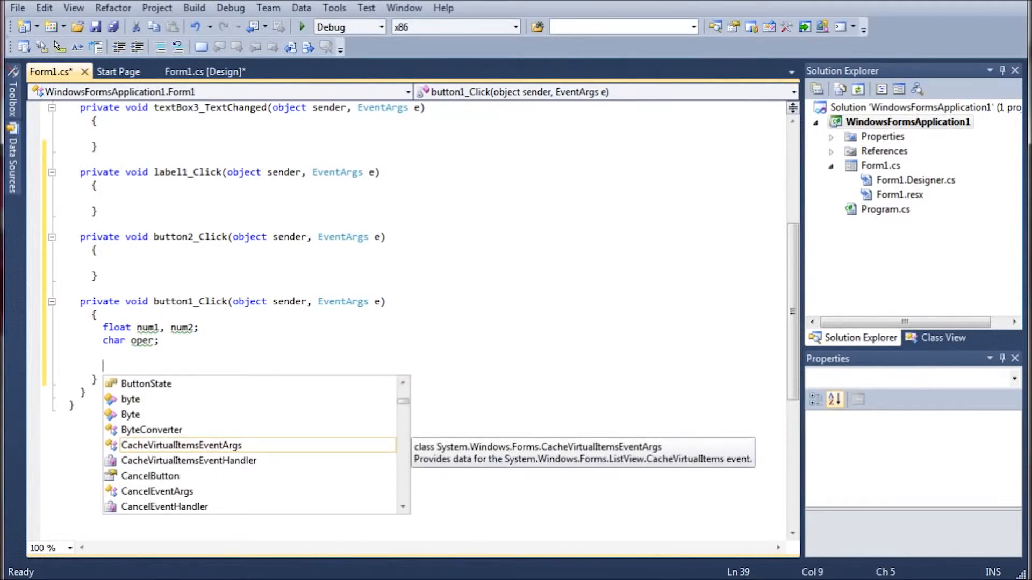
{"action": "left_click", "coordinate": [205, 71]}
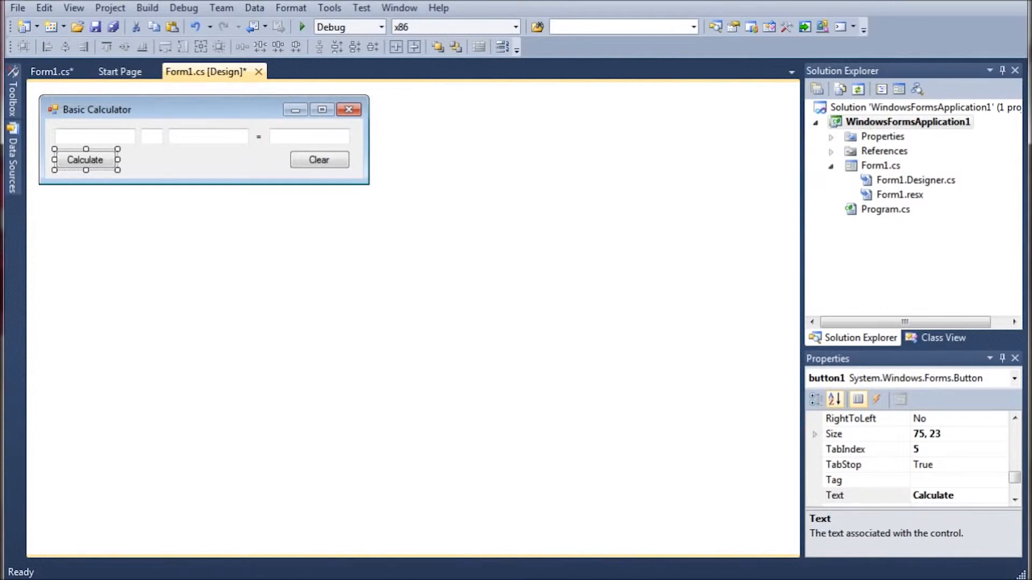
{"action": "double_click", "coordinate": [85, 160]}
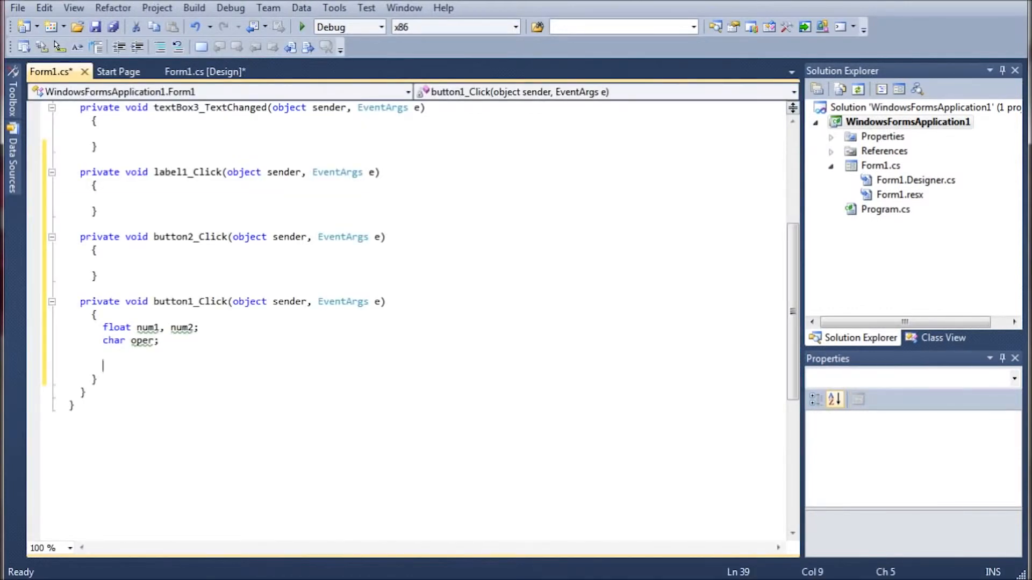
Step: Convert textBox1 and textBox3 text into num1 and num2 using Convert.ToSingle
{"action": "type", "text": "num1 ="}
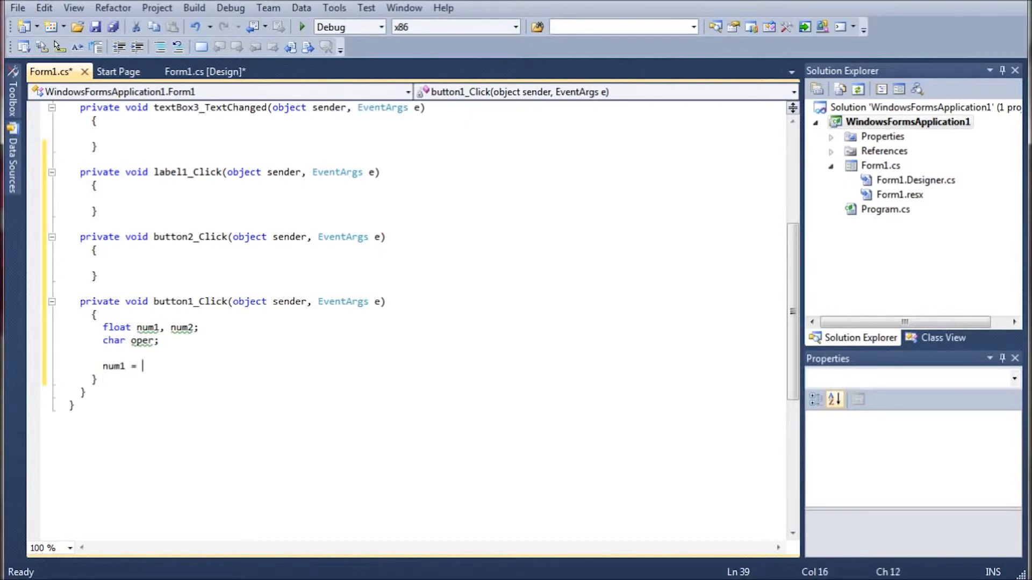
{"action": "type", "text": "Te"}
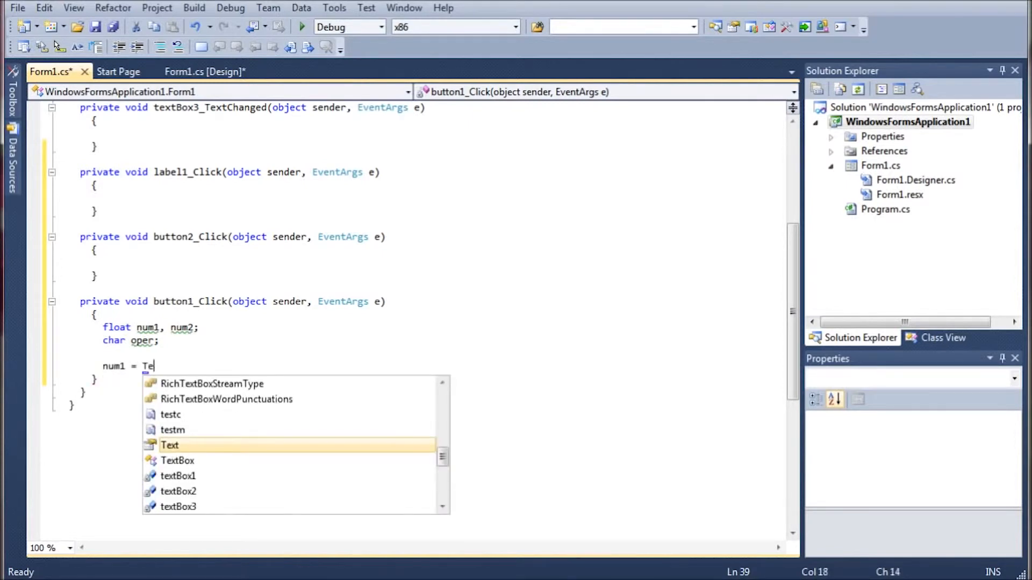
{"action": "type", "text": "xtBox1.te"}
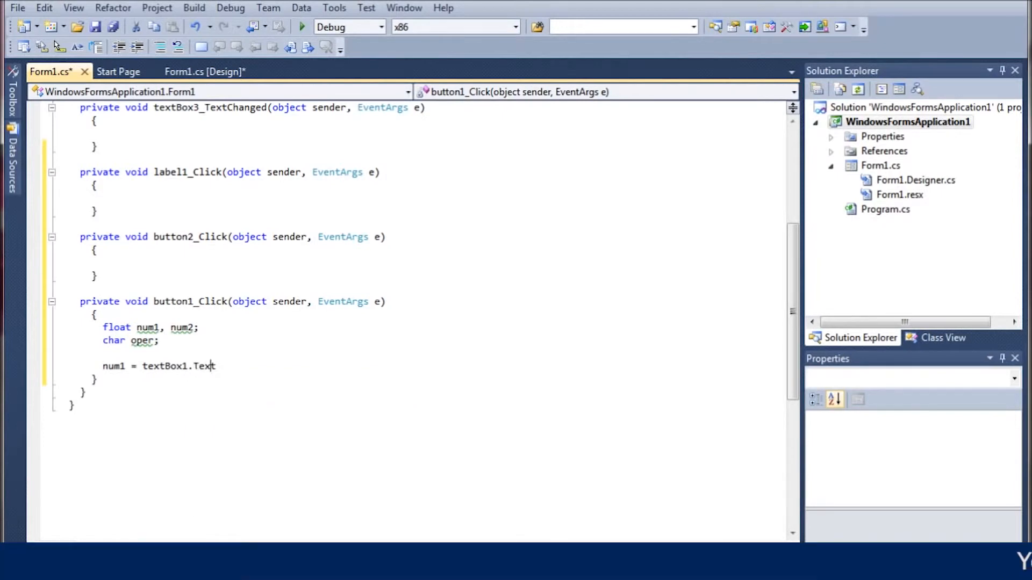
{"action": "type", "text": "Convert.ToChar"}
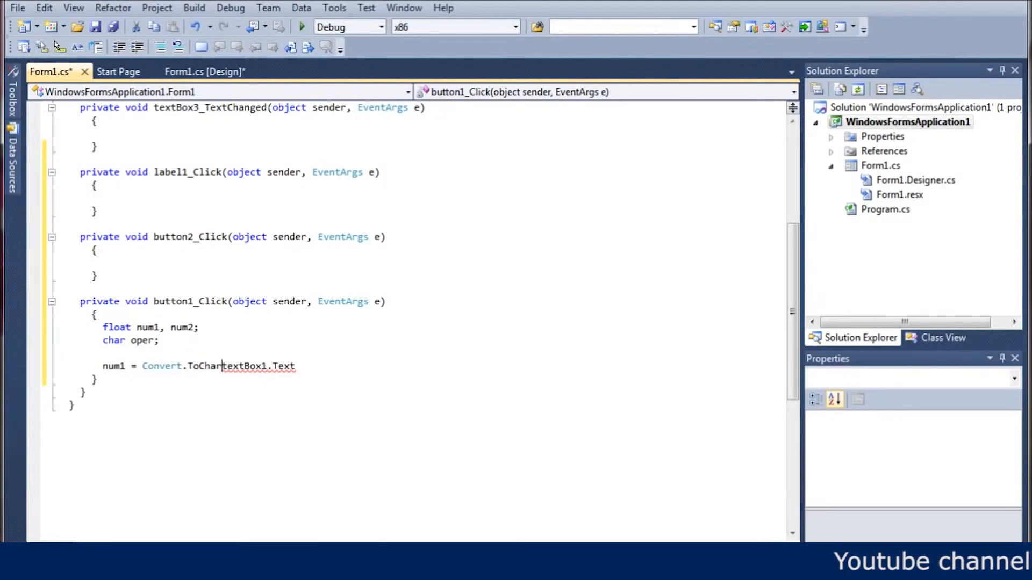
{"action": "type", "text": "ToSingle"}
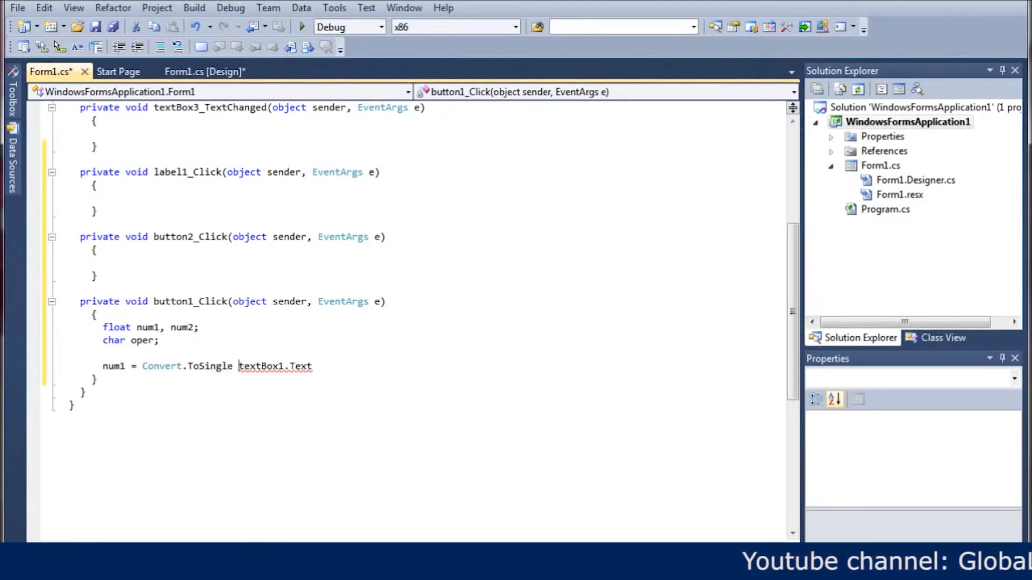
{"action": "type", "text": "("}
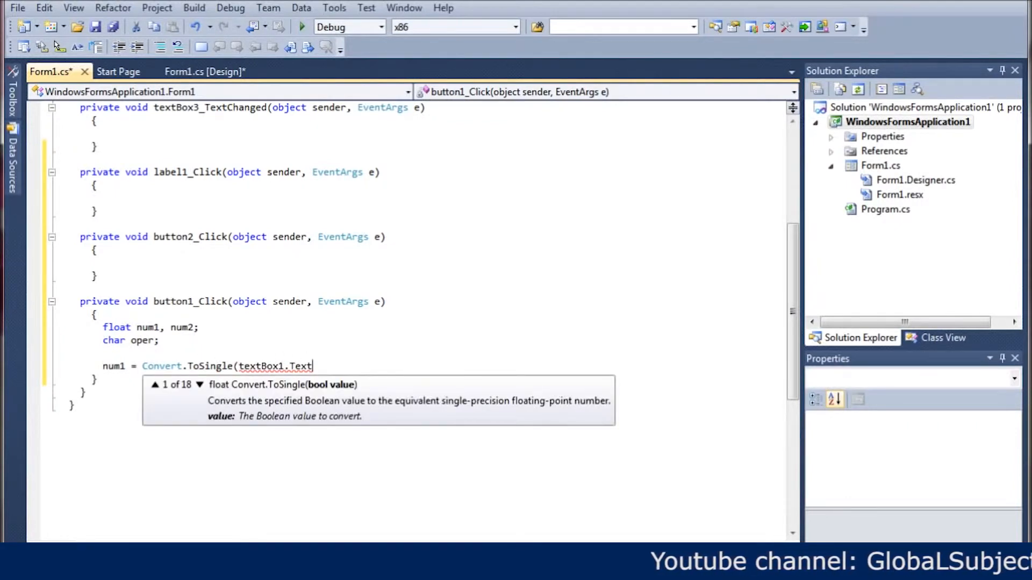
{"action": "type", "text": ");"}
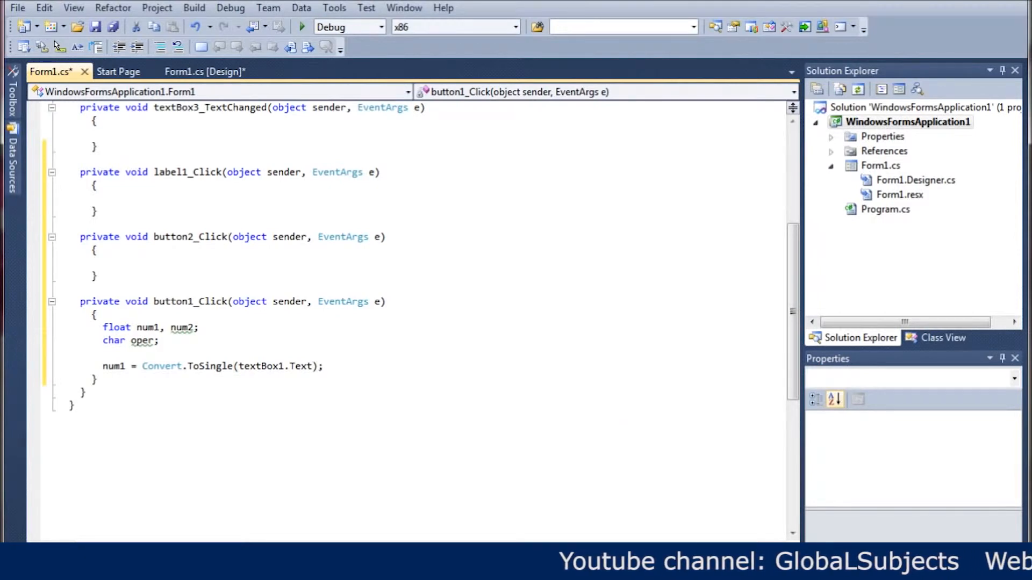
{"action": "left_click_drag", "start_coordinate": [158, 366], "coordinate": [323, 366]}
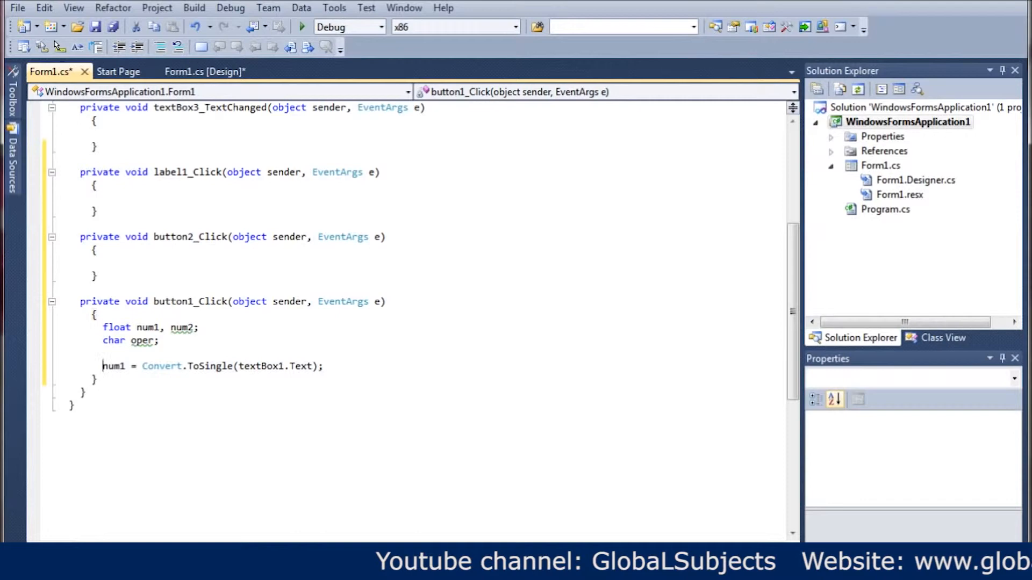
{"action": "type", "text": "num1 = Convert.ToSingle(textBox1.Text);"}
{"action": "type", "text": "num2 = Convert.ToSingle(textBox3.Text);"}
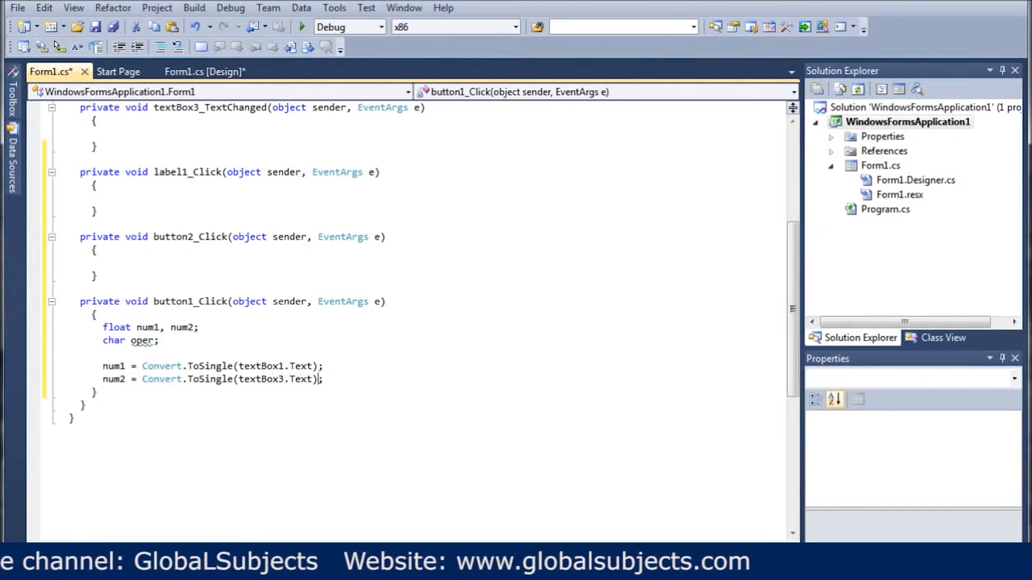
Step: Write oper = Convert.ToChar(textBox2.Text); in the Calculate handler
{"action": "type", "text": "o"}
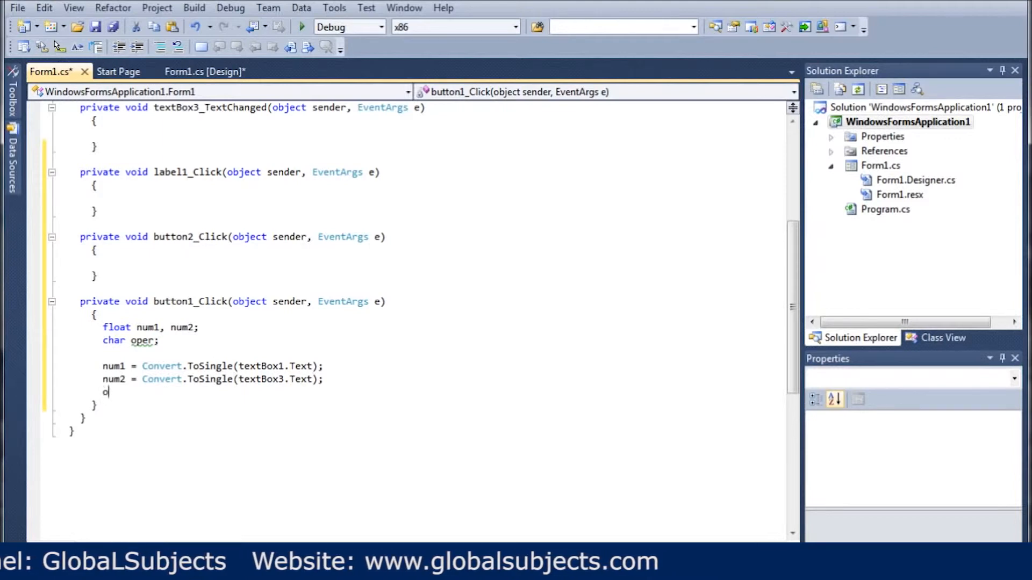
{"action": "type", "text": "per = Convert.to"}
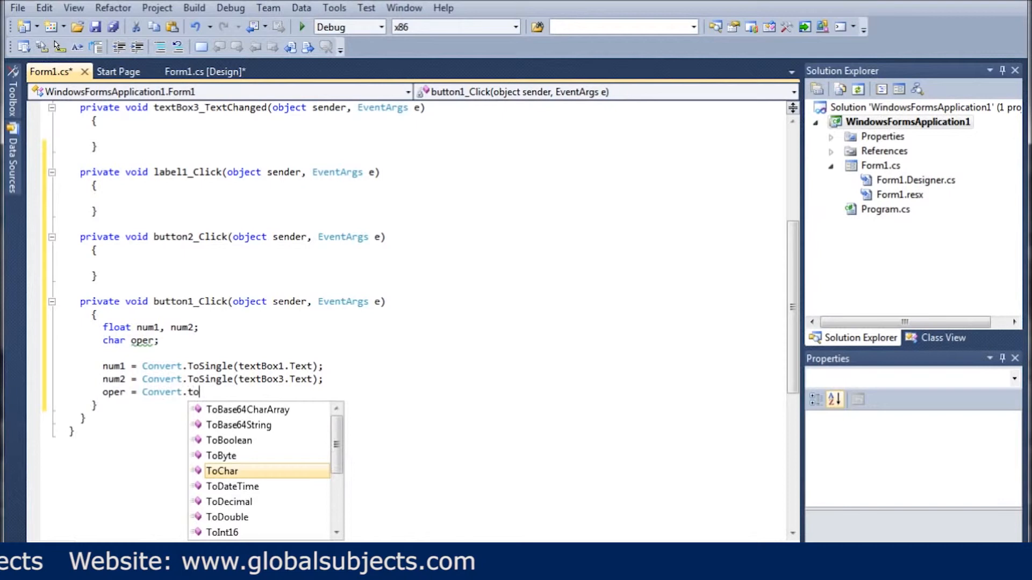
{"action": "type", "text": "Char(Tex"}
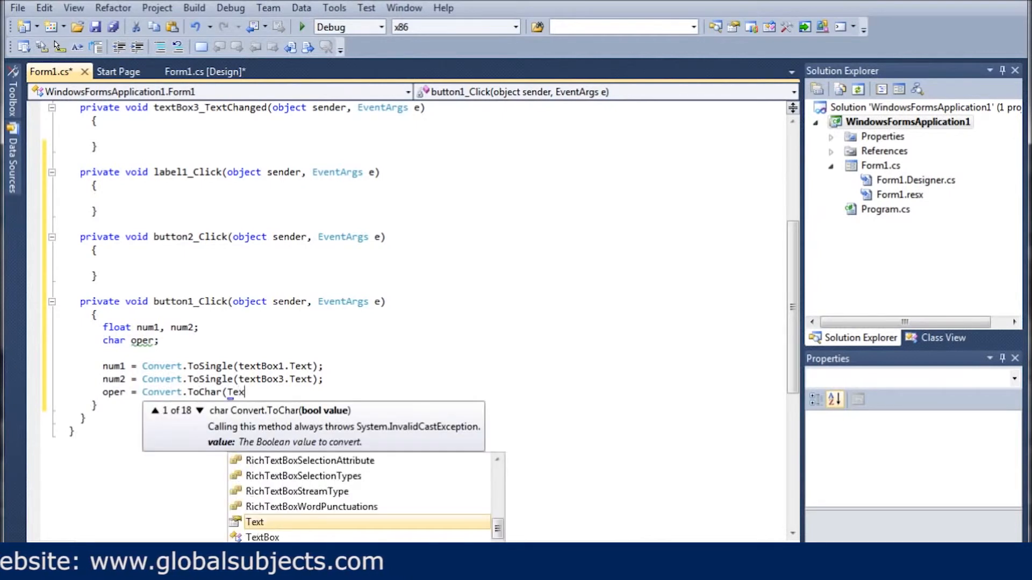
{"action": "key", "text": "backspace"}
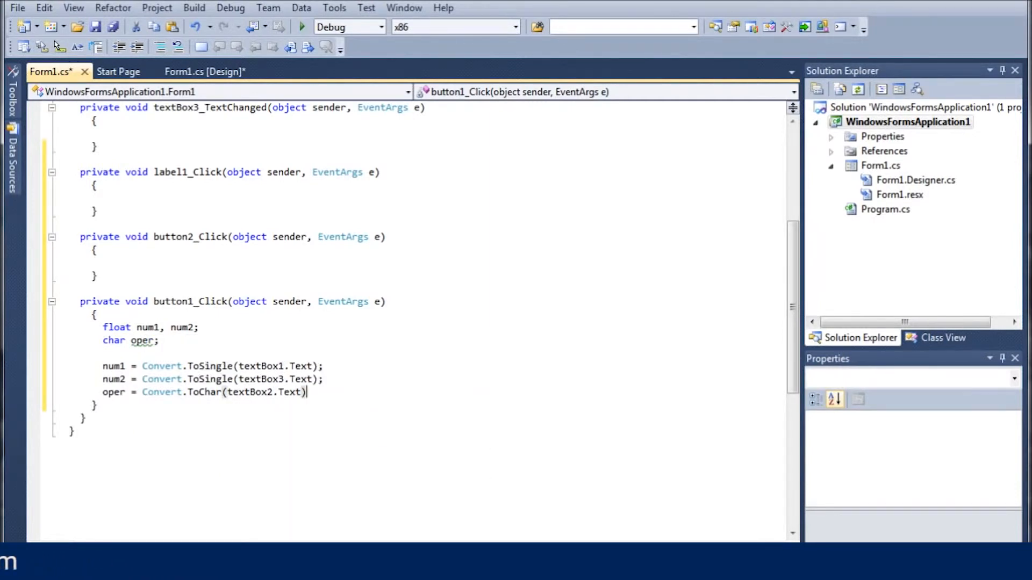
{"action": "type", "text": ";"}
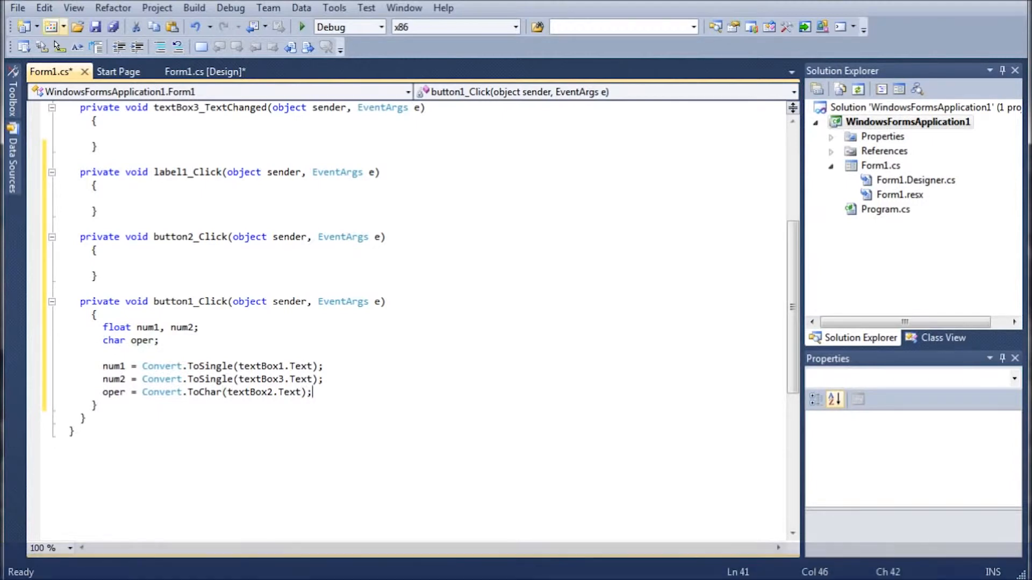
{"action": "left_click", "coordinate": [205, 71]}
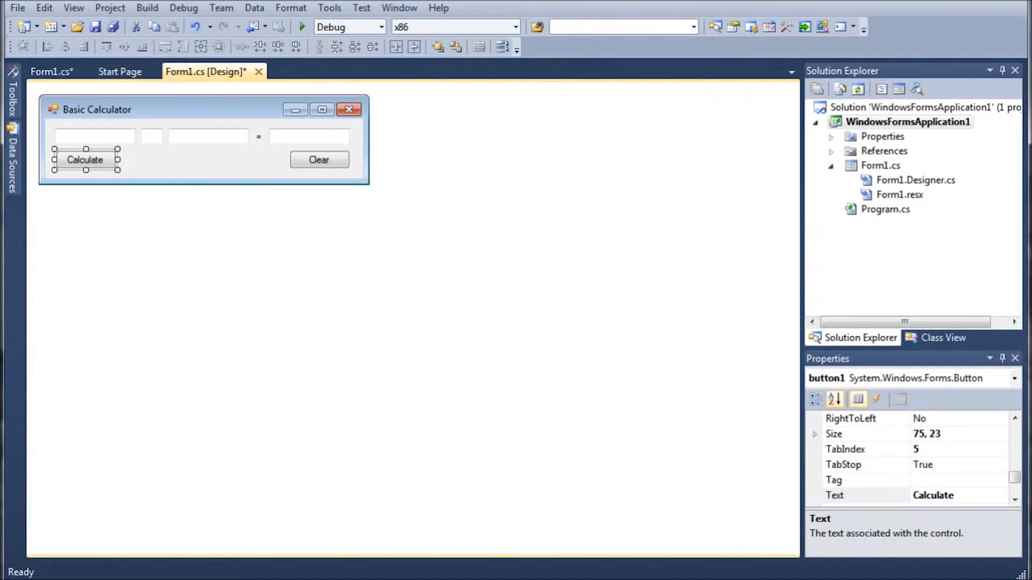
Step: Select the first number and operator boxes, switching briefly to the code and back
{"action": "left_click", "coordinate": [94, 136]}
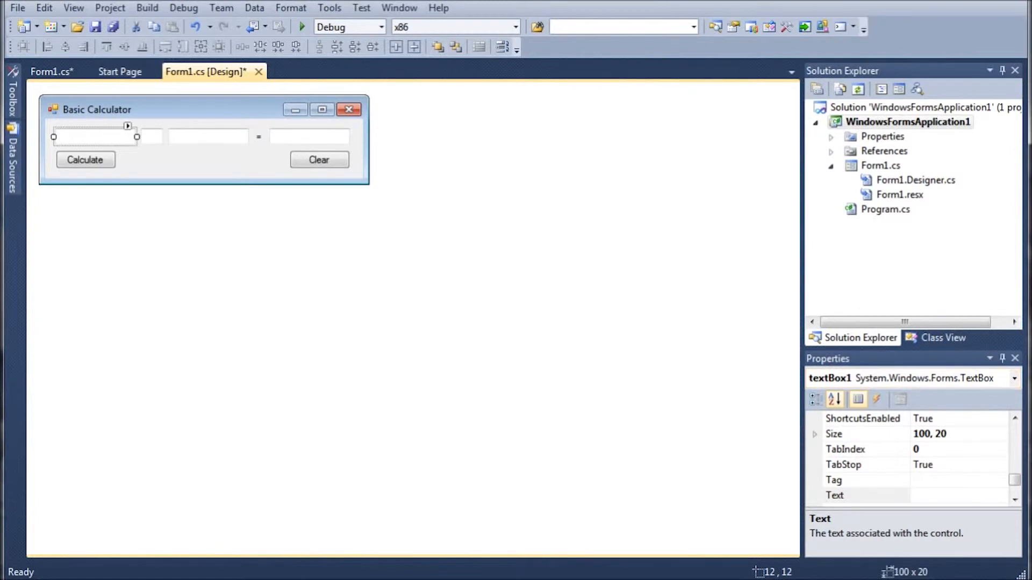
{"action": "left_click", "coordinate": [154, 136]}
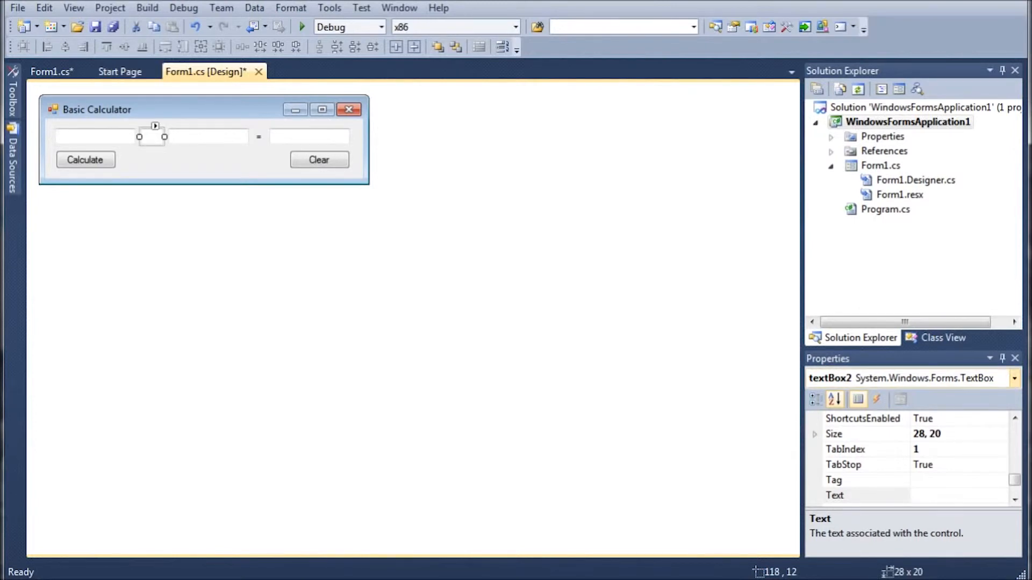
{"action": "left_click", "coordinate": [52, 71]}
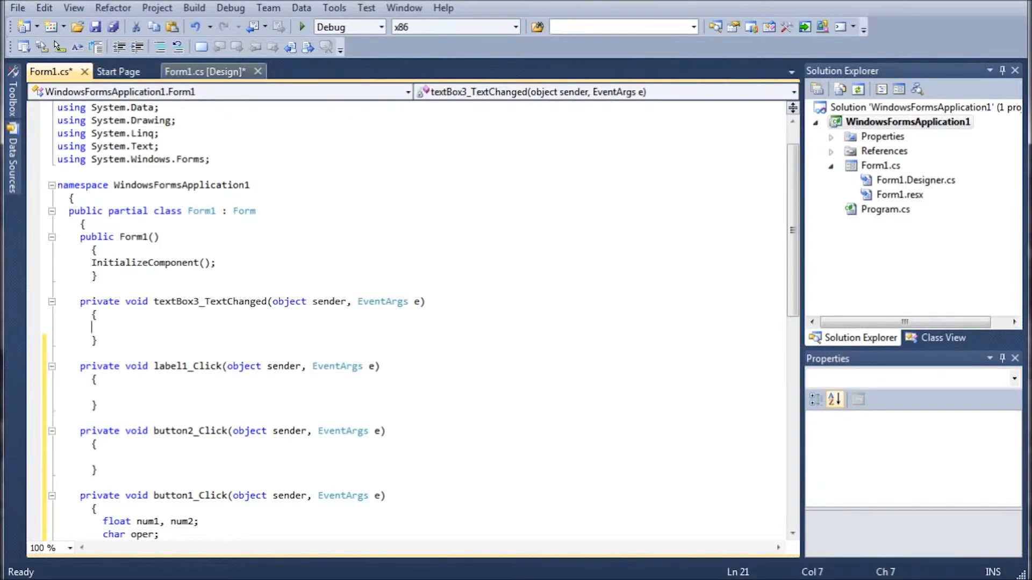
{"action": "left_click", "coordinate": [205, 71]}
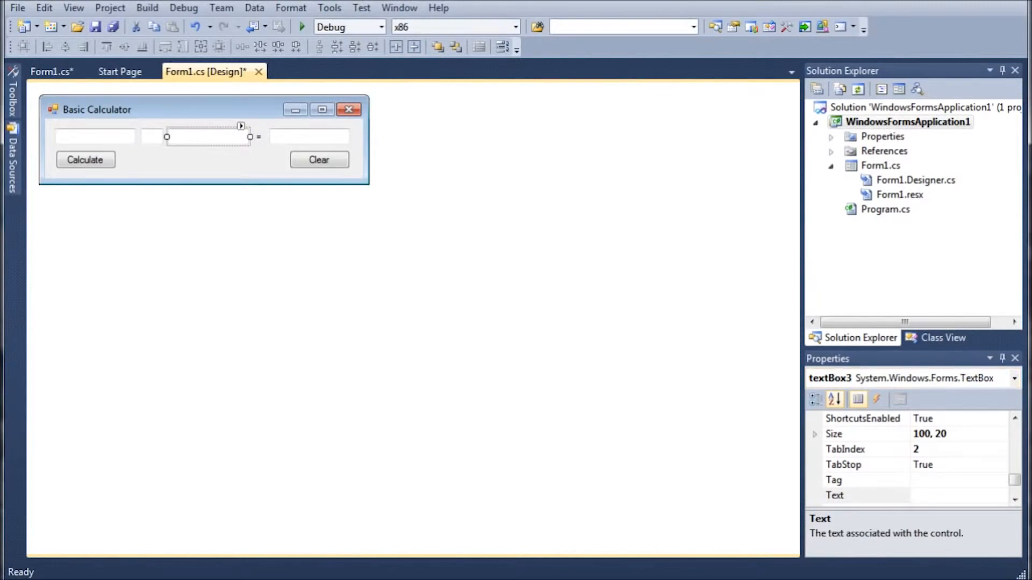
Step: Set the result box textBox4's ReadOnly property to True and return to the code
{"action": "left_click", "coordinate": [309, 136]}
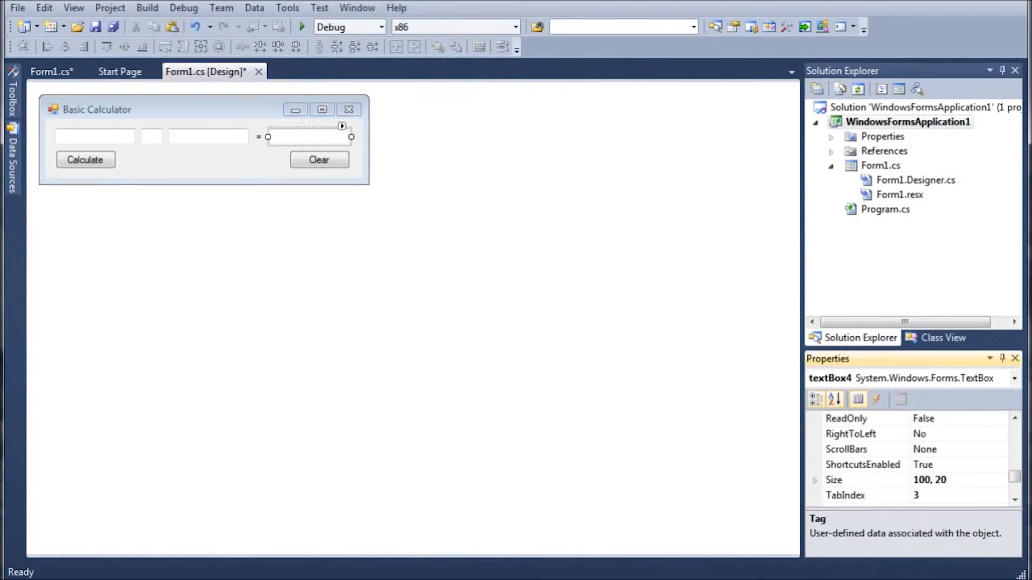
{"action": "left_click", "coordinate": [845, 419]}
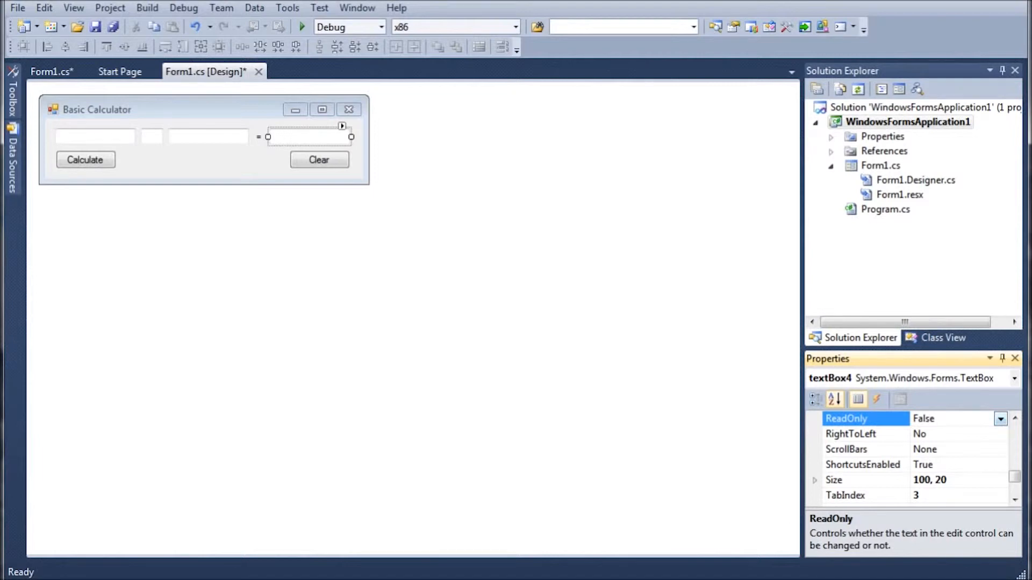
{"action": "left_click", "coordinate": [956, 418]}
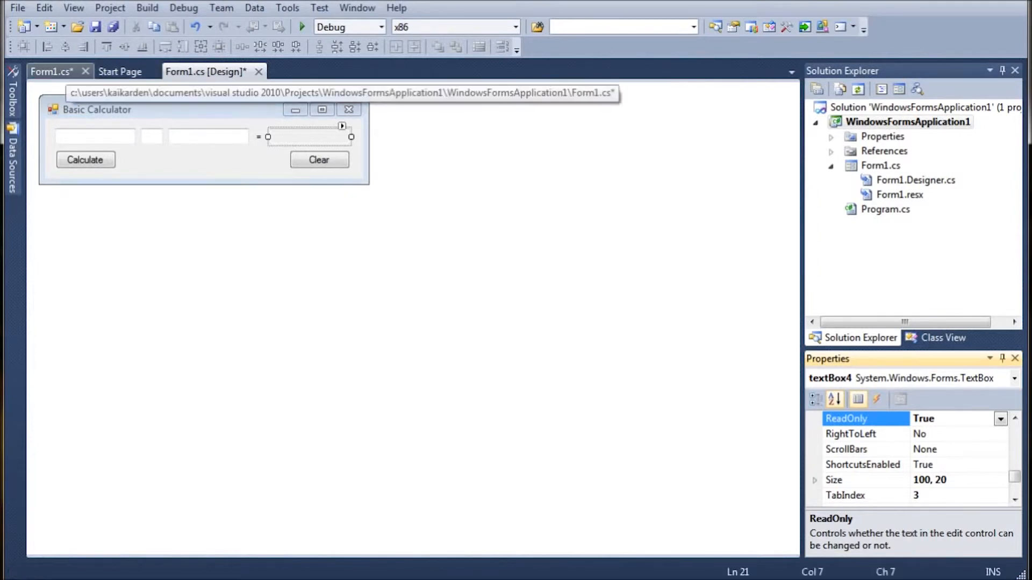
{"action": "left_click", "coordinate": [50, 71]}
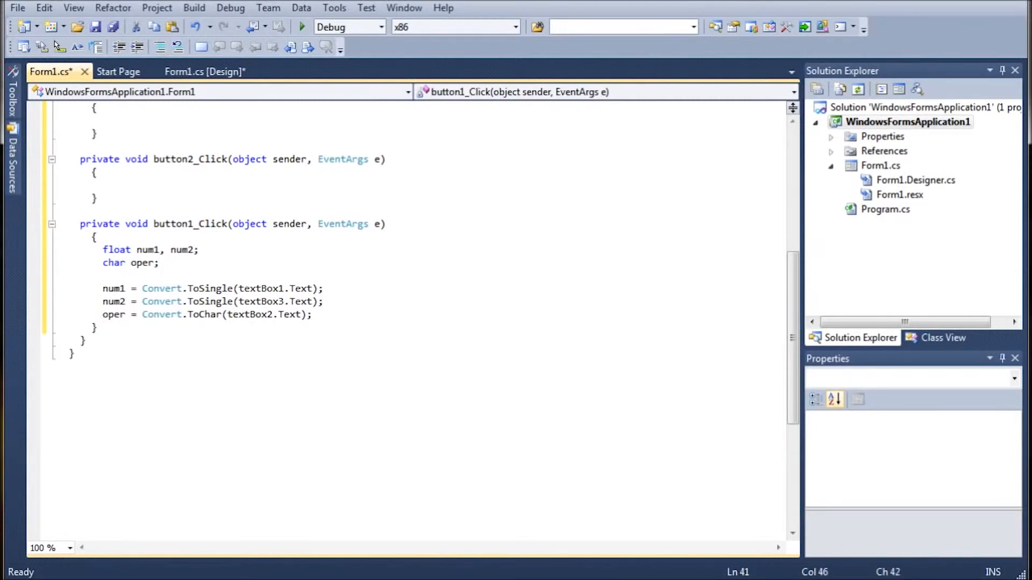
Step: Write if (oper == '+') { textBox4.Text = Convert.ToString(num1 + num2); }
{"action": "type", "text": "if("}
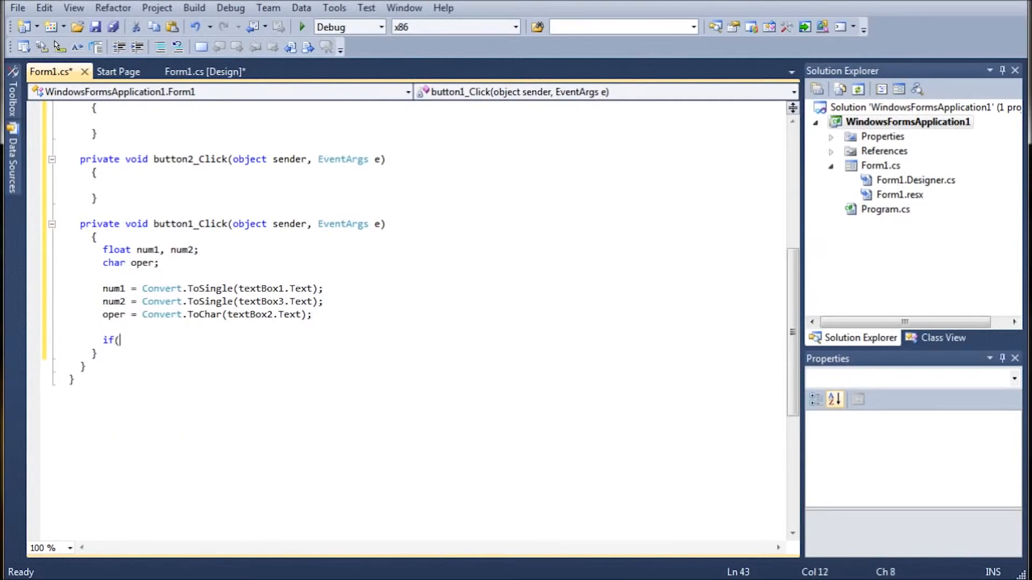
{"action": "type", "text": "oper ="}
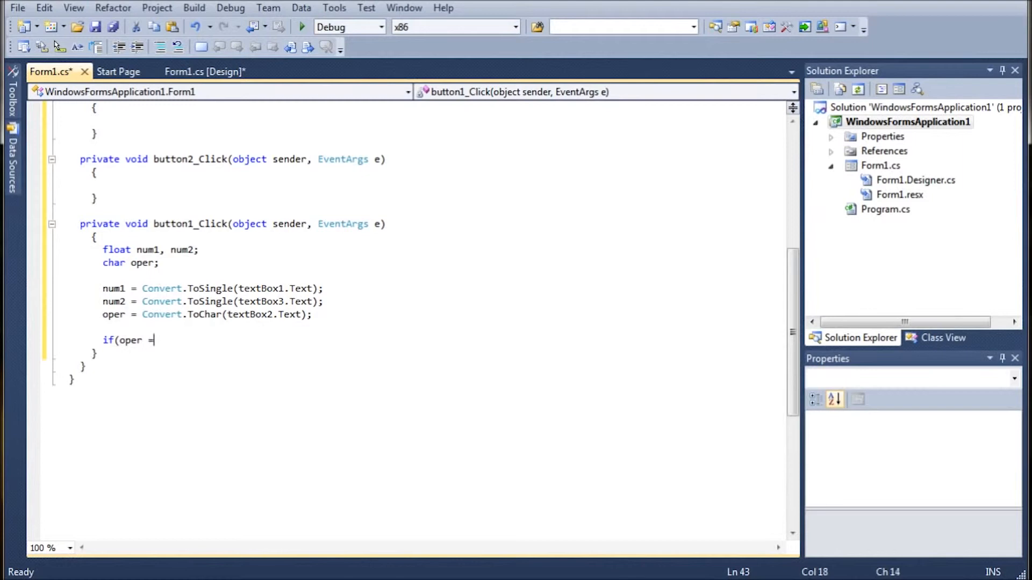
{"action": "type", "text": "= '"}
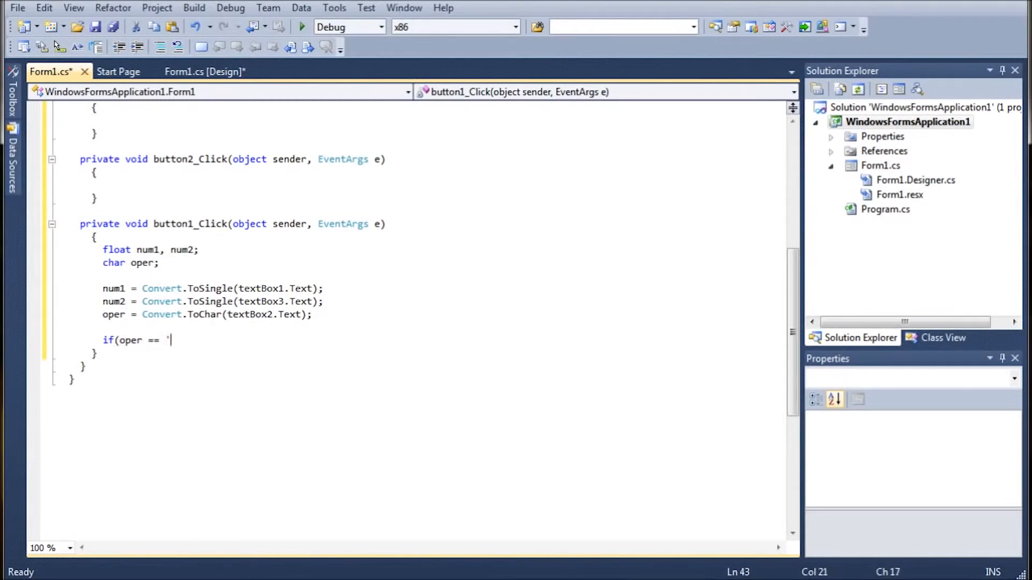
{"action": "type", "text": "+'"}
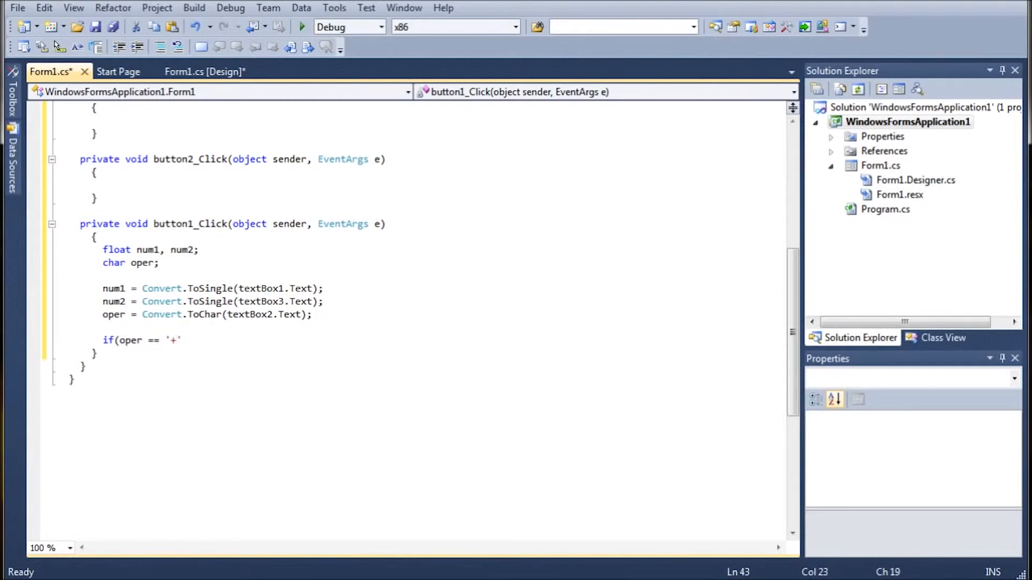
{"action": "type", "text": "{"}
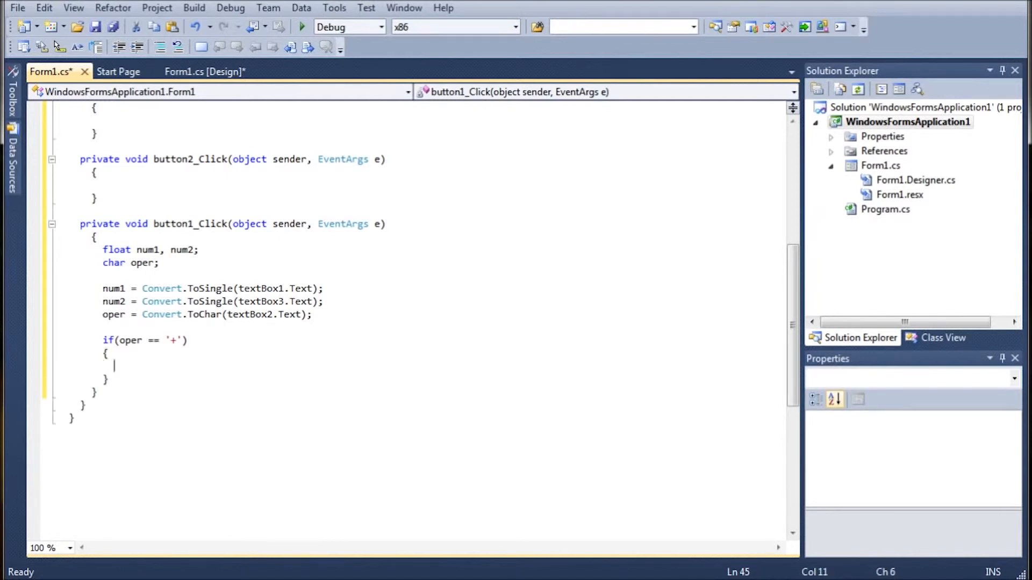
{"action": "type", "text": "t"}
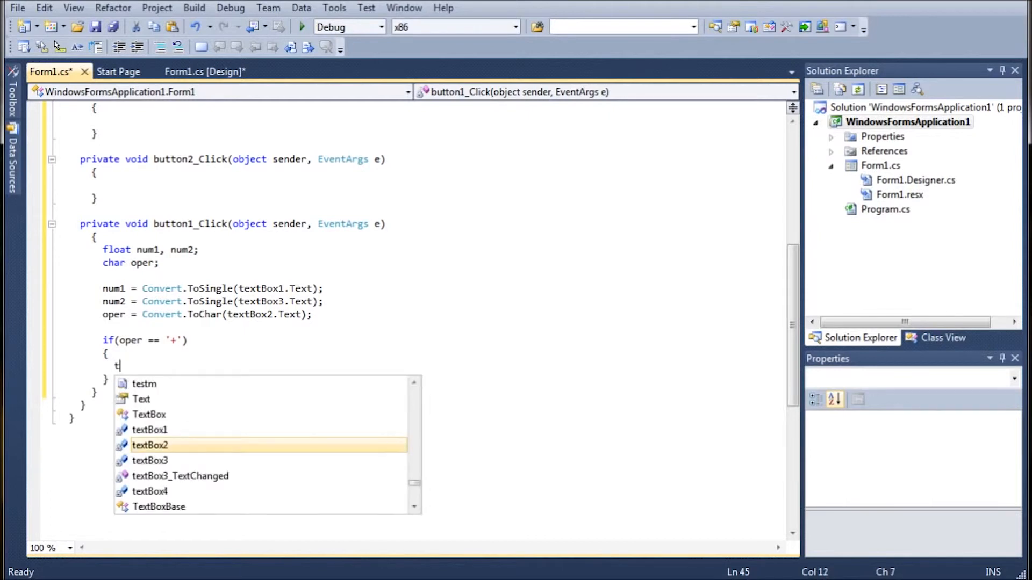
{"action": "type", "text": "extBox4.text"}
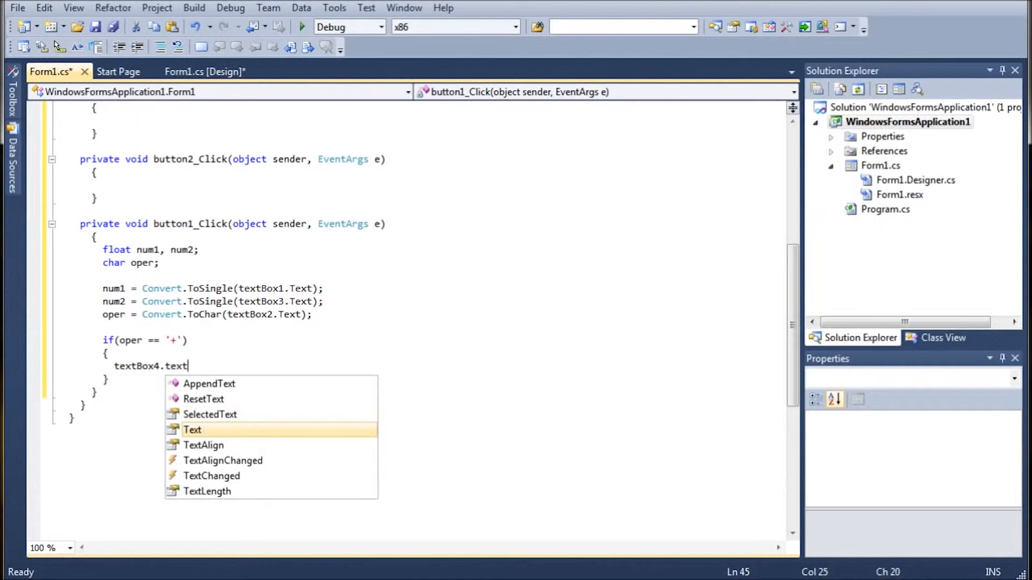
{"action": "type", "text": "= Convert.t"}
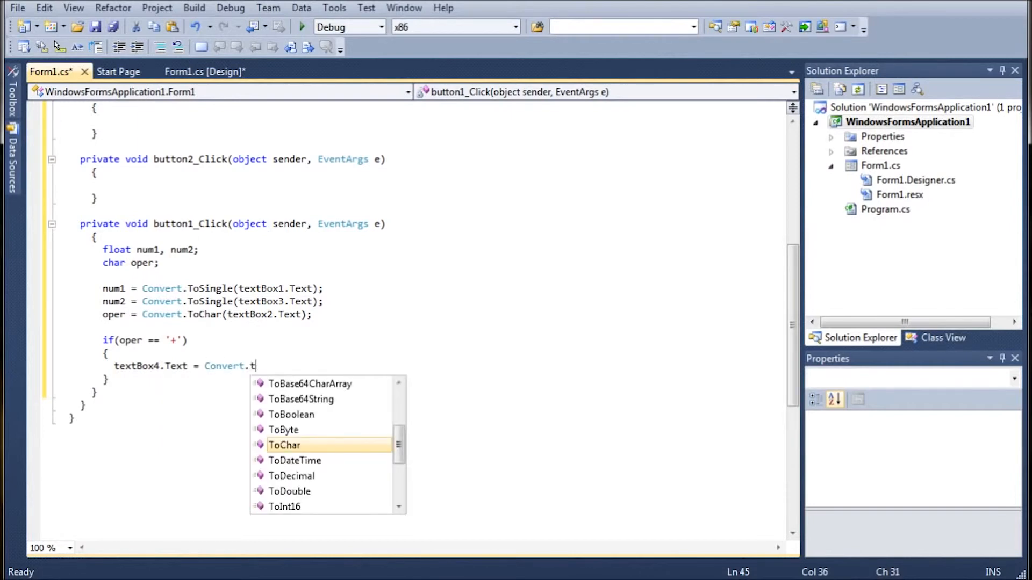
{"action": "type", "text": "oString"}
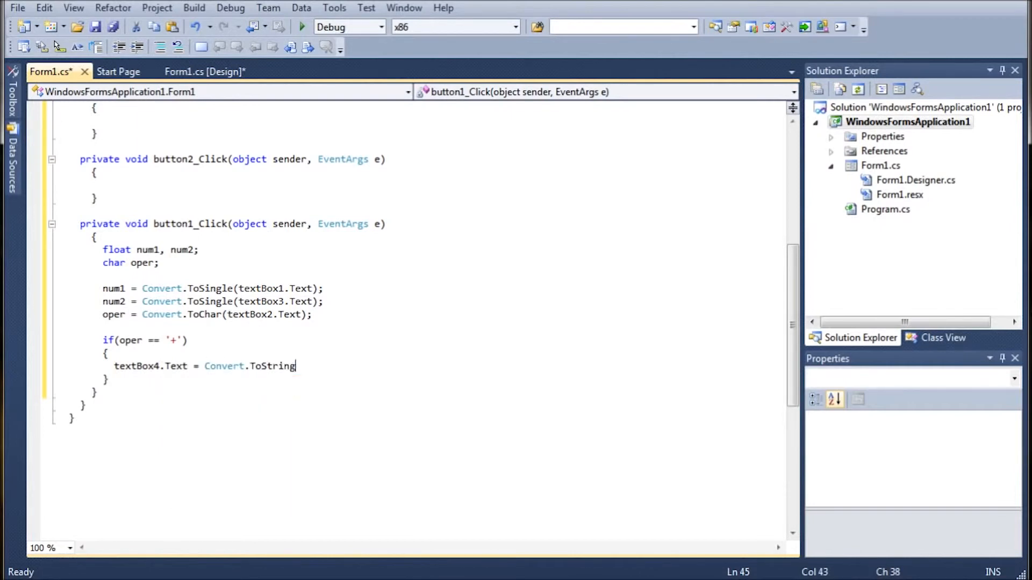
{"action": "type", "text": "(num1 + num2"}
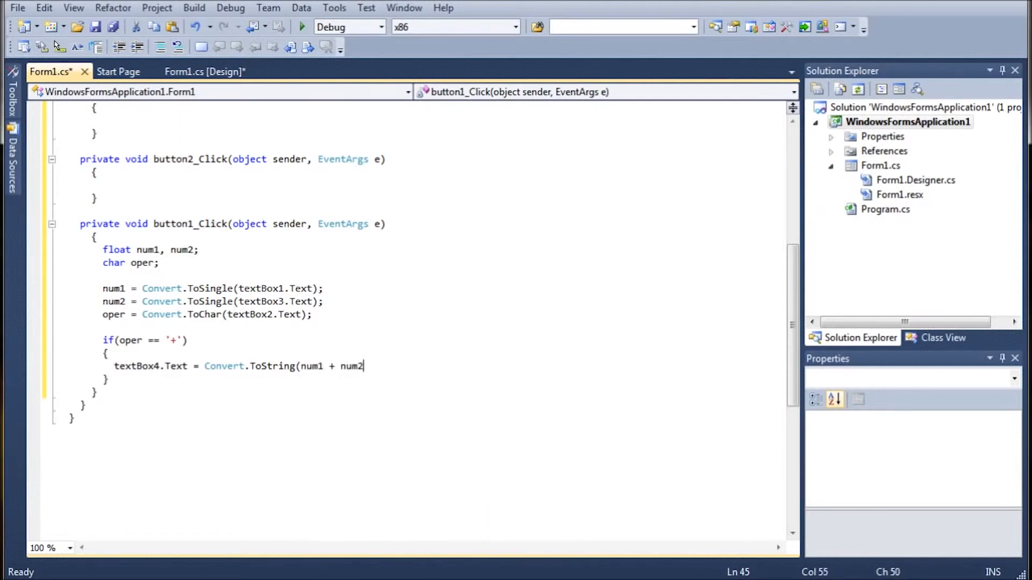
{"action": "type", "text": ")"}
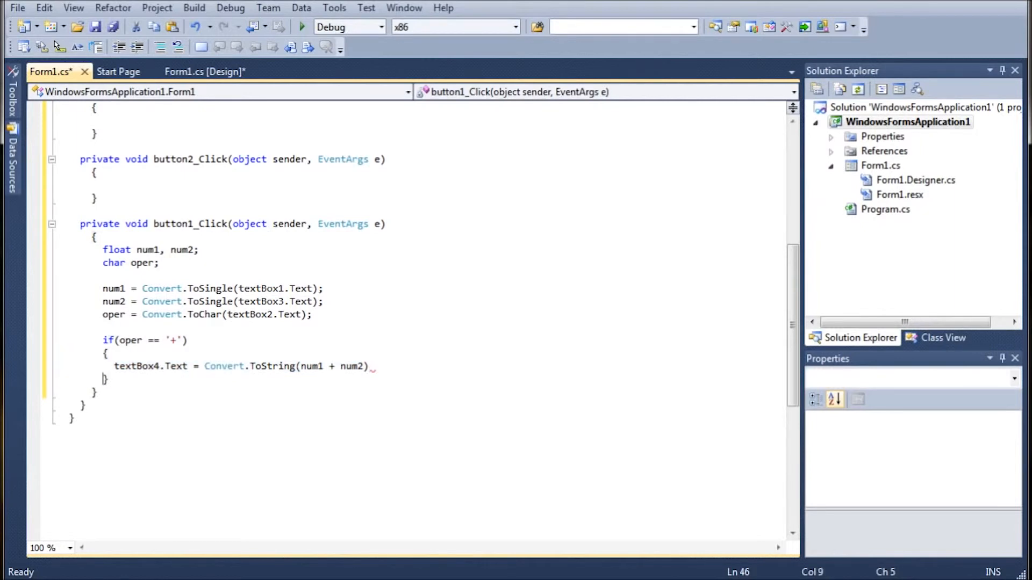
{"action": "type", "text": ";"}
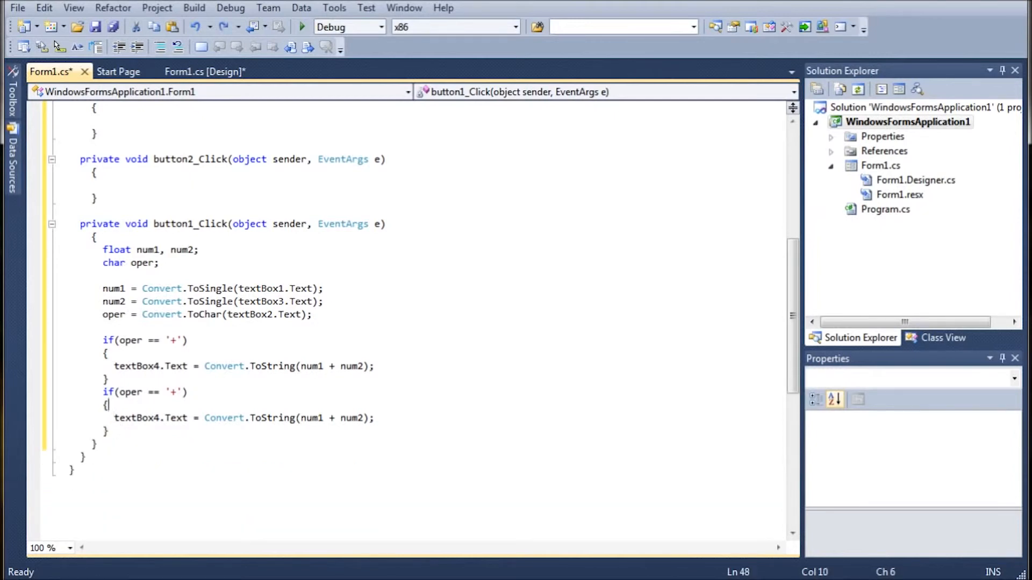
Step: Turn the pasted block into else-if branches computing num1 - num2, num1 * num2 and num1 / num2
{"action": "type", "text": "else"}
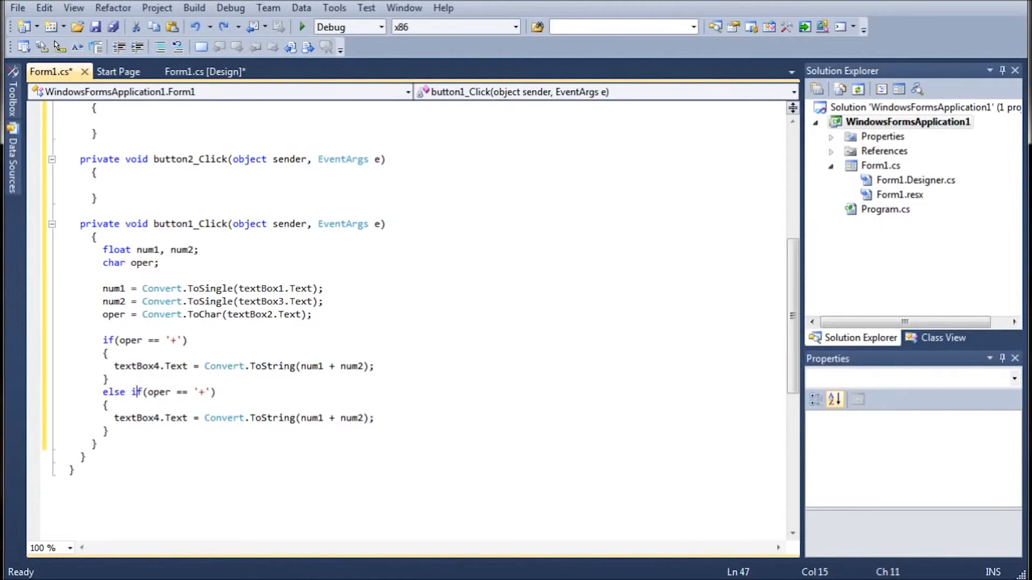
{"action": "type", "text": "-"}
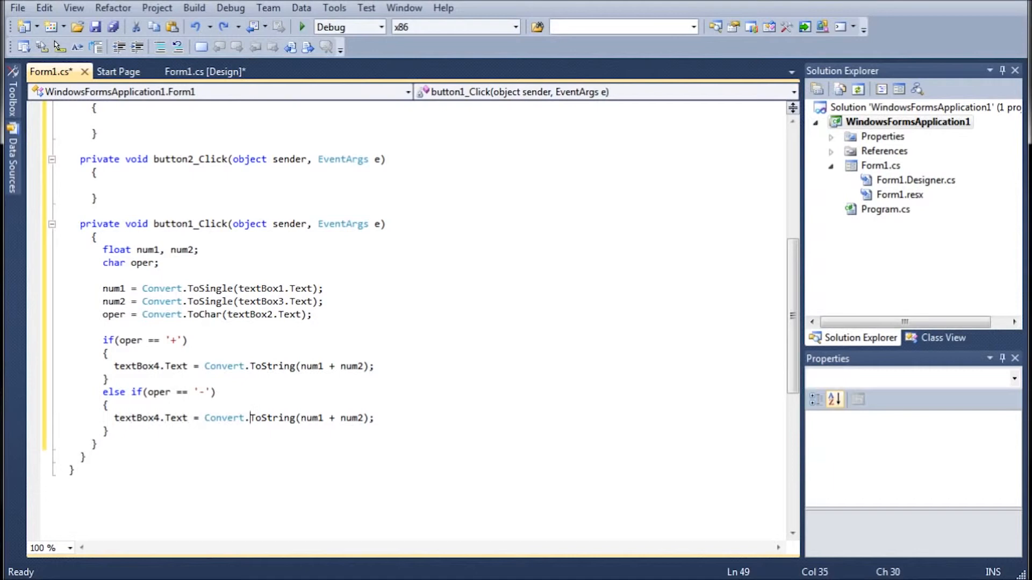
{"action": "type", "text": "-"}
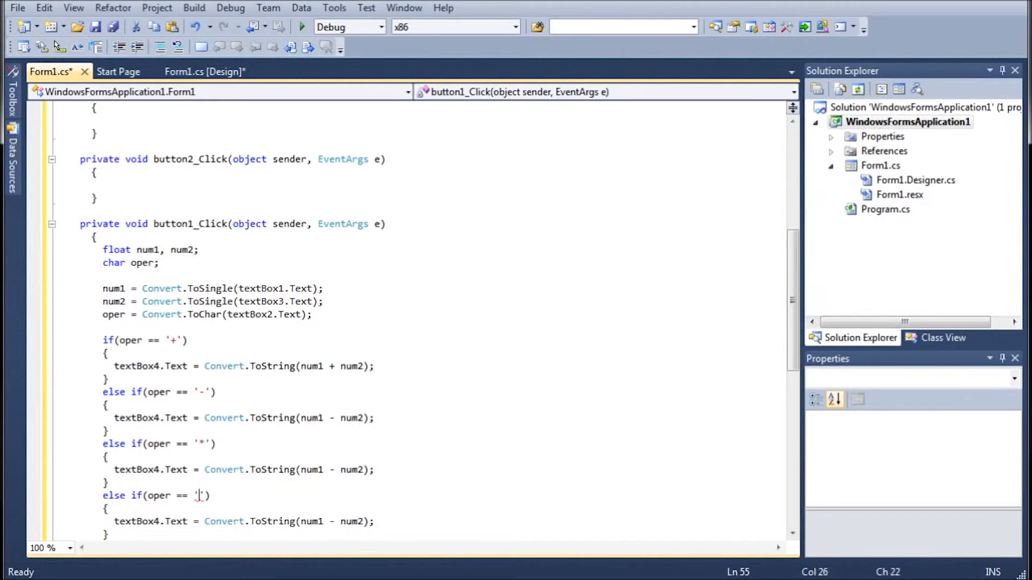
{"action": "type", "text": "/"}
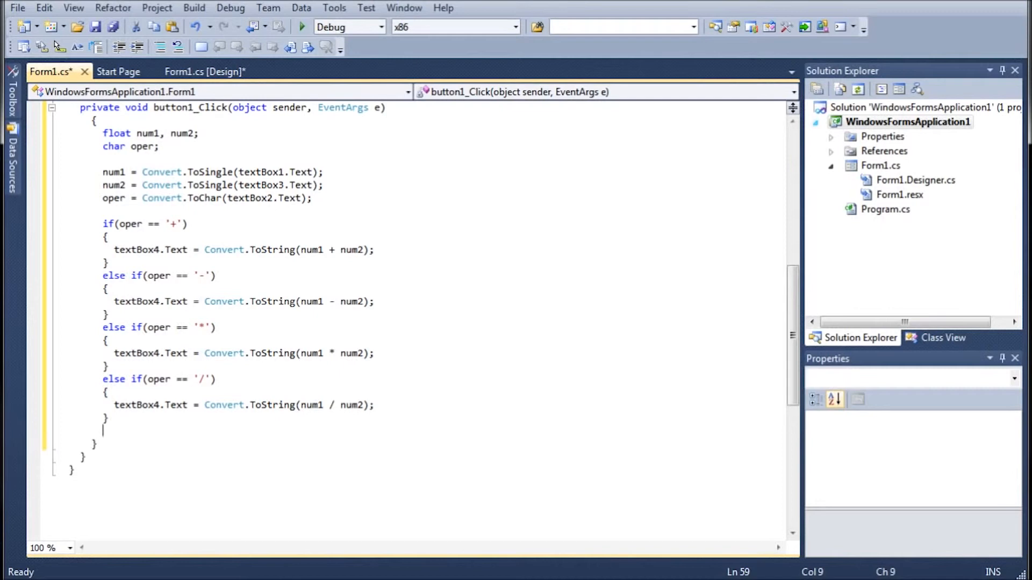
{"action": "type", "text": "e"}
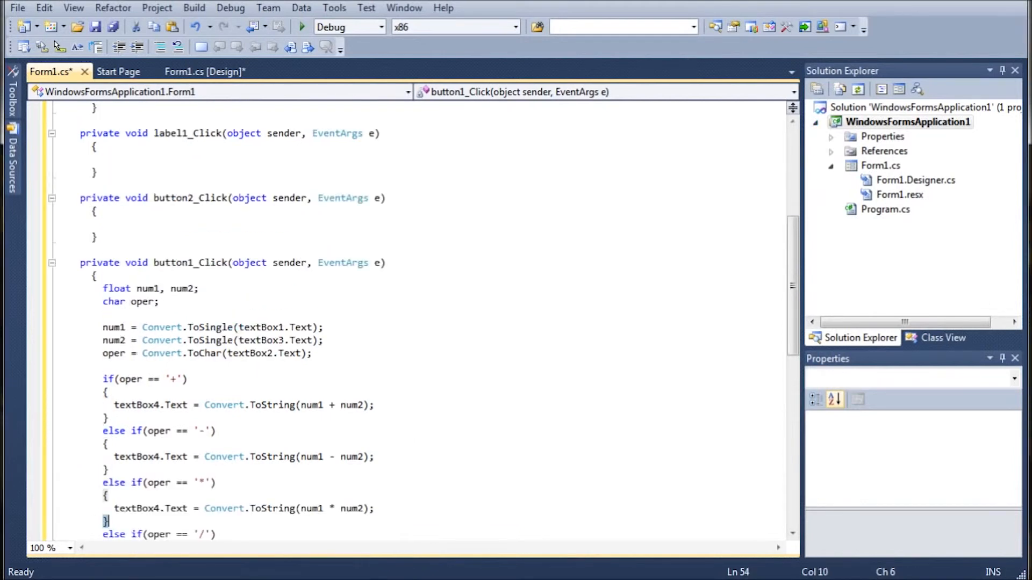
{"action": "scroll", "scroll_direction": "down", "scroll_amount": 3}
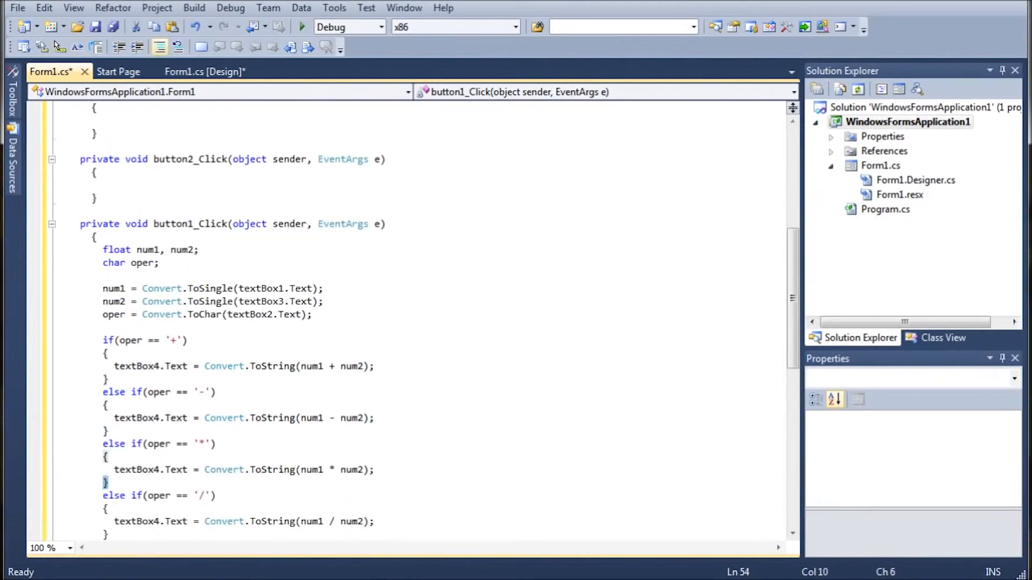
Step: In button2_Click, set textBox1 through textBox4 .Text to ""
{"action": "left_click", "coordinate": [205, 71]}
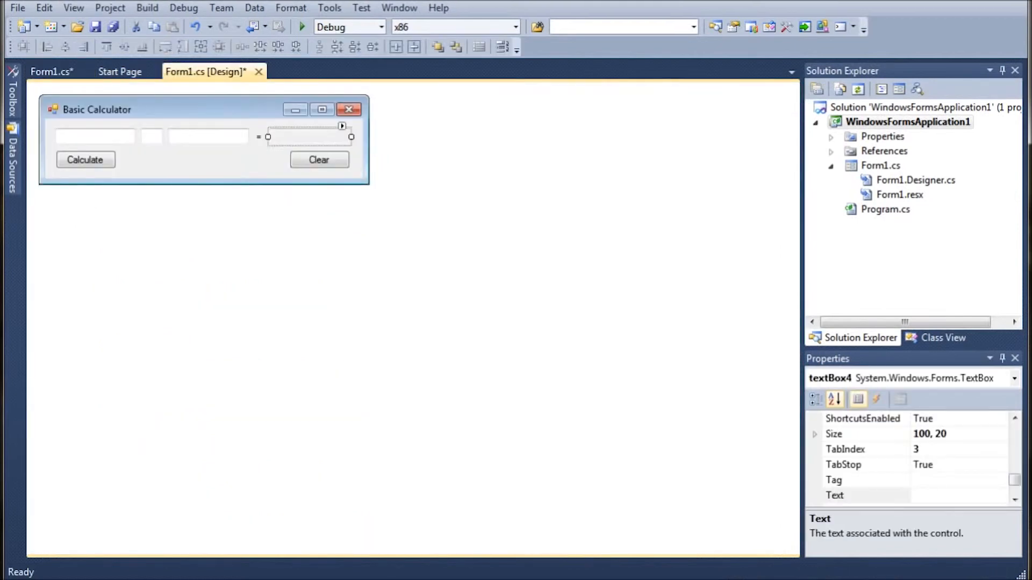
{"action": "mouse_move", "coordinate": [52, 71]}
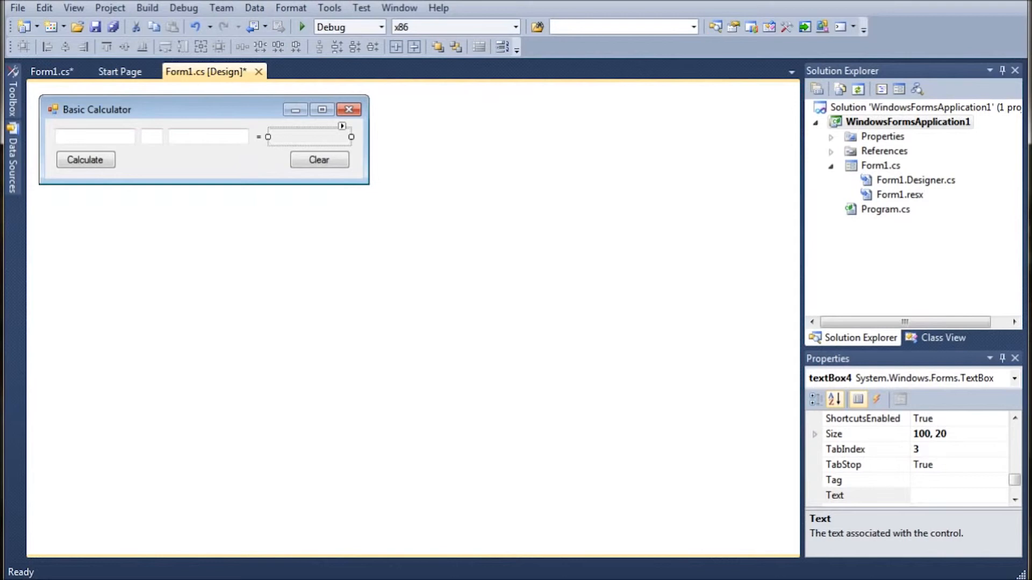
{"action": "left_click", "coordinate": [318, 159]}
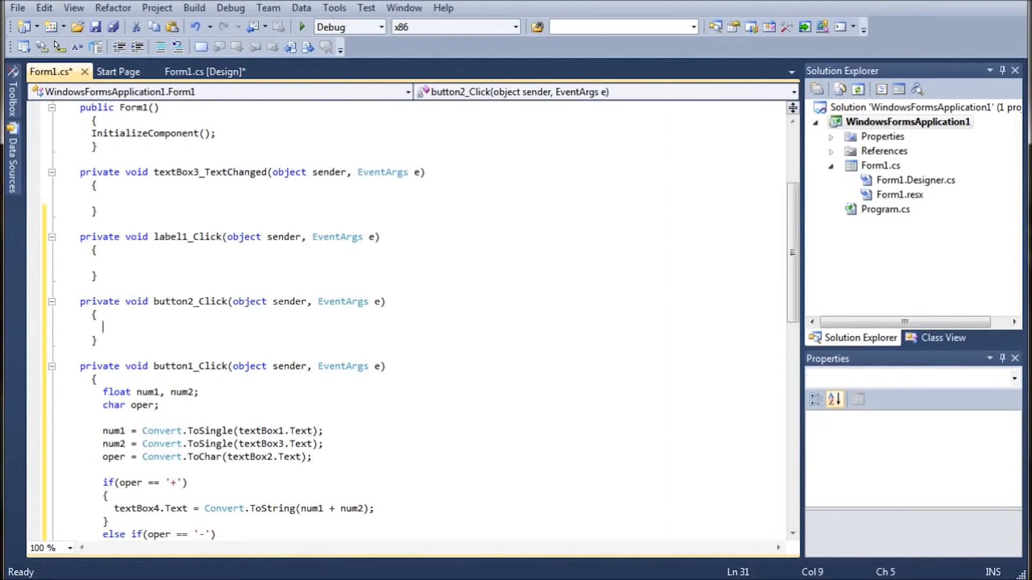
{"action": "type", "text": "Text ="}
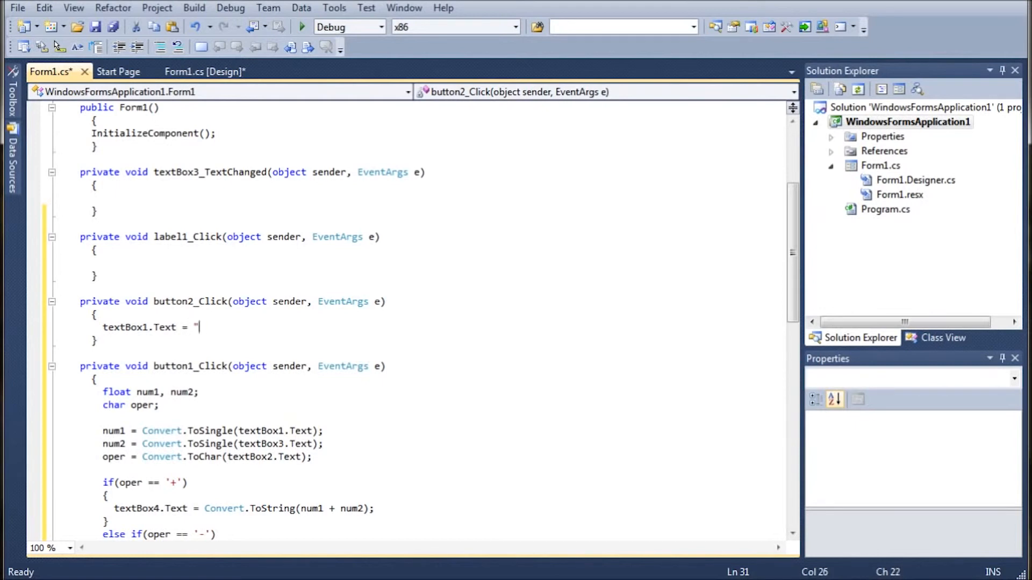
{"action": "type", "text": "\";"}
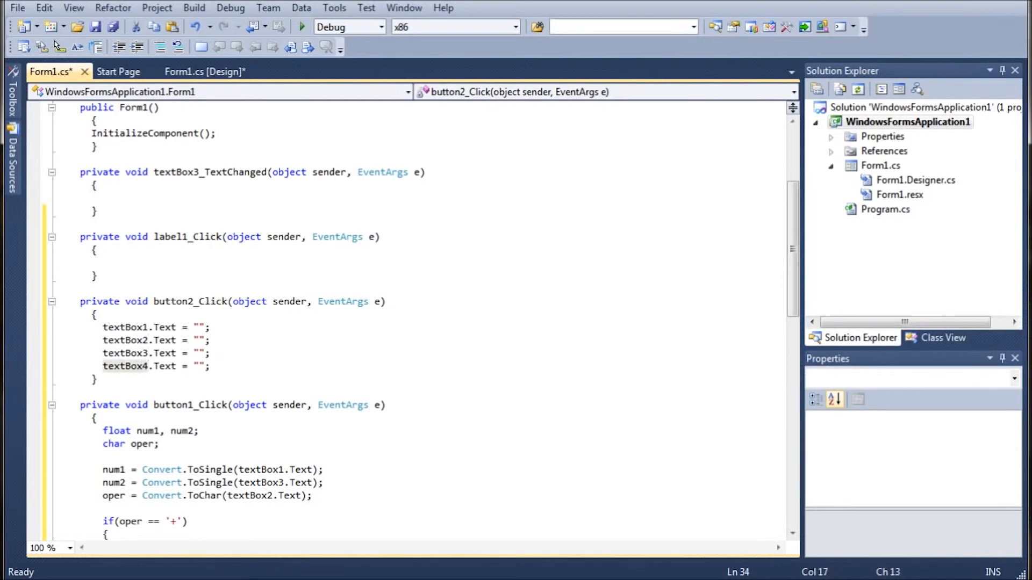
{"action": "scroll", "scroll_direction": "down", "scroll_amount": 3}
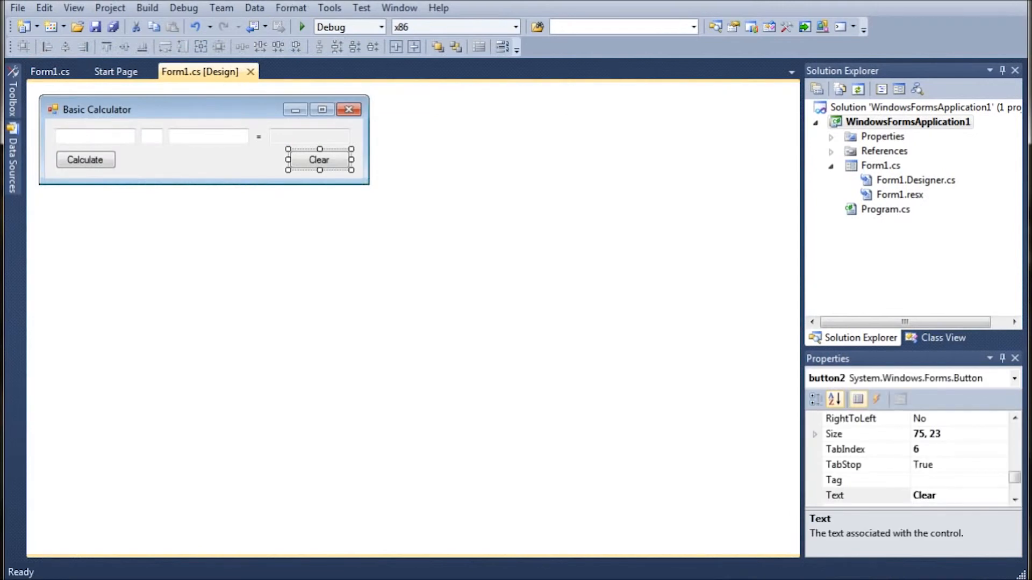
{"action": "left_click", "coordinate": [301, 27]}
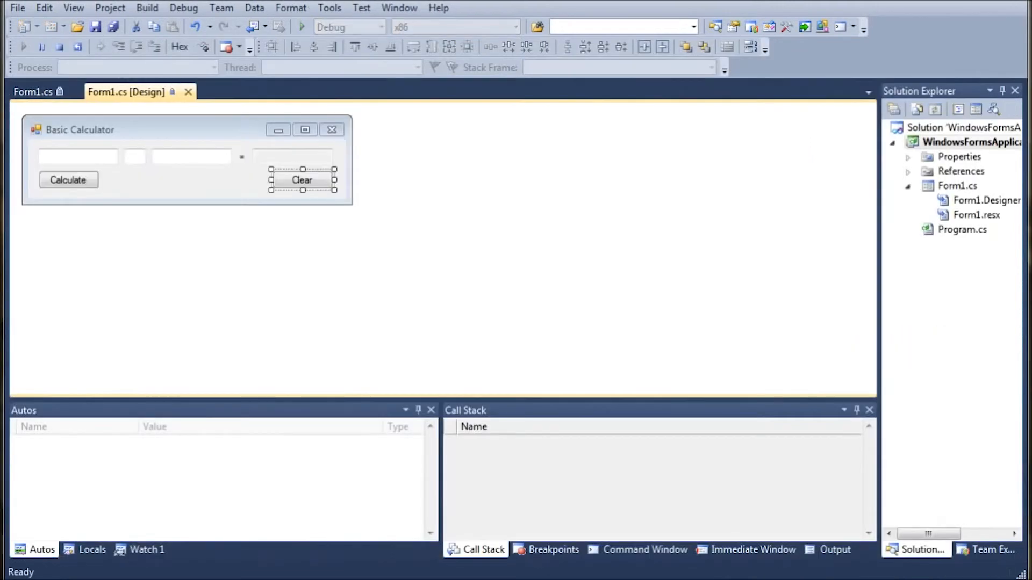
{"action": "left_click", "coordinate": [303, 26]}
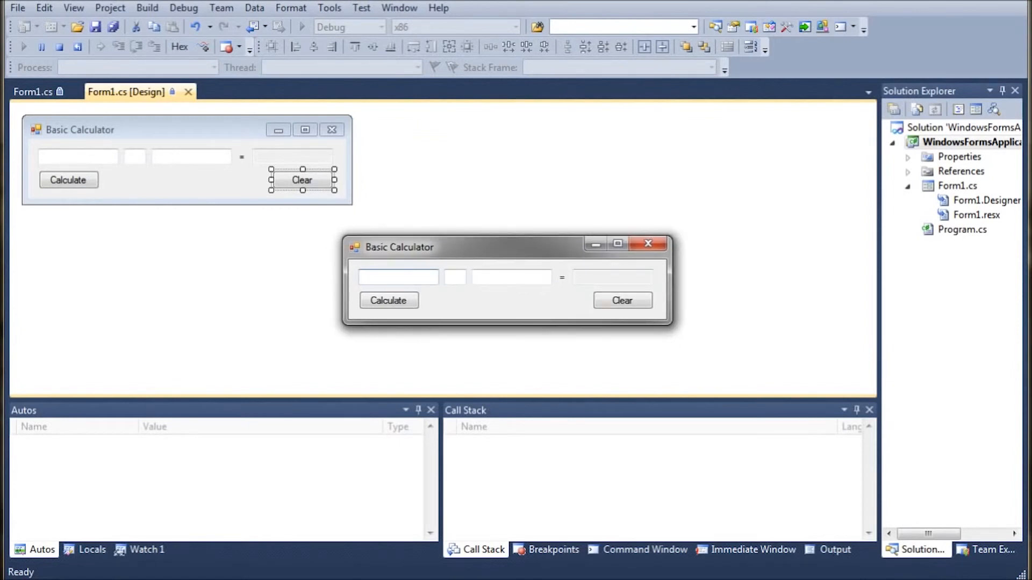
{"action": "type", "text": "12"}
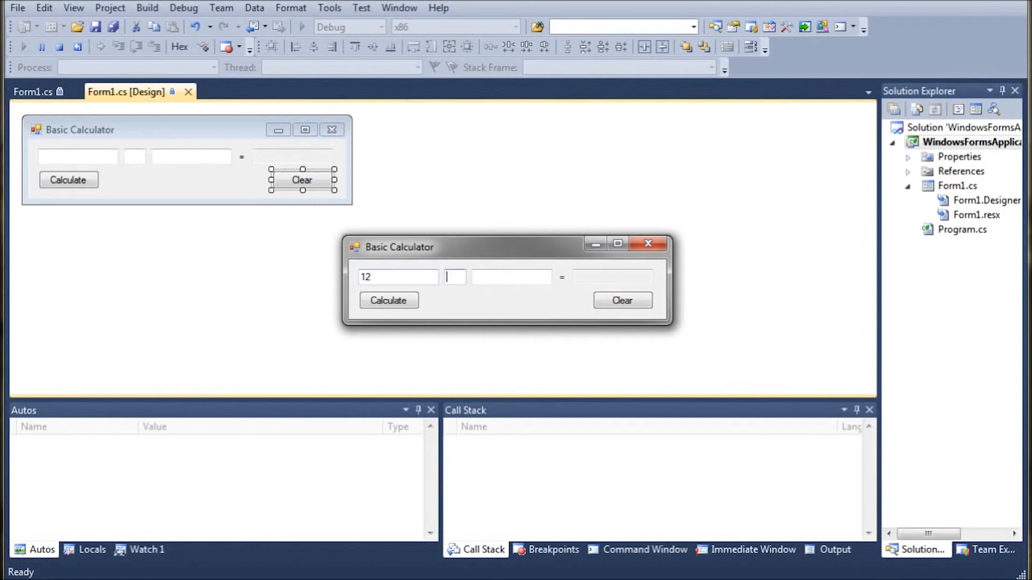
{"action": "type", "text": "12"}
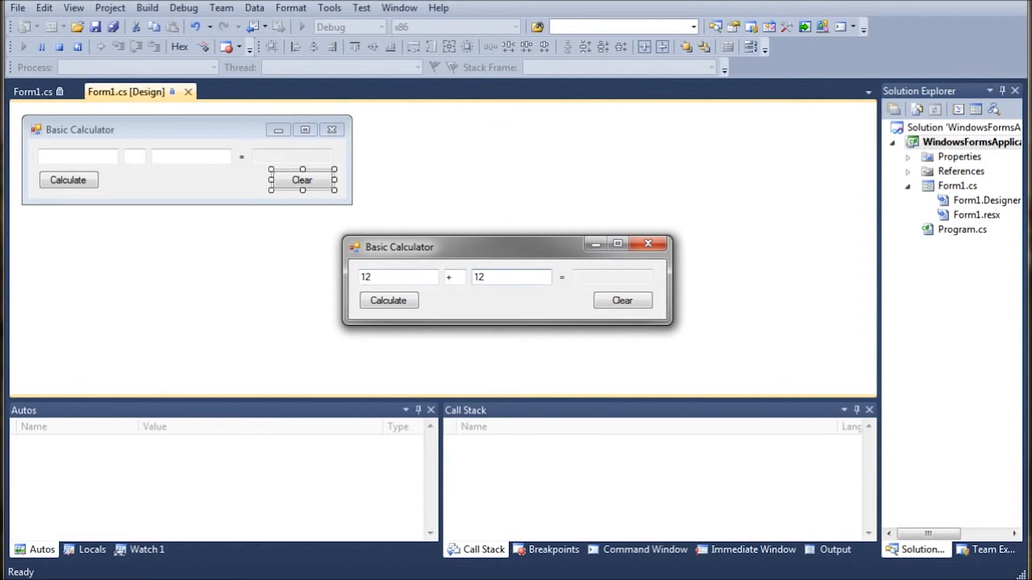
{"action": "left_click", "coordinate": [388, 300]}
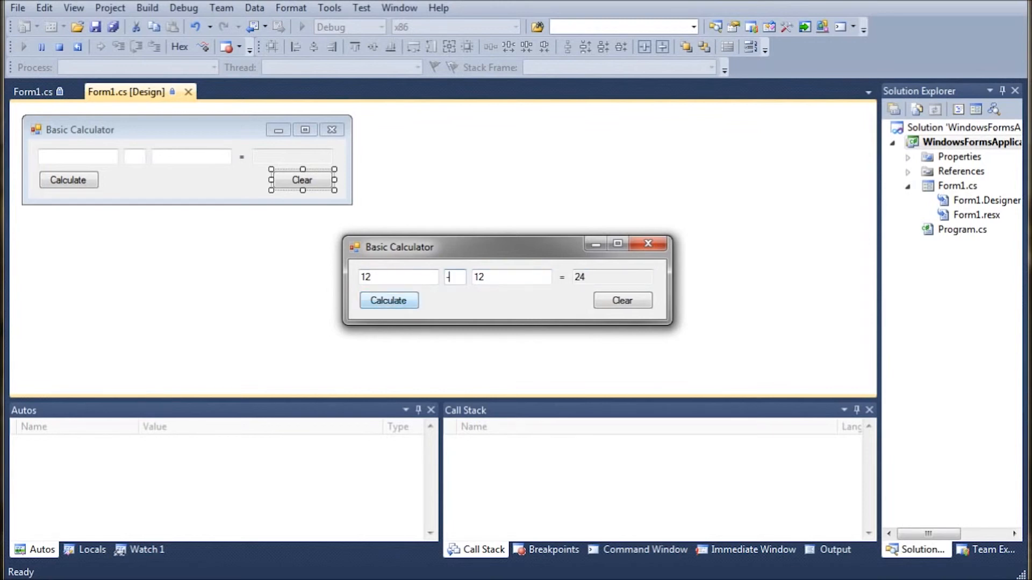
{"action": "left_click", "coordinate": [389, 300]}
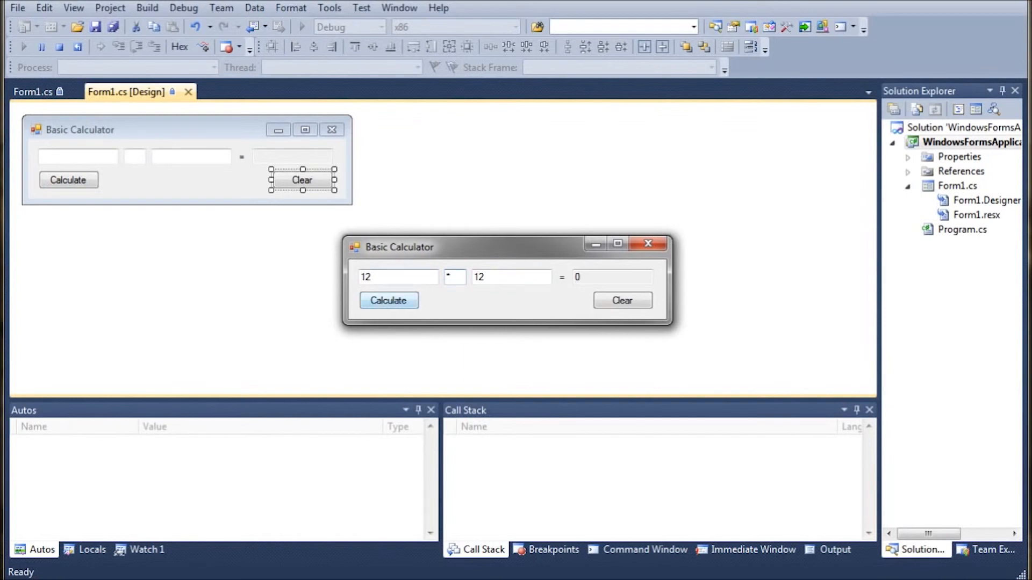
{"action": "left_click", "coordinate": [388, 300]}
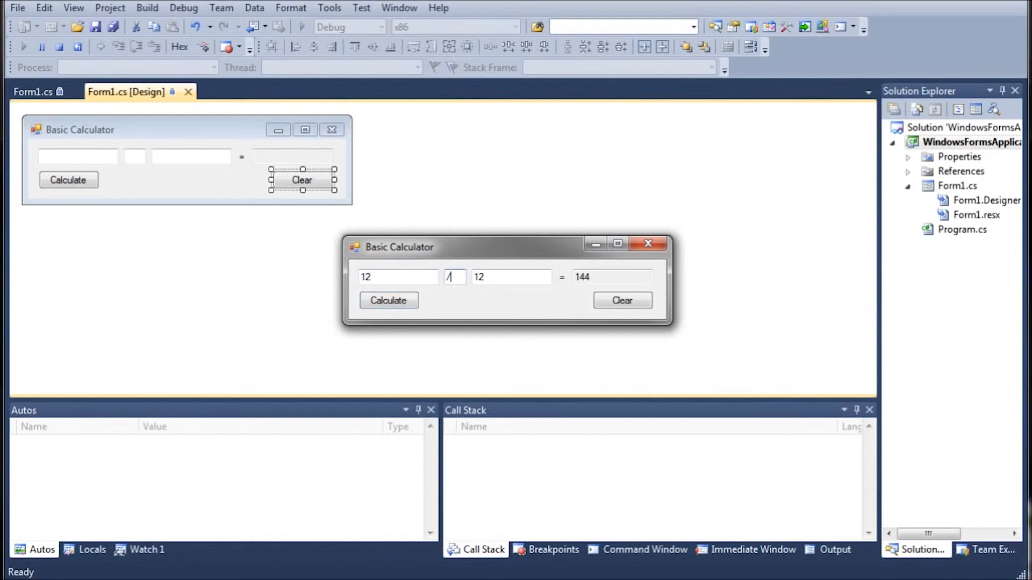
{"action": "left_click", "coordinate": [388, 300]}
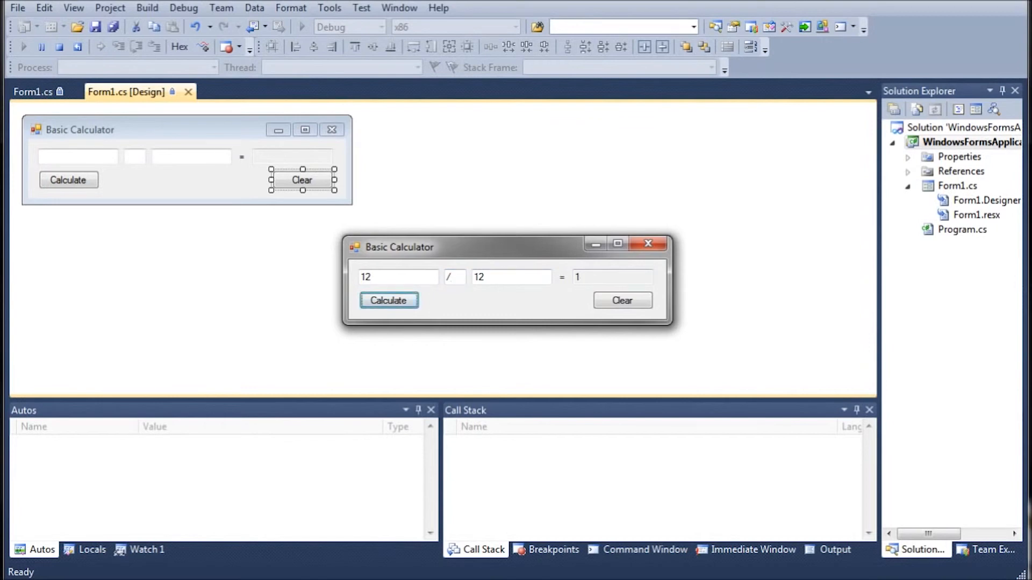
{"action": "left_click", "coordinate": [622, 300]}
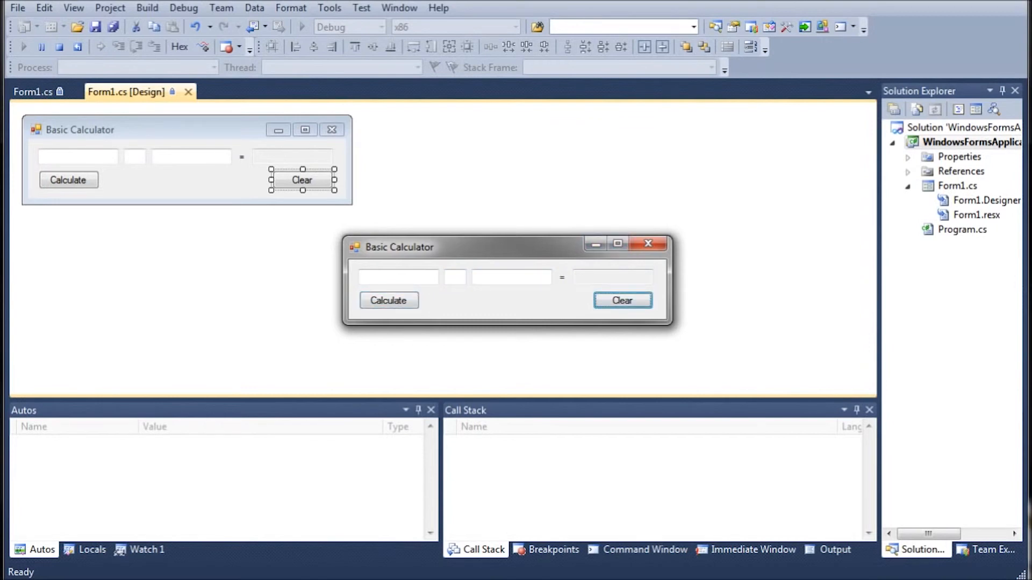
{"action": "type", "text": "1"}
{"action": "left_click", "coordinate": [512, 277]}
{"action": "type", "text": "0"}
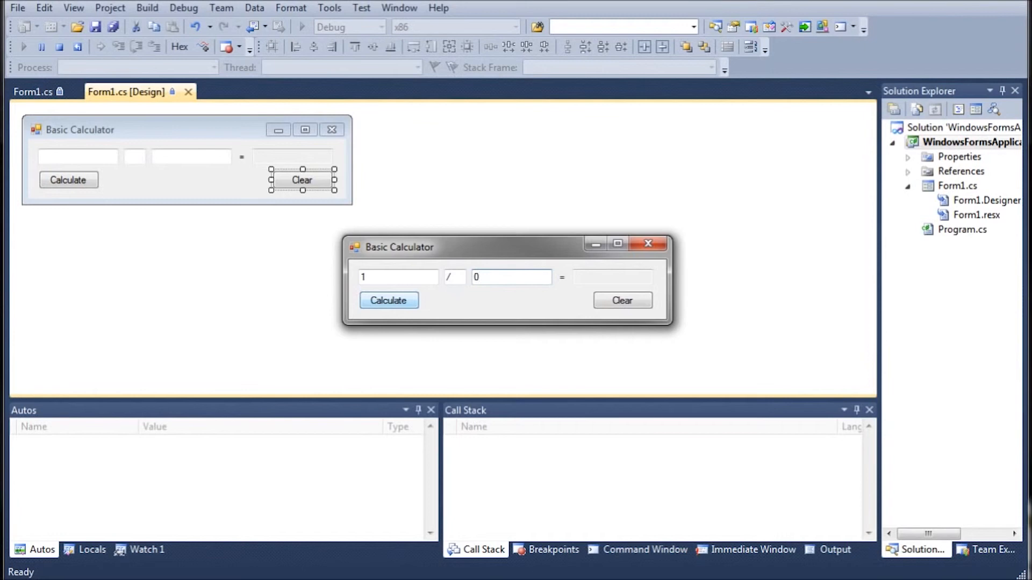
{"action": "left_click", "coordinate": [388, 300]}
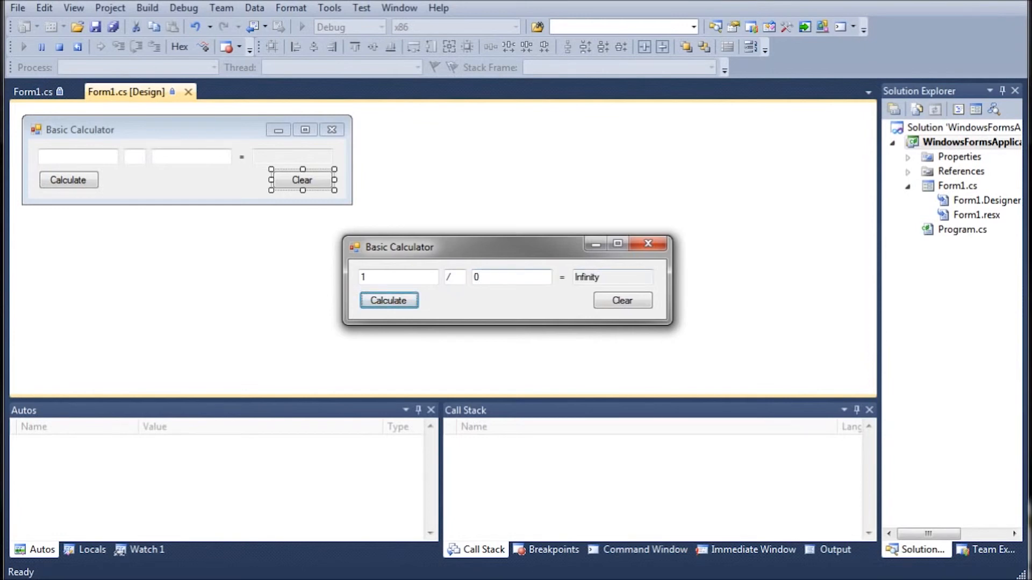
{"action": "left_click", "coordinate": [622, 300]}
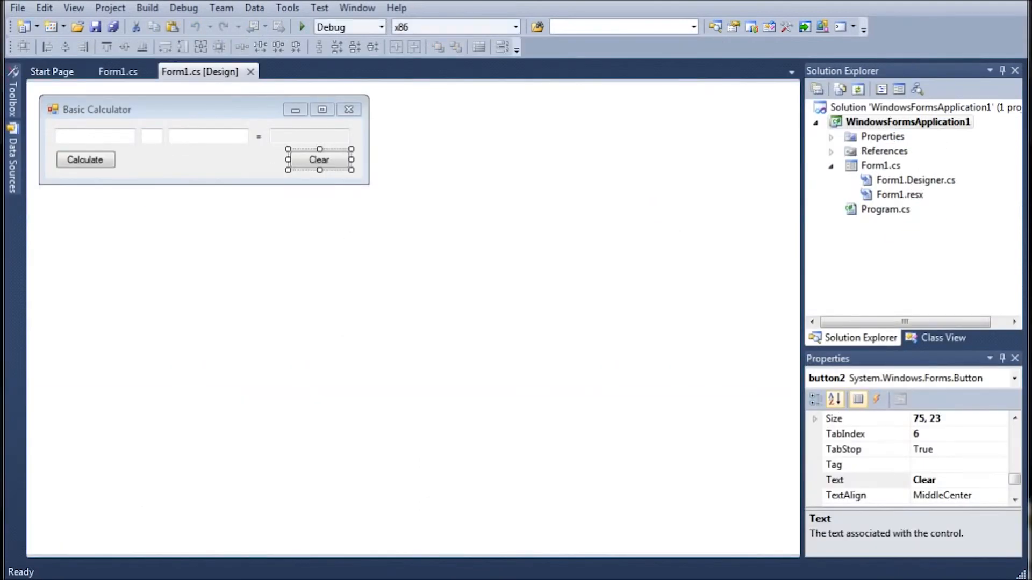
{"action": "left_click", "coordinate": [908, 122]}
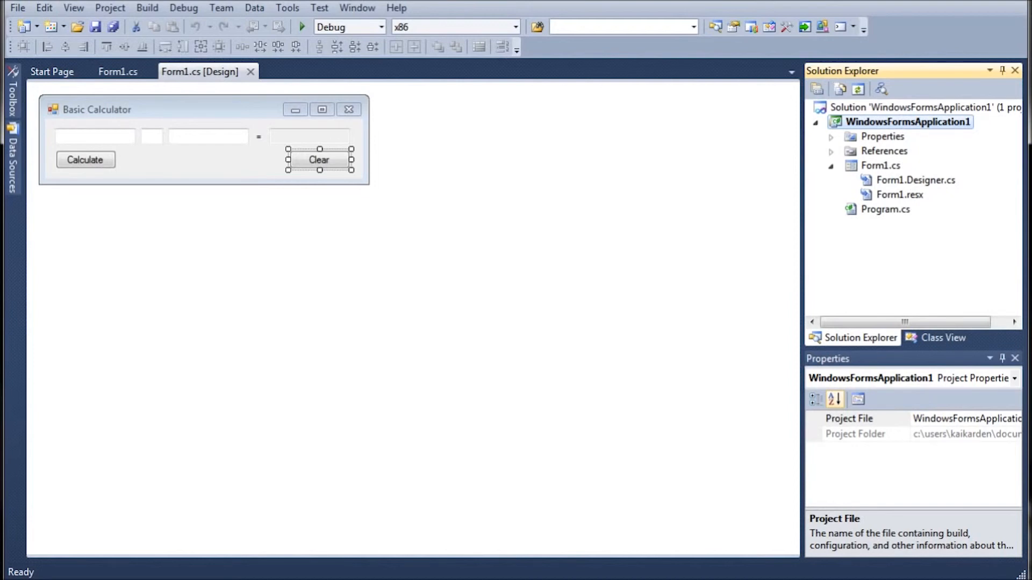
{"action": "right_click", "coordinate": [909, 122]}
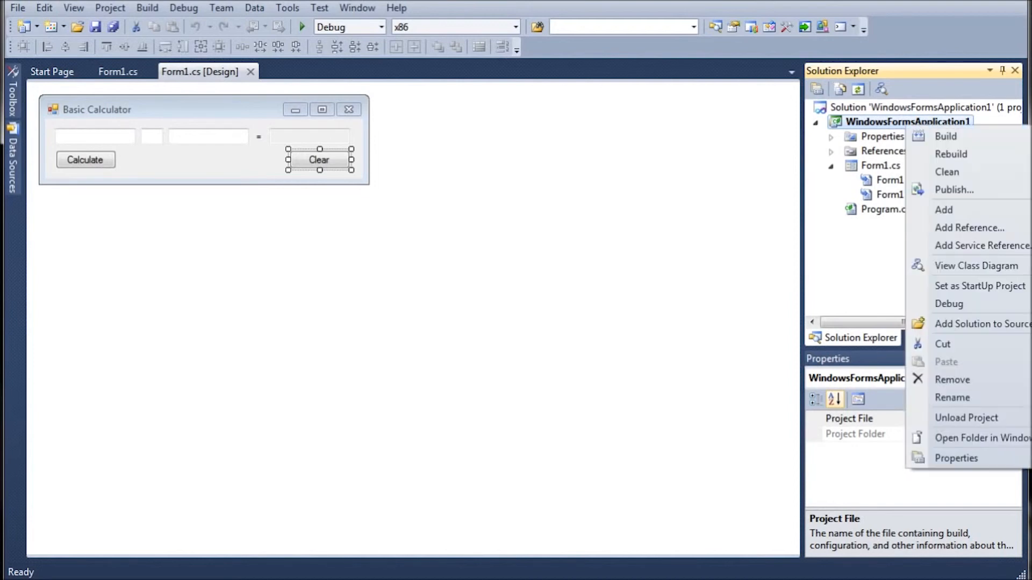
{"action": "mouse_move", "coordinate": [944, 210]}
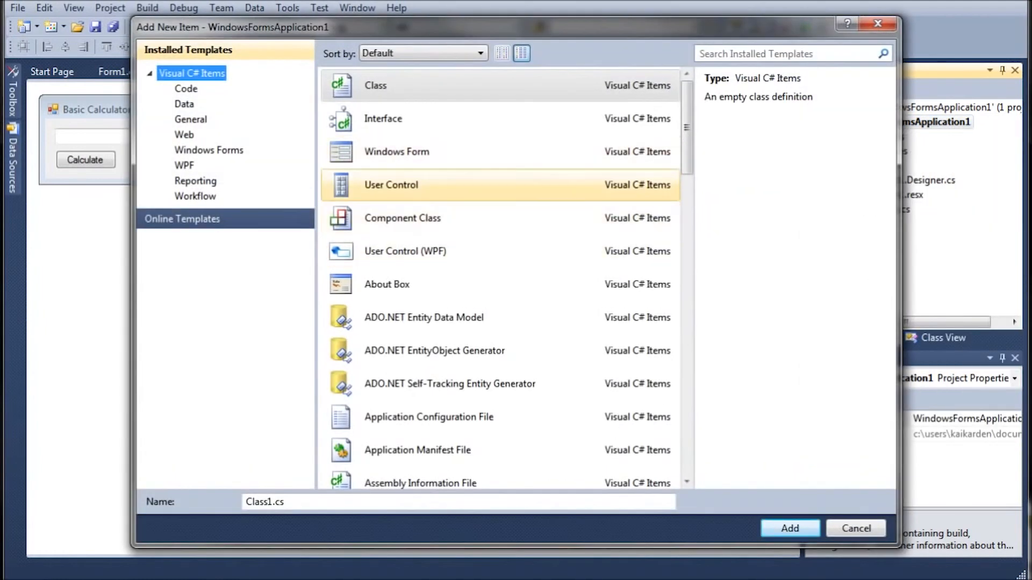
{"action": "left_click", "coordinate": [396, 151]}
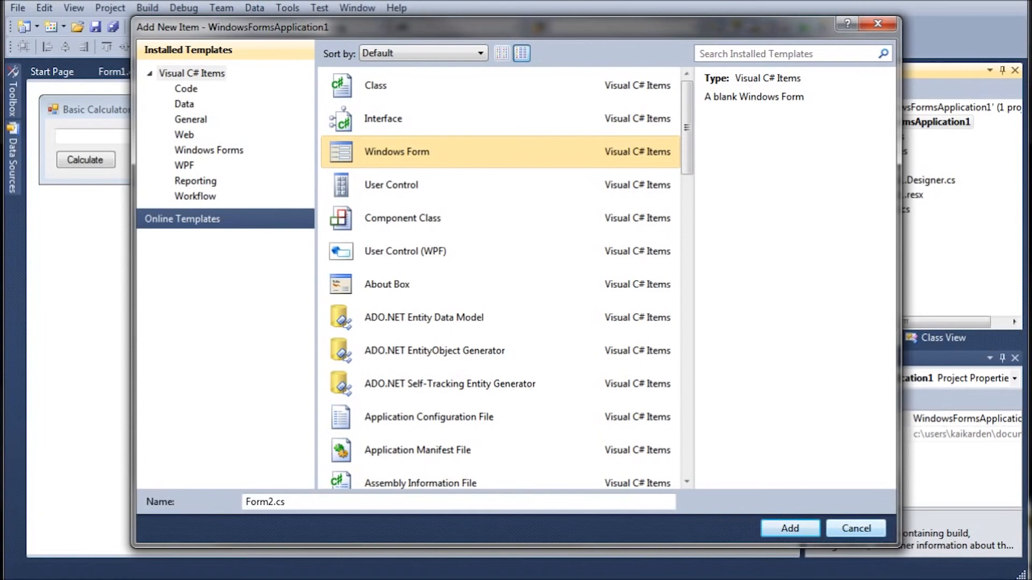
{"action": "left_click", "coordinate": [855, 528]}
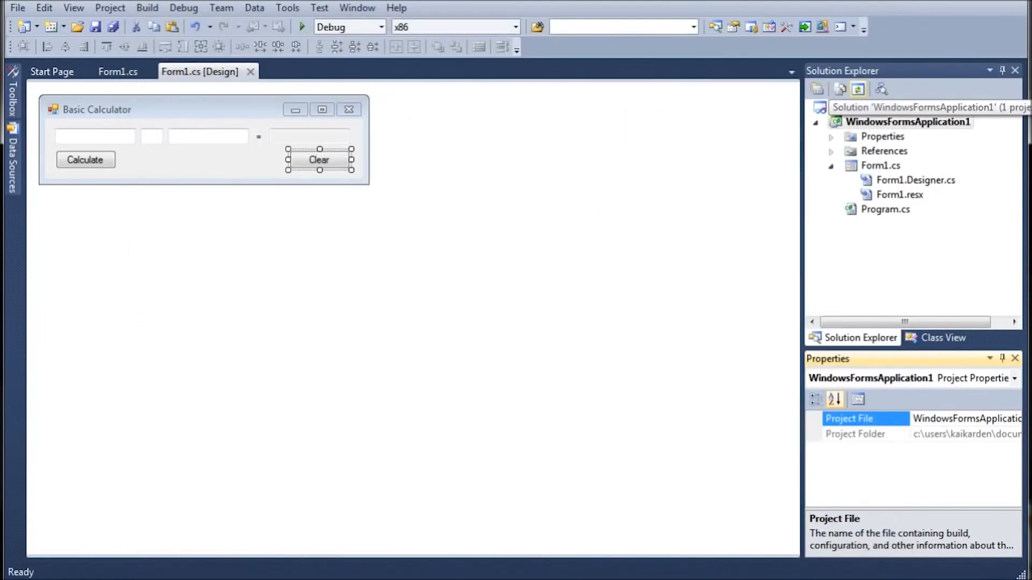
{"action": "right_click", "coordinate": [908, 123]}
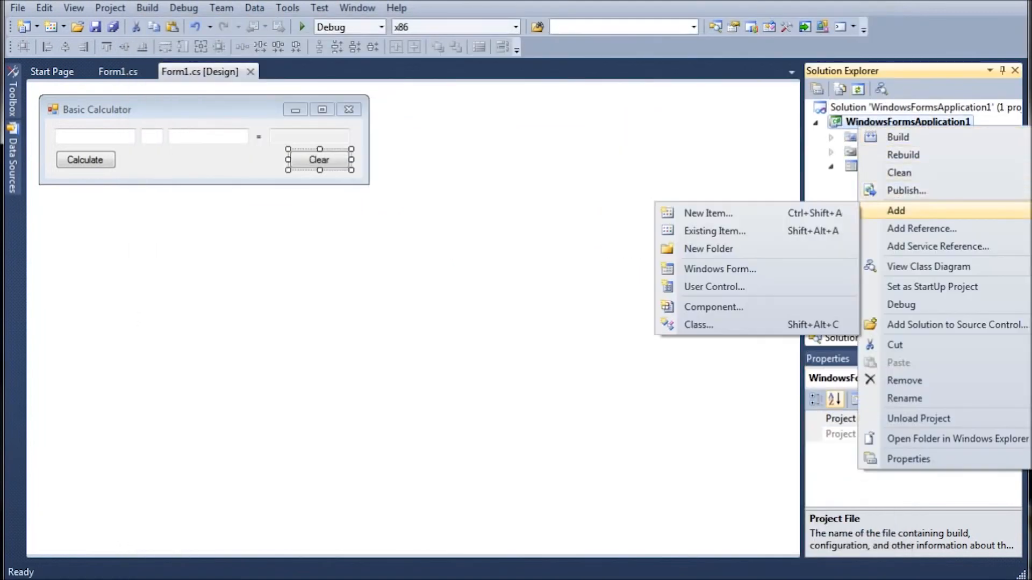
{"action": "mouse_move", "coordinate": [697, 325]}
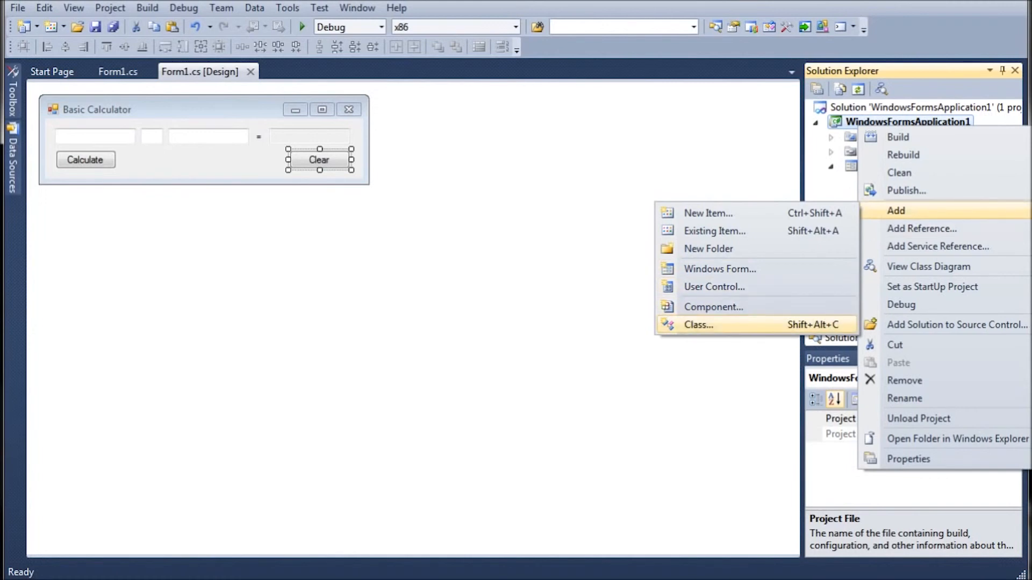
{"action": "mouse_move", "coordinate": [719, 269]}
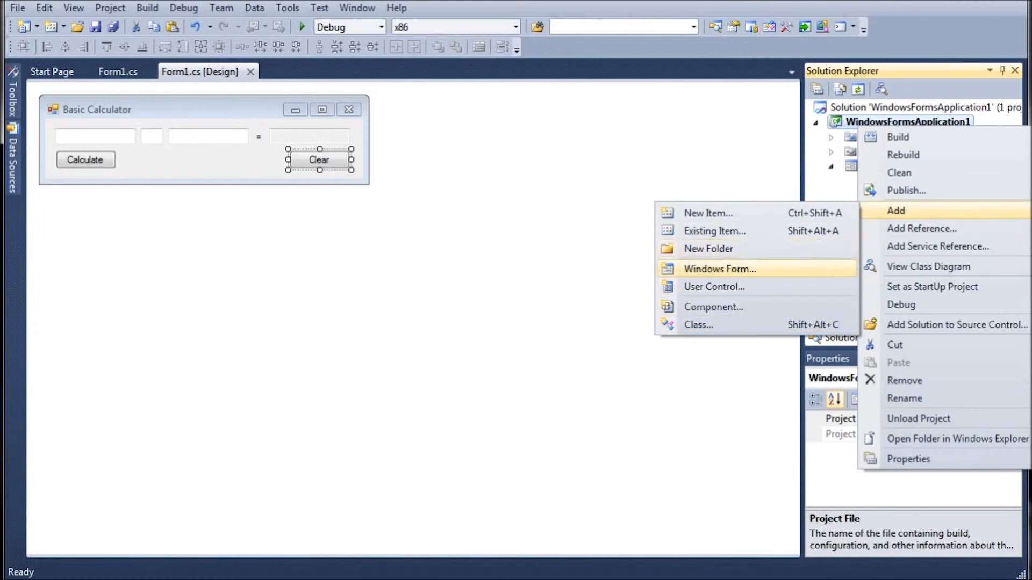
{"action": "mouse_move", "coordinate": [906, 190]}
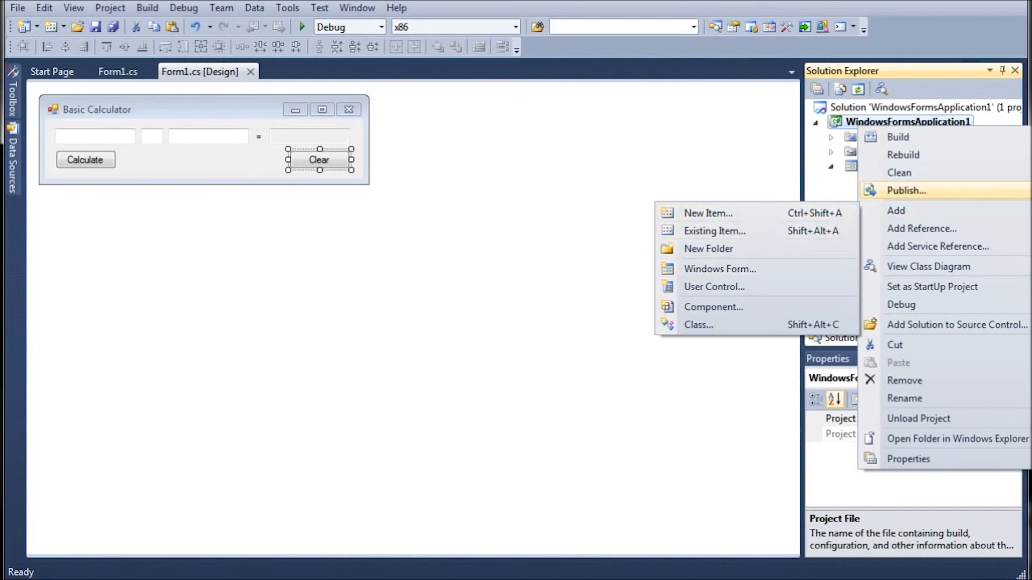
{"action": "mouse_move", "coordinate": [897, 211]}
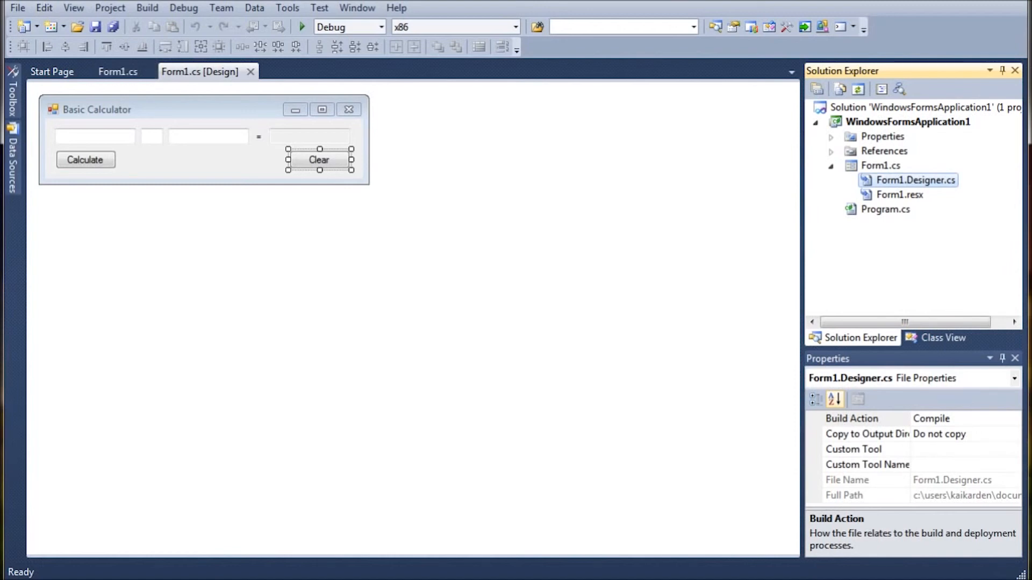
{"action": "mouse_move", "coordinate": [117, 71]}
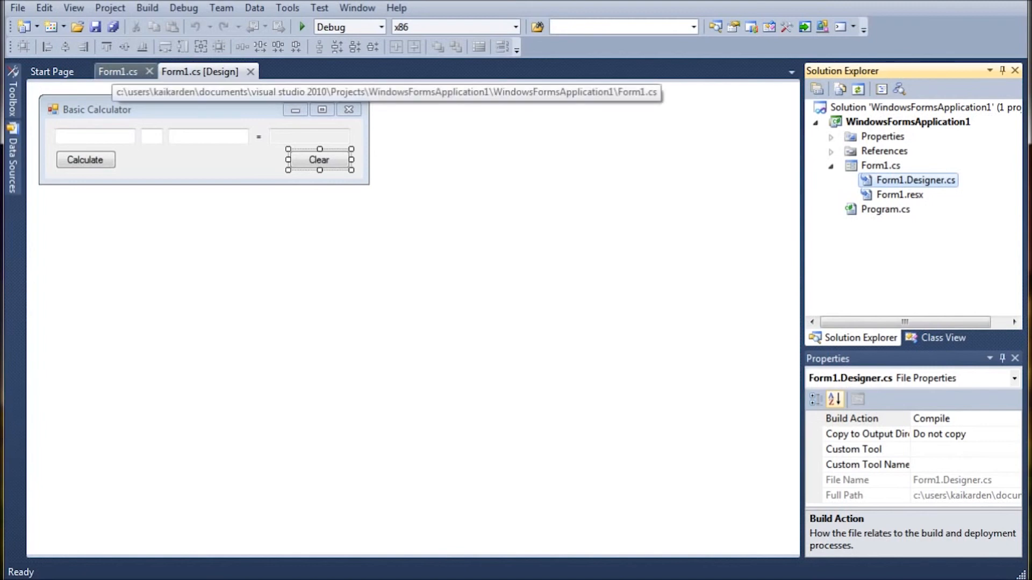